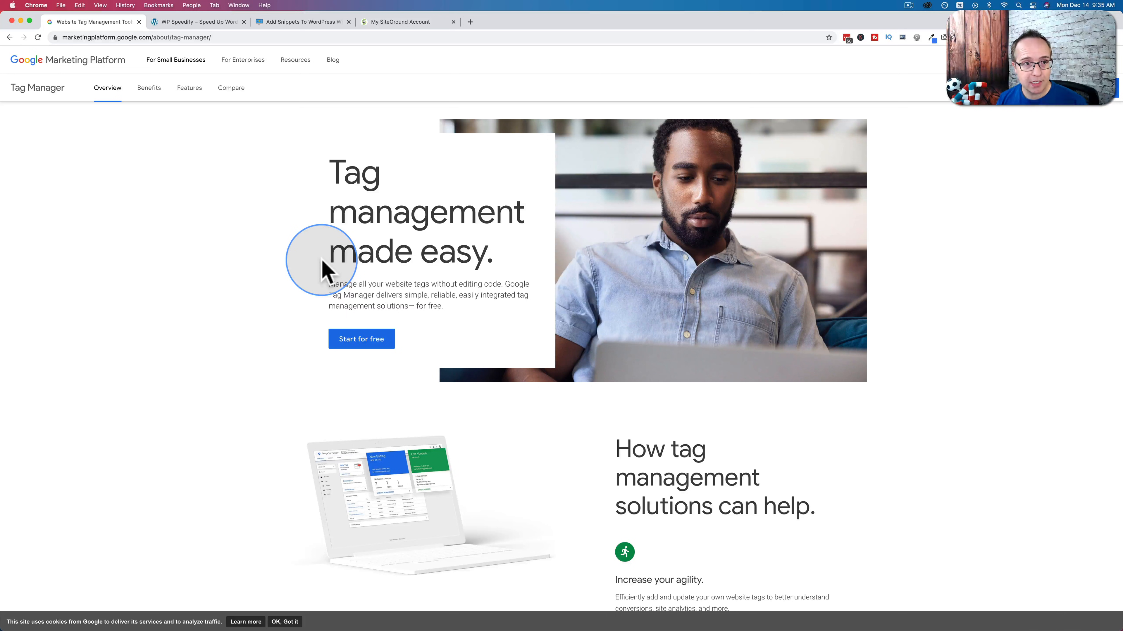
mouse_move(228, 35)
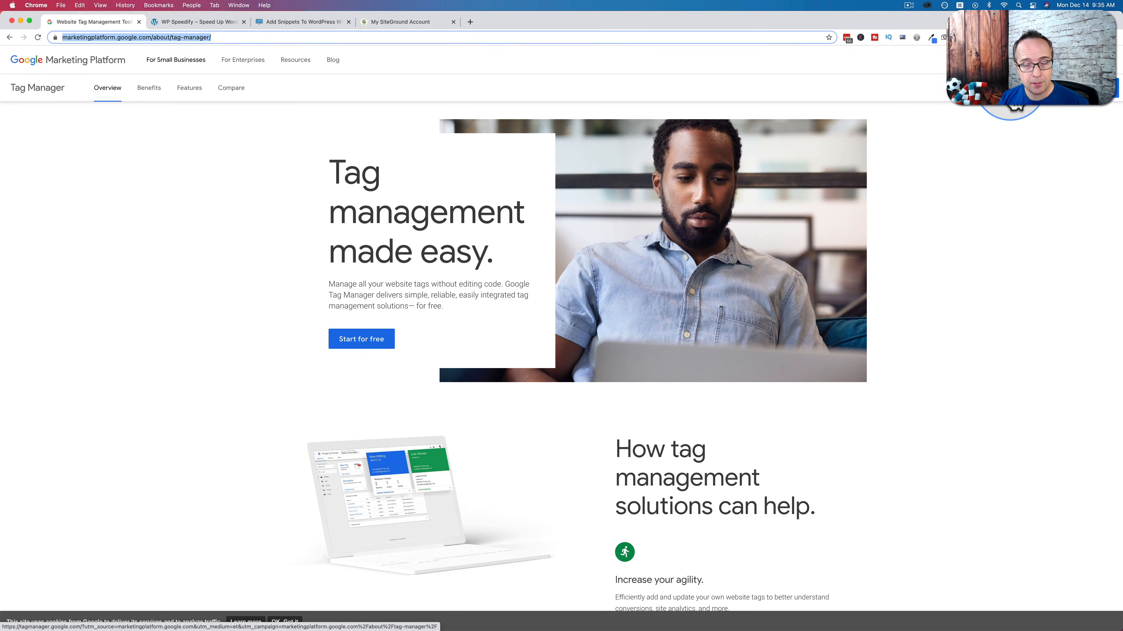
Step: Reach the Tag Manager accounts list showing the Launch Time Media account
left_click(360, 338)
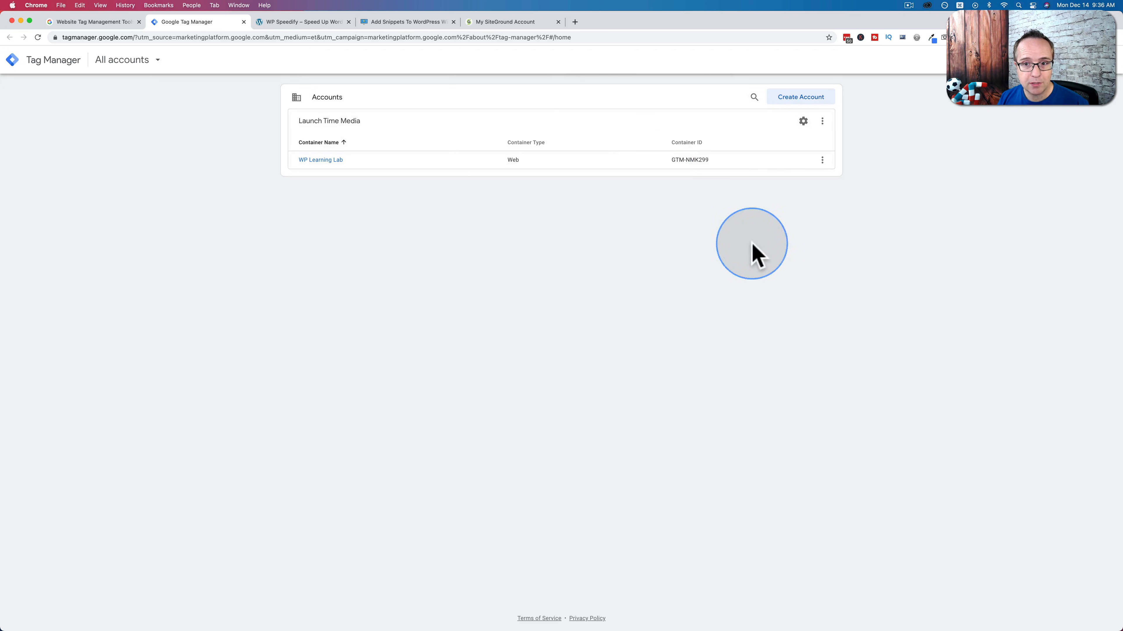
mouse_move(300, 201)
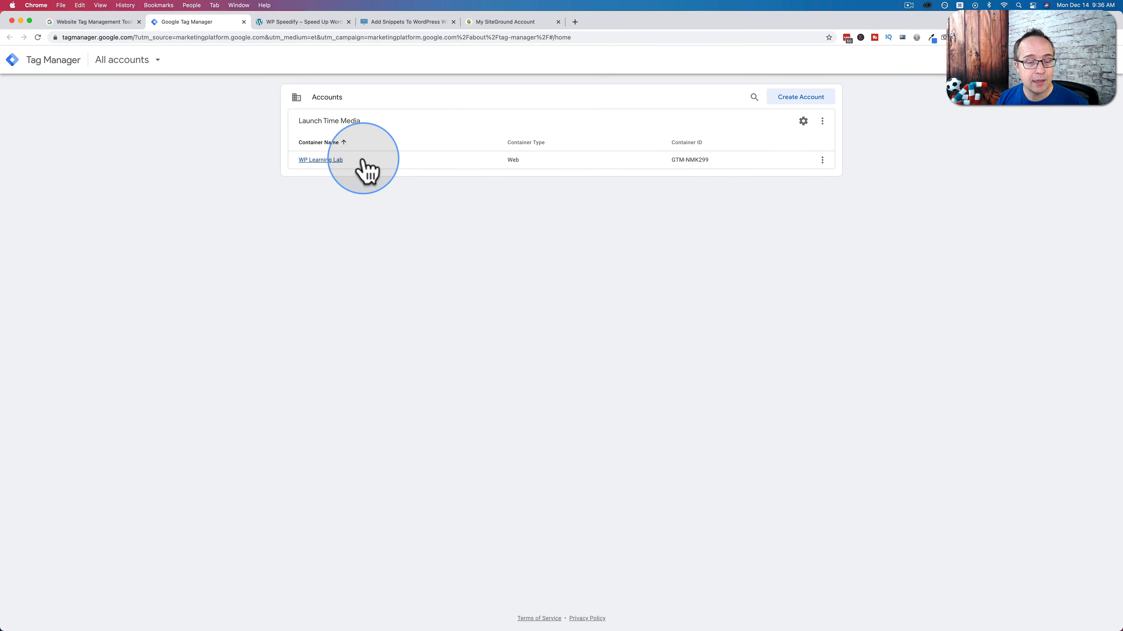
mouse_move(443, 258)
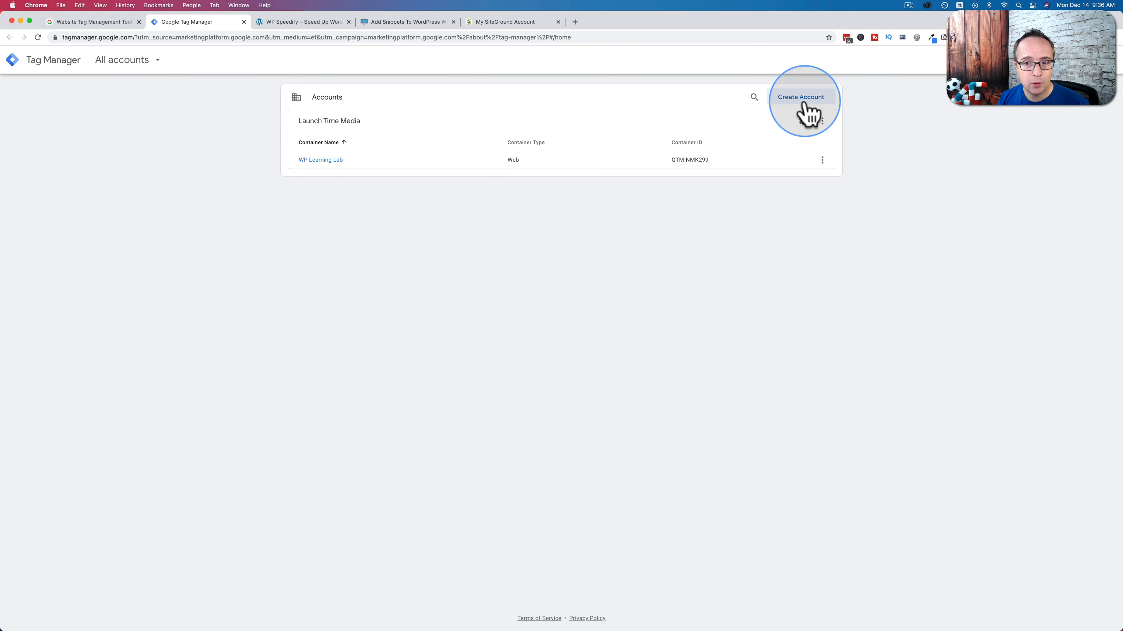
Step: Start a new account named 'Clients' with its country set to Canada
left_click(800, 96)
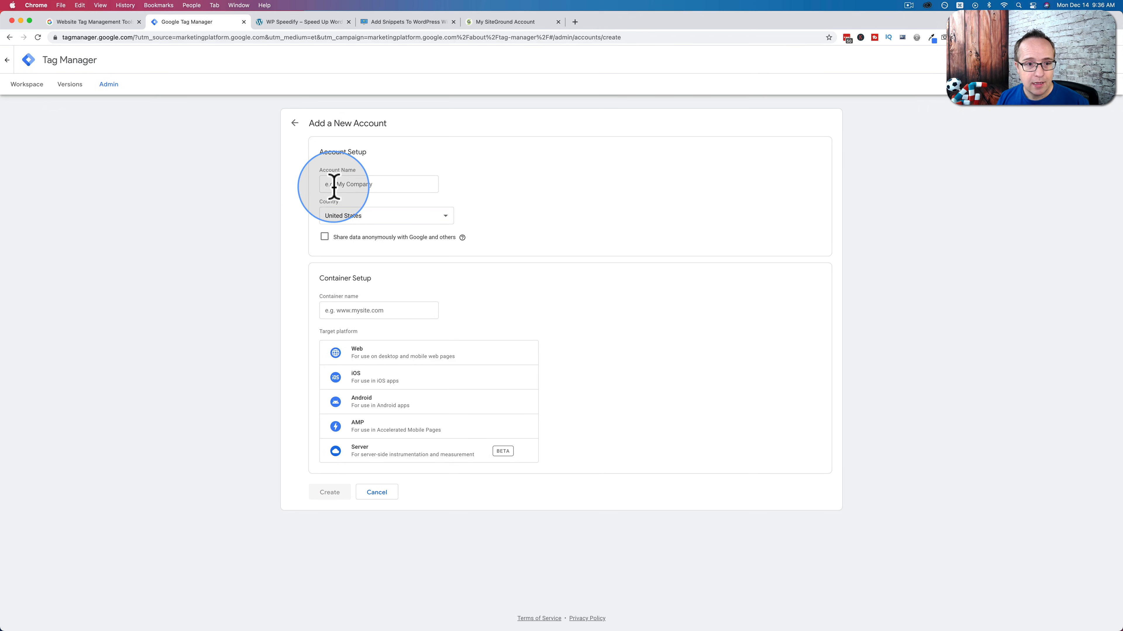
left_click(329, 492)
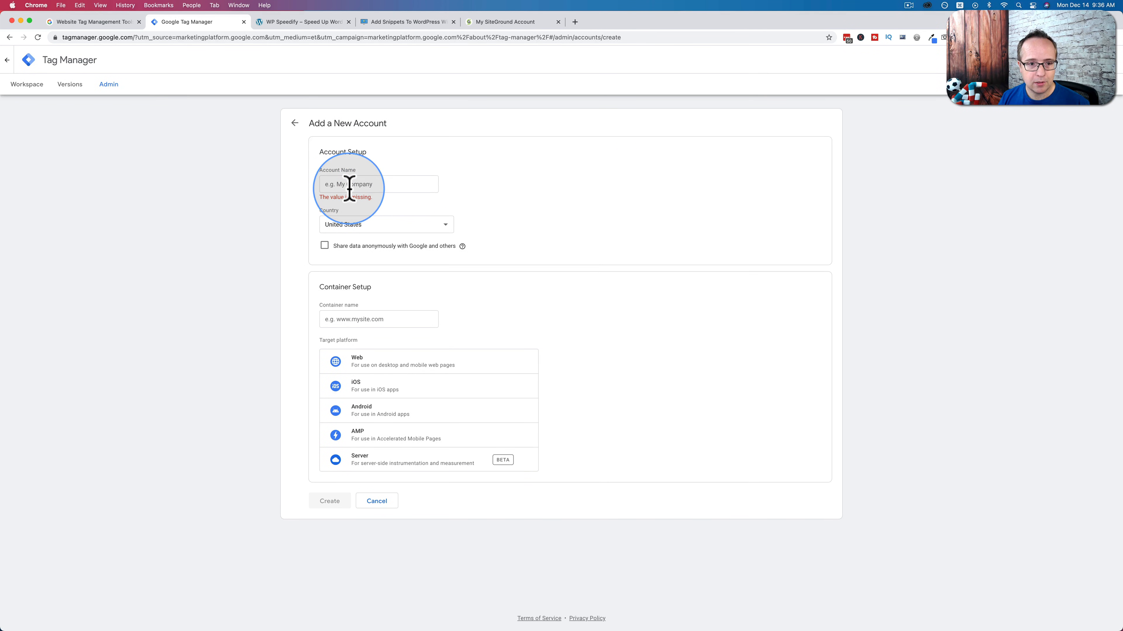
type("Cli")
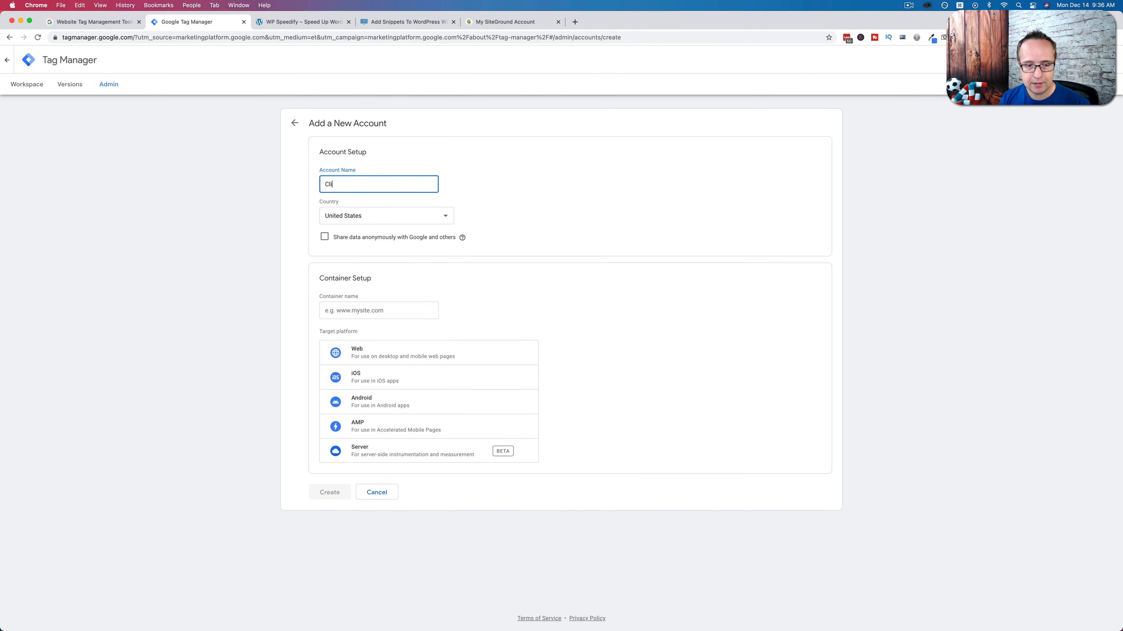
type("ents")
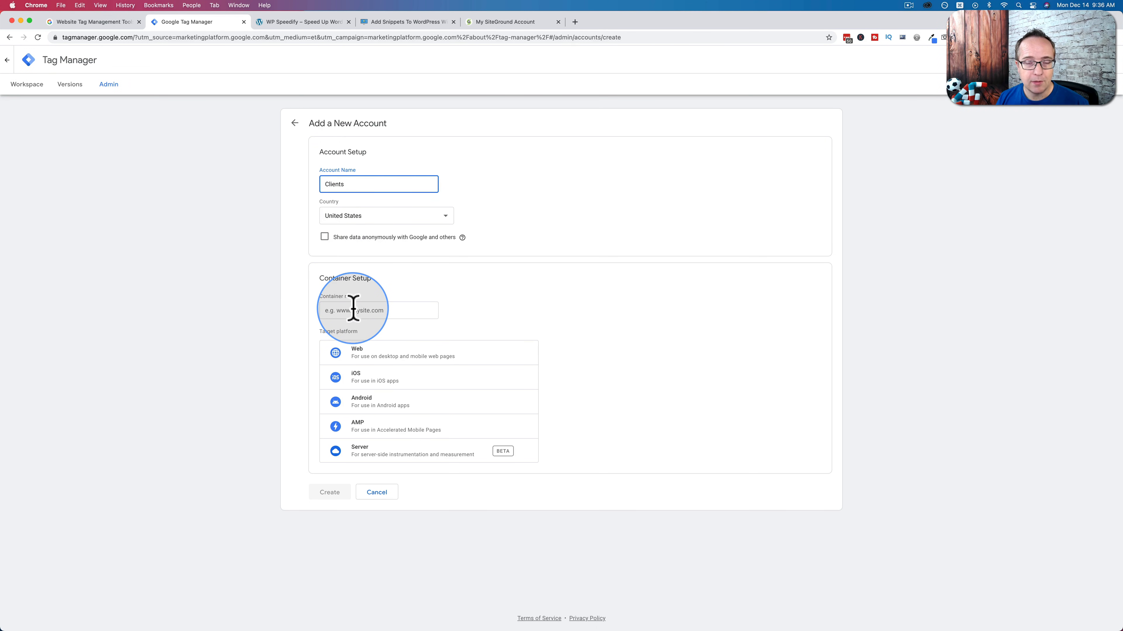
left_click(385, 215)
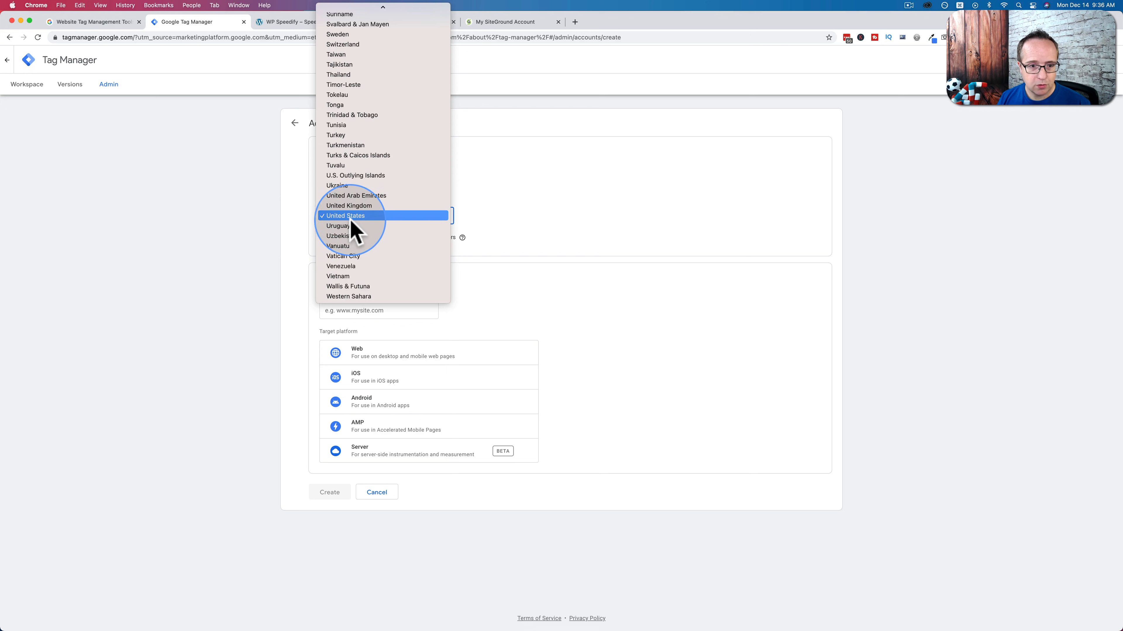
scroll("up", 3)
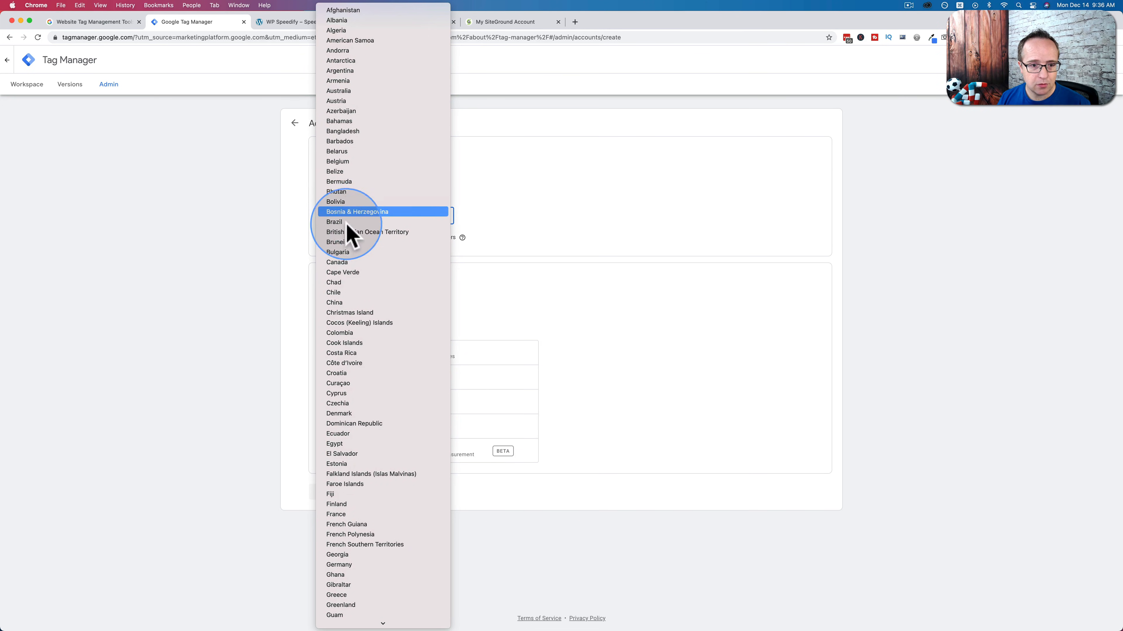
left_click(336, 262)
type("WPSpeedify")
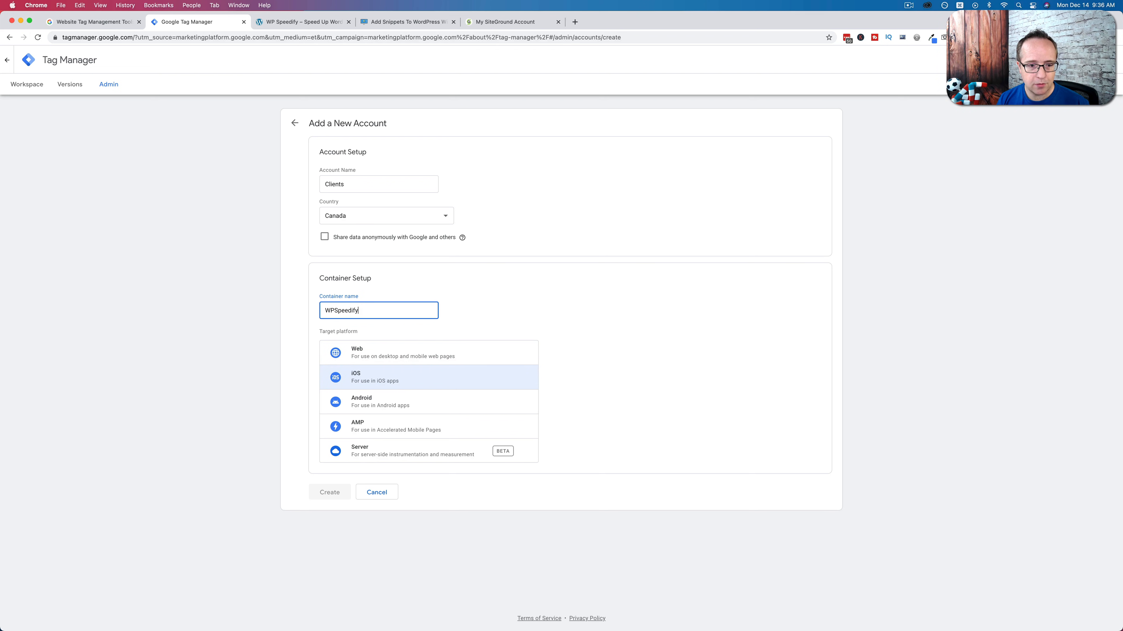
Step: Name the container WPSpeedify.com, target Web, create it and accept the terms of service
type(".com")
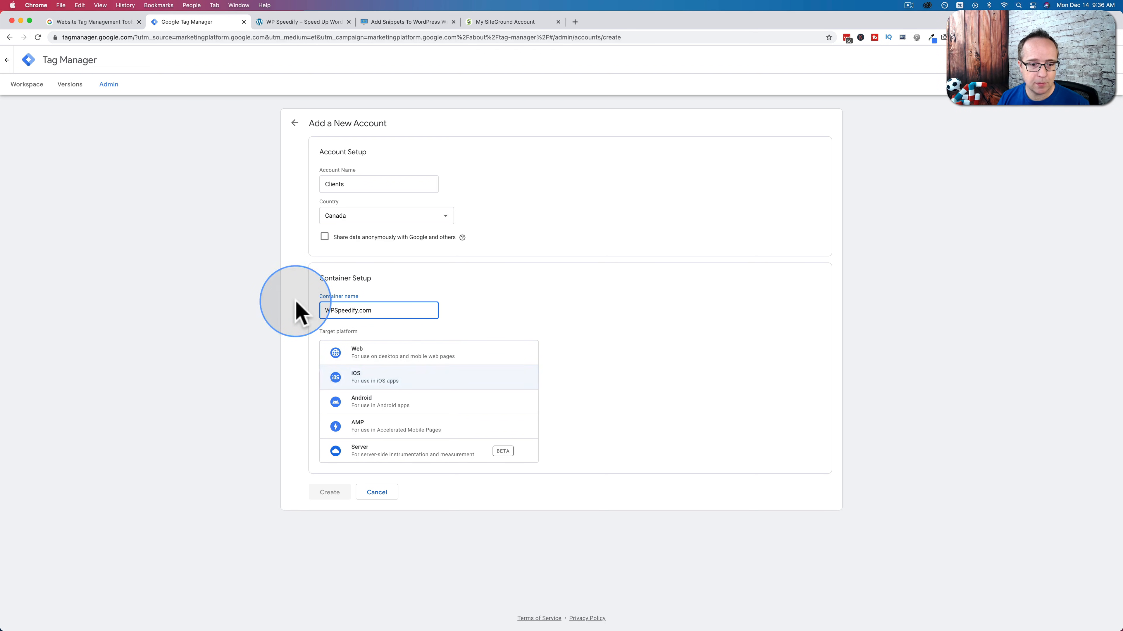
mouse_move(246, 354)
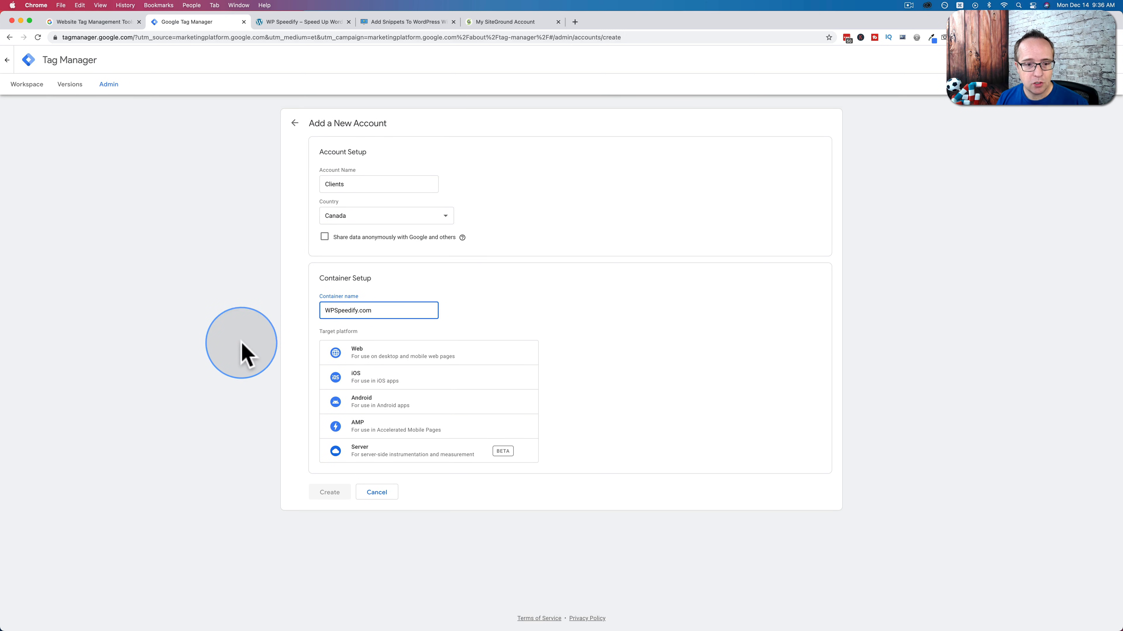
mouse_move(404, 356)
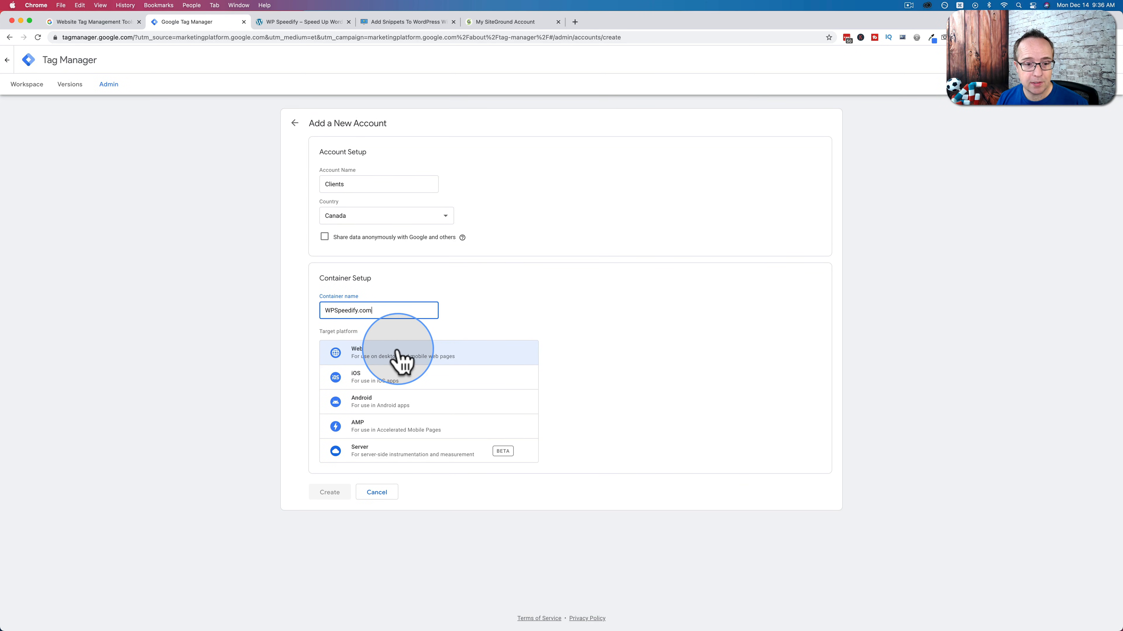
mouse_move(342, 383)
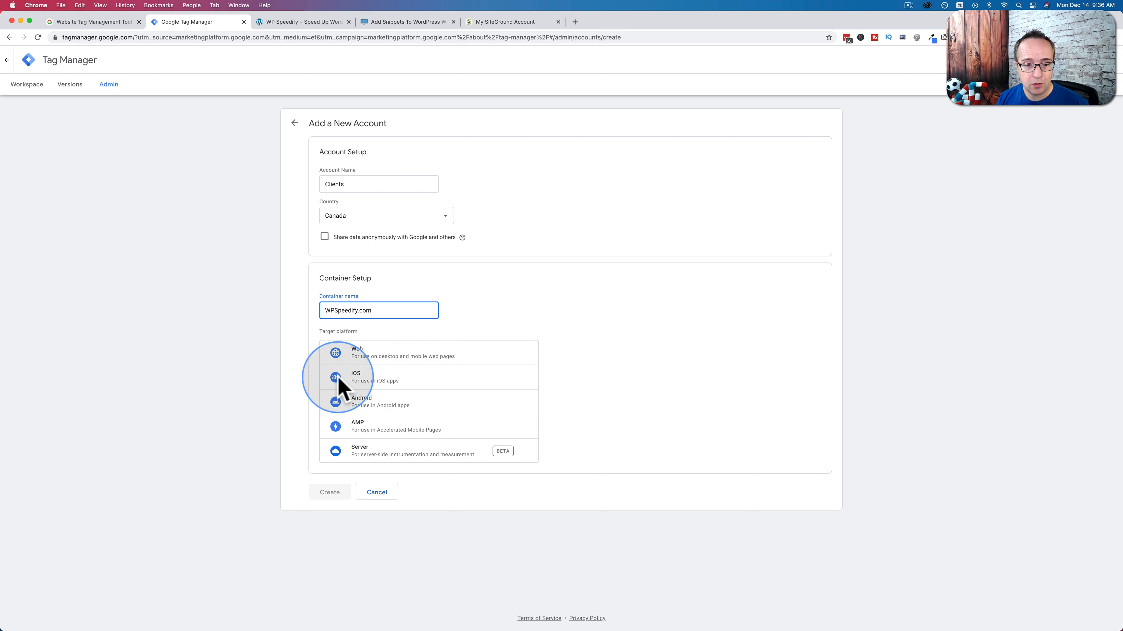
mouse_move(427, 437)
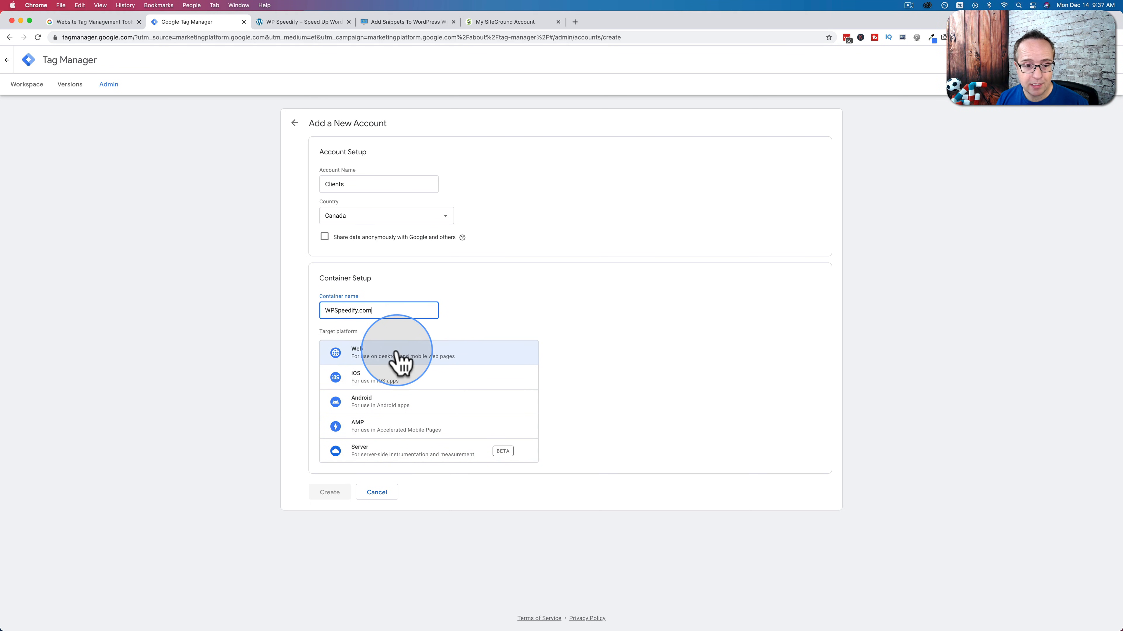
left_click(328, 491)
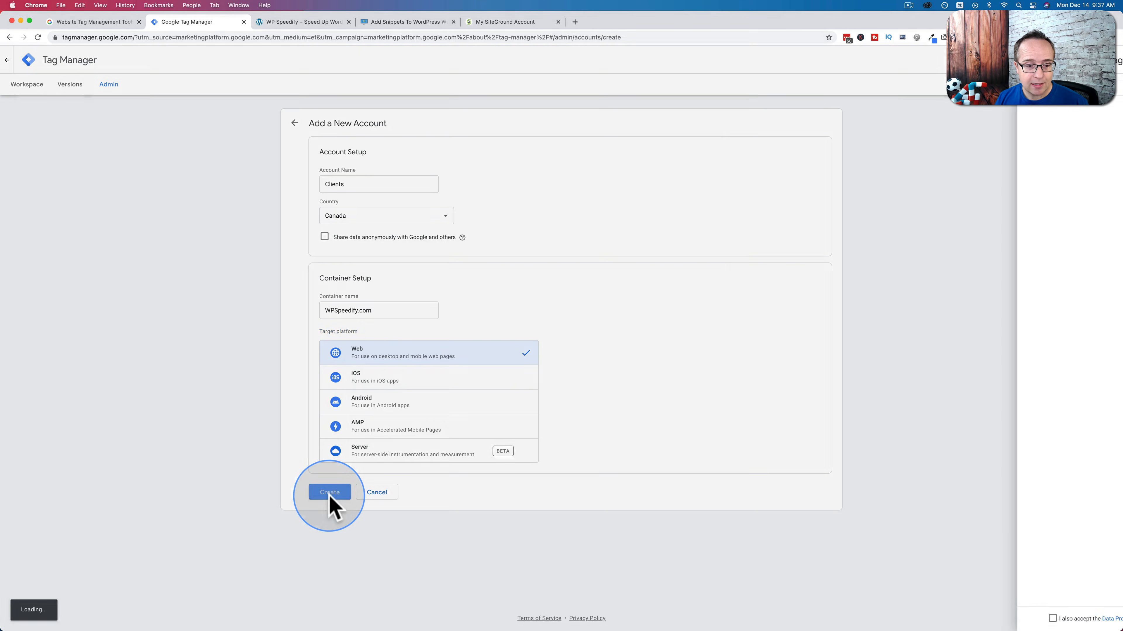
left_click(329, 492)
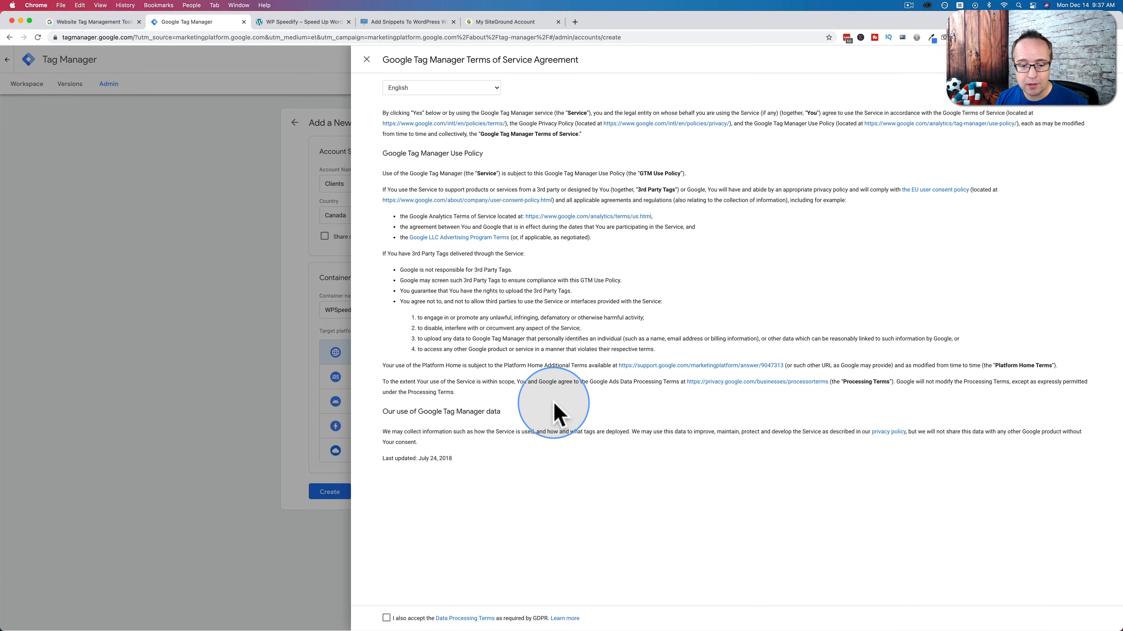
left_click(386, 618)
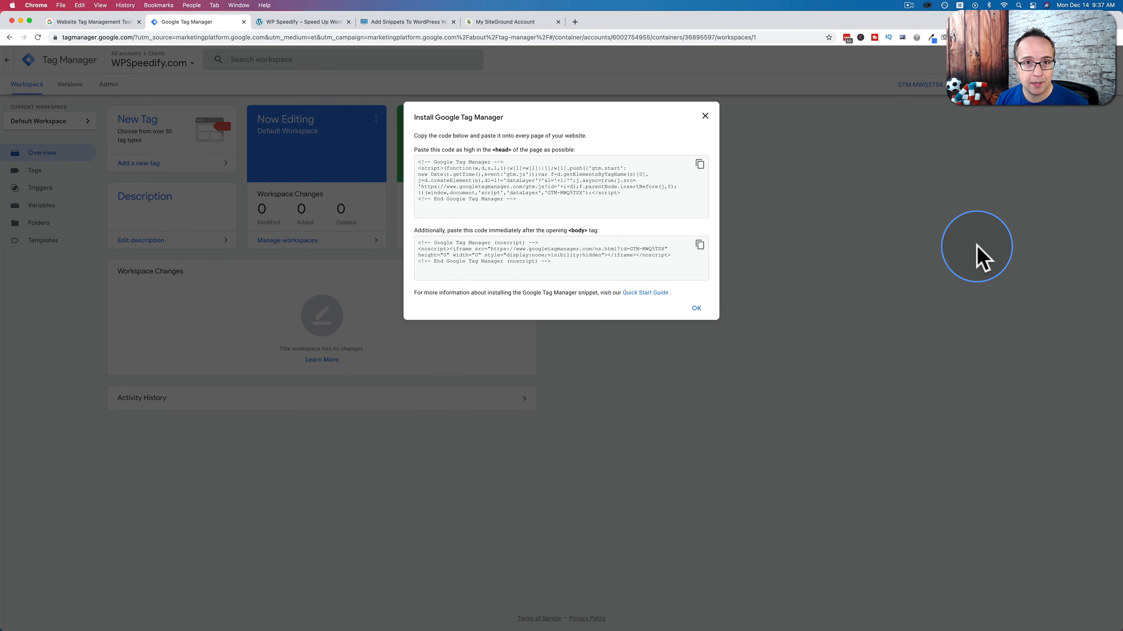
mouse_move(523, 197)
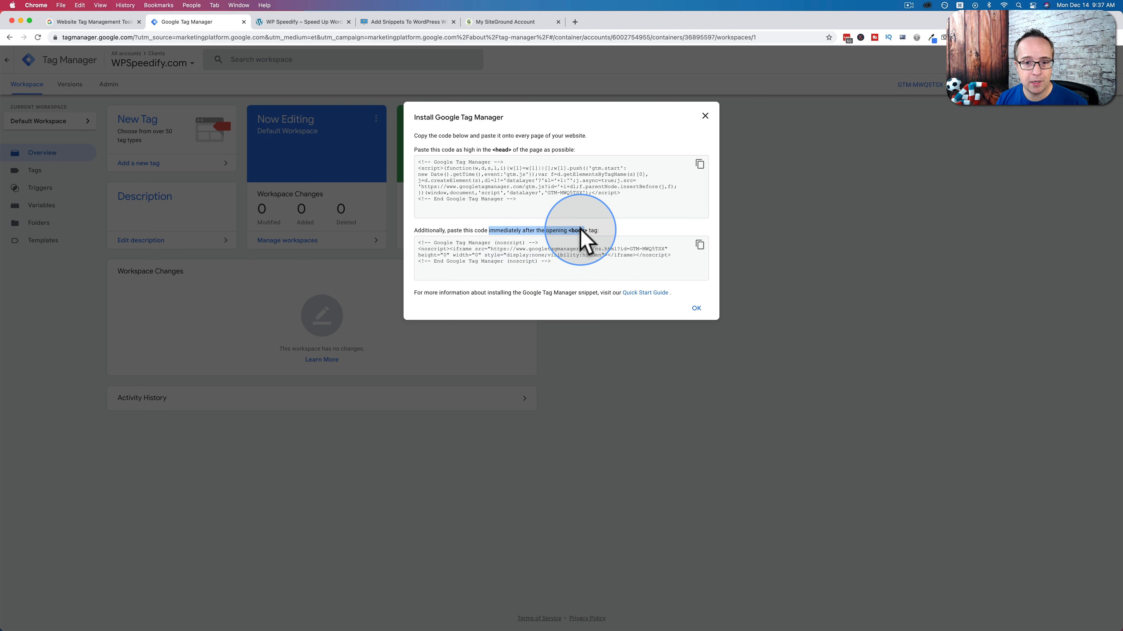
left_click(559, 186)
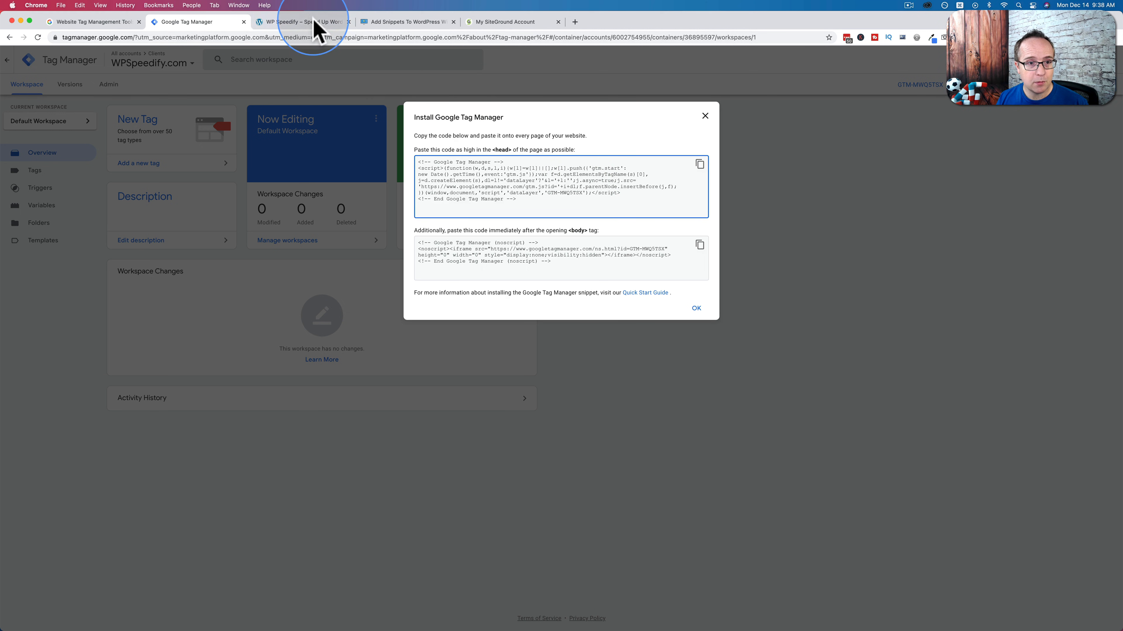
Step: Search wpspeedify.com's page source for 'gtm' to confirm no Tag Manager code is present yet
left_click(303, 22)
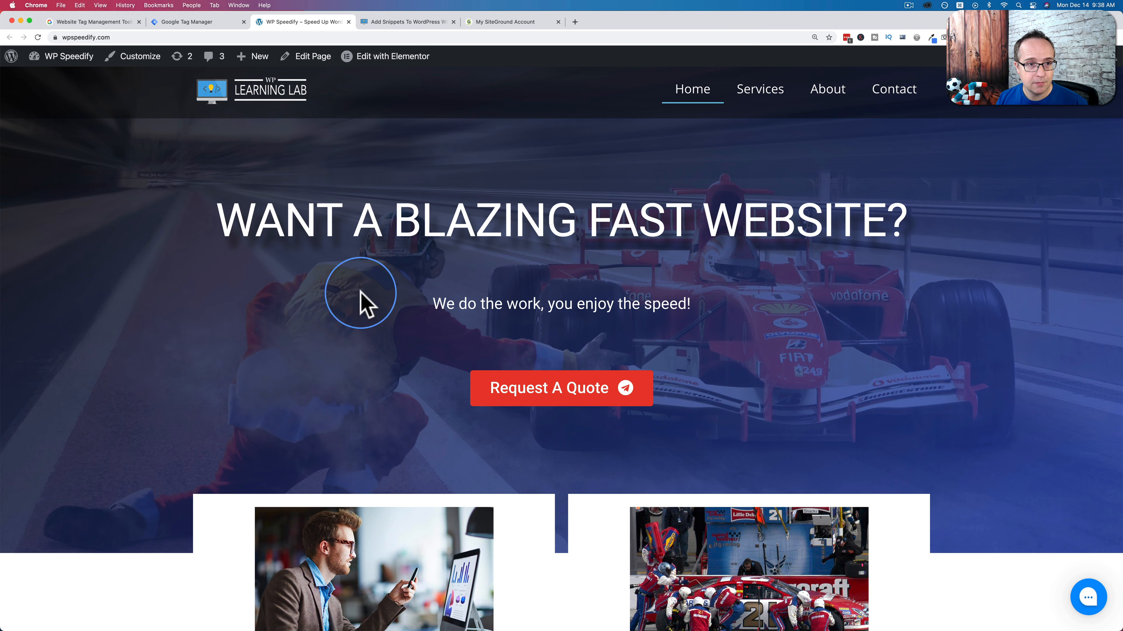
right_click(188, 252)
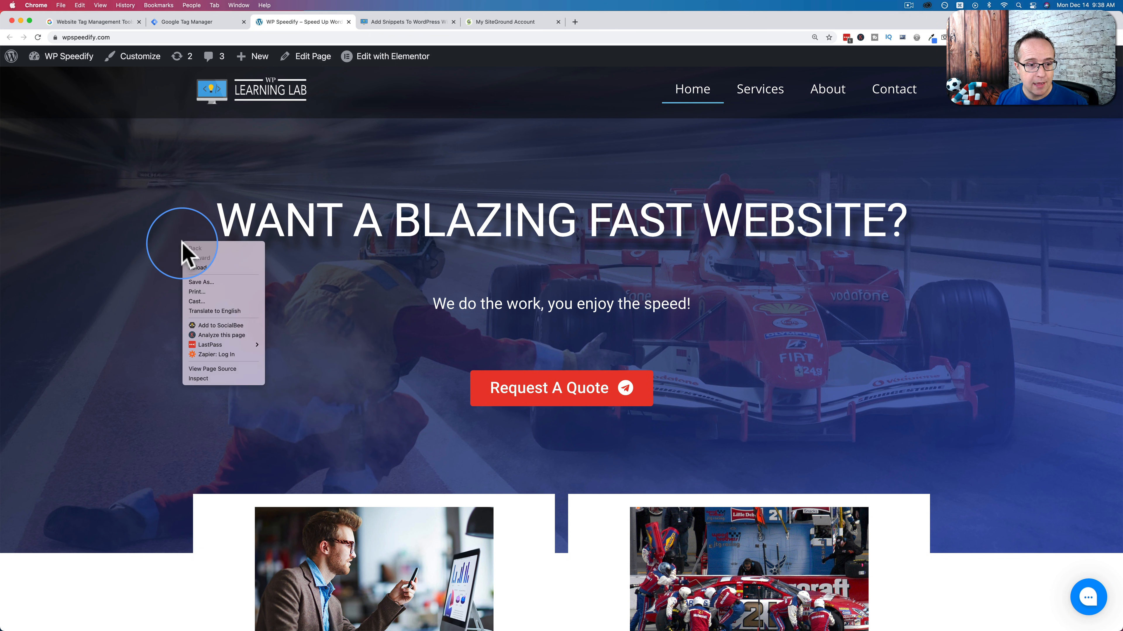
left_click(212, 369)
type("gtm")
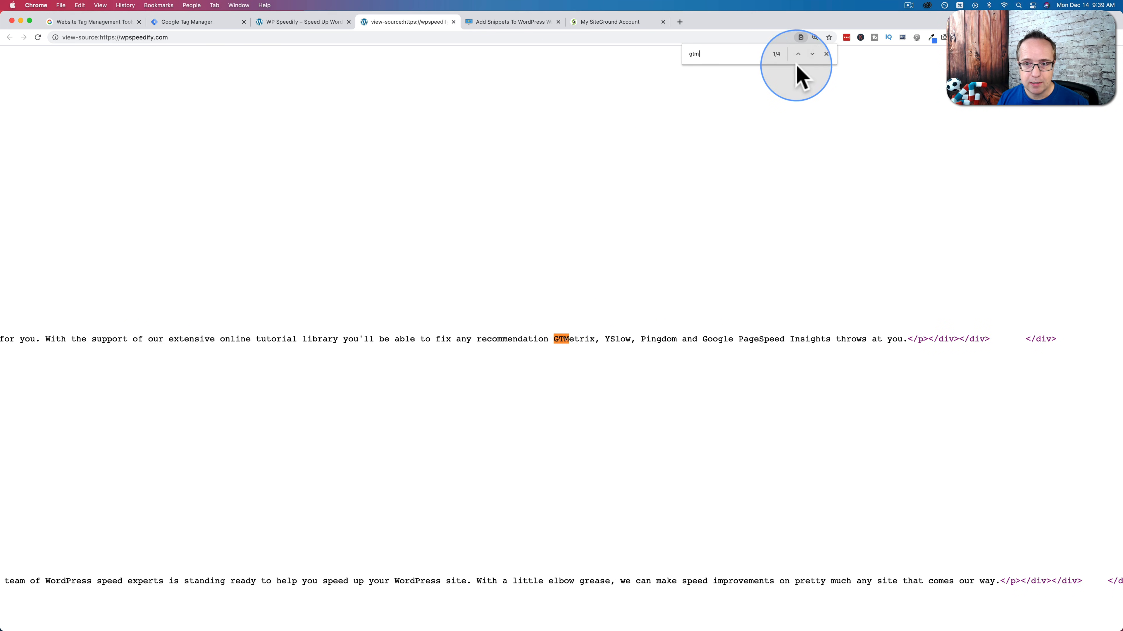
left_click(811, 54)
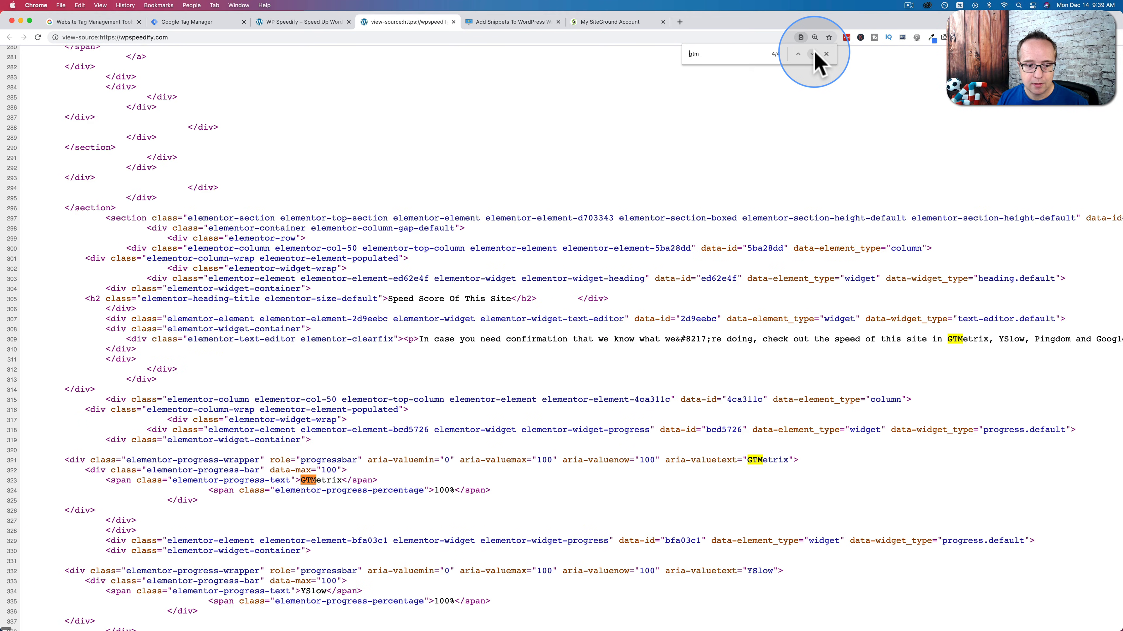
left_click(810, 54)
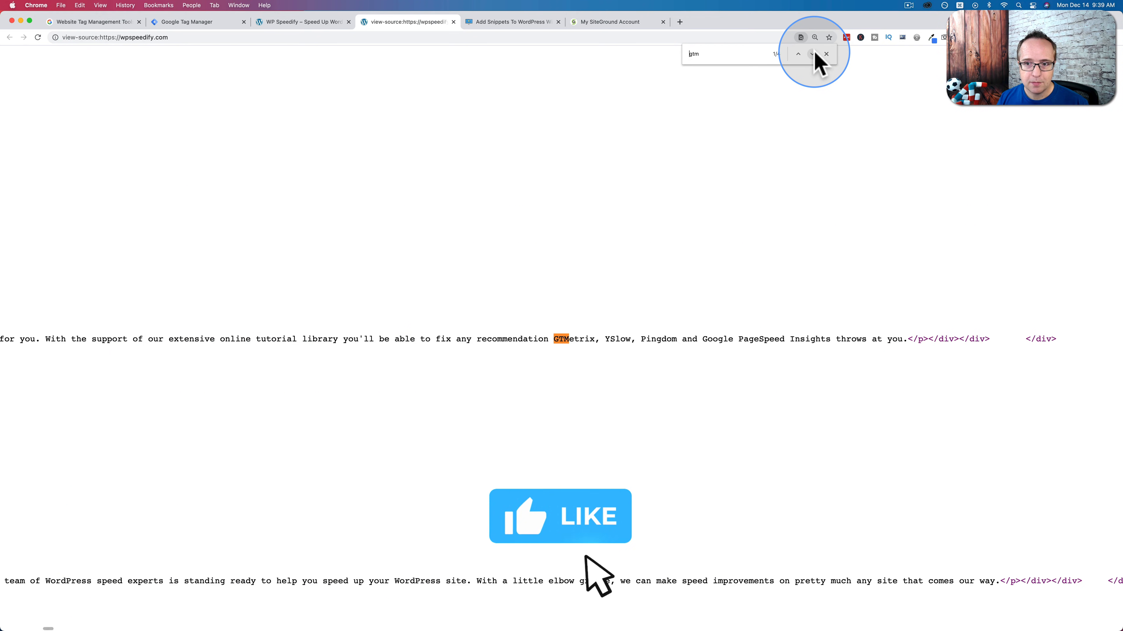
left_click(825, 54)
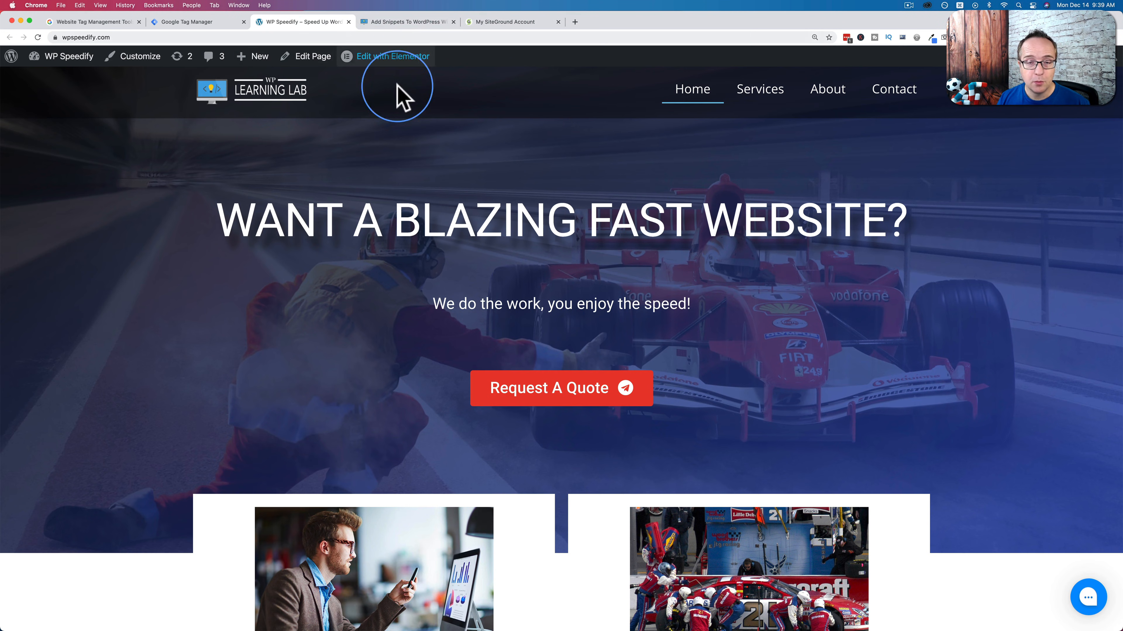
mouse_move(419, 29)
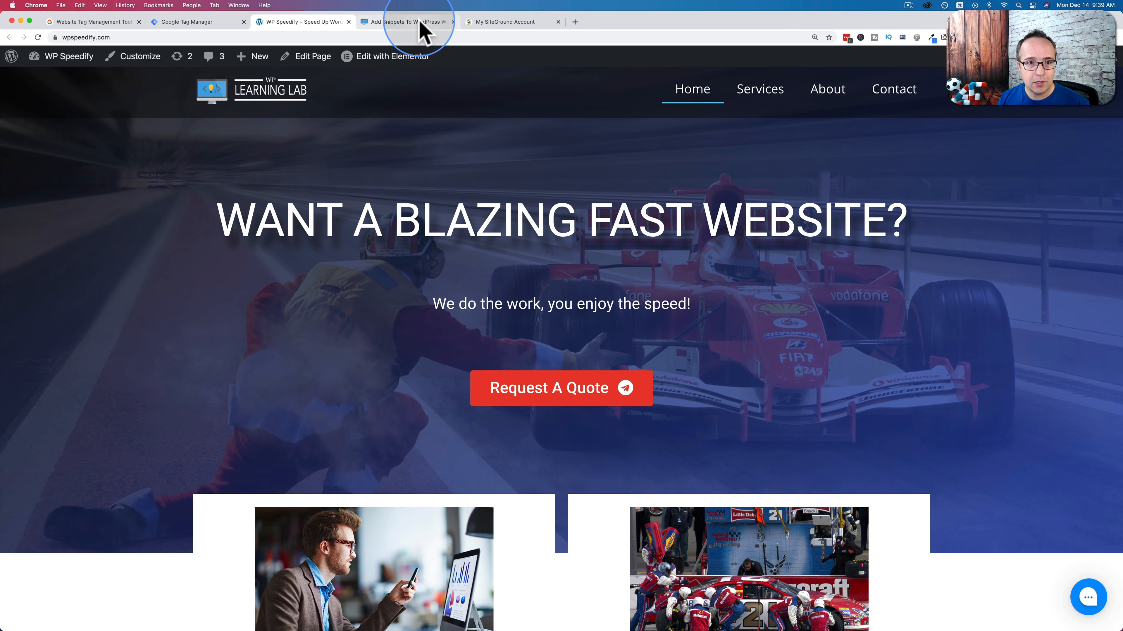
Step: Scroll the WP Learning Lab snippets tutorial down to its wp_head code block
left_click(408, 21)
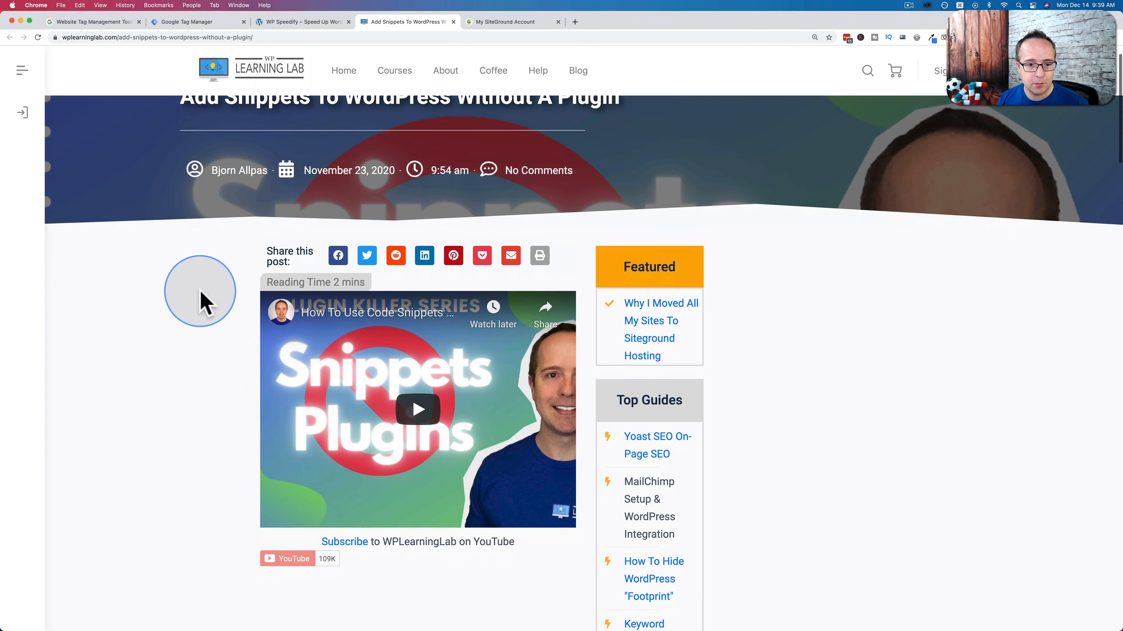
scroll("down", 3)
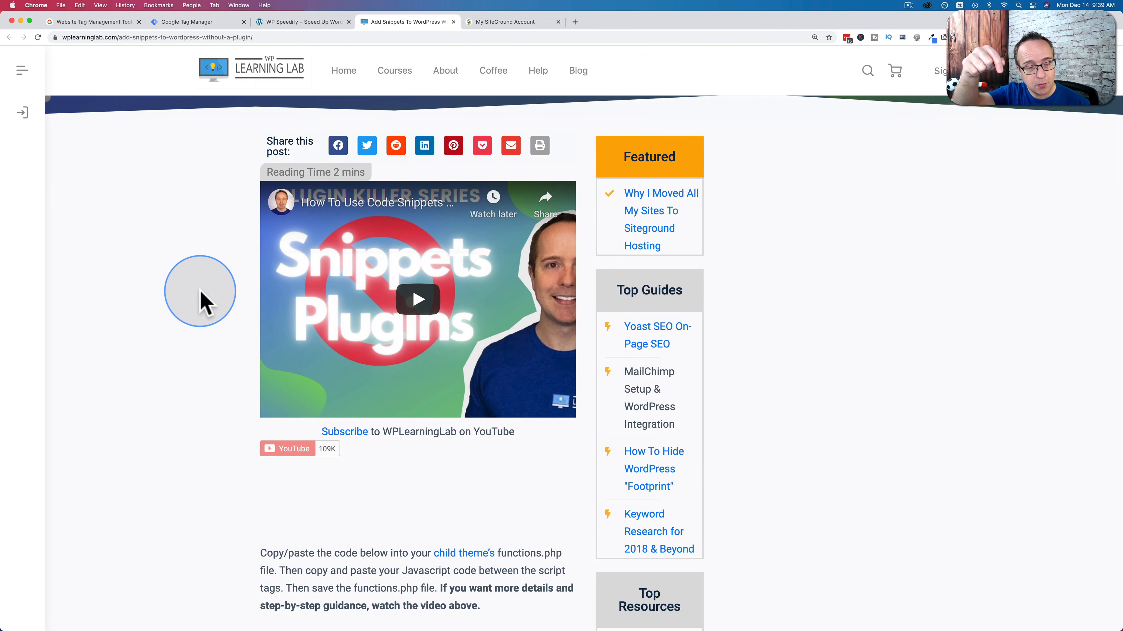
mouse_move(487, 337)
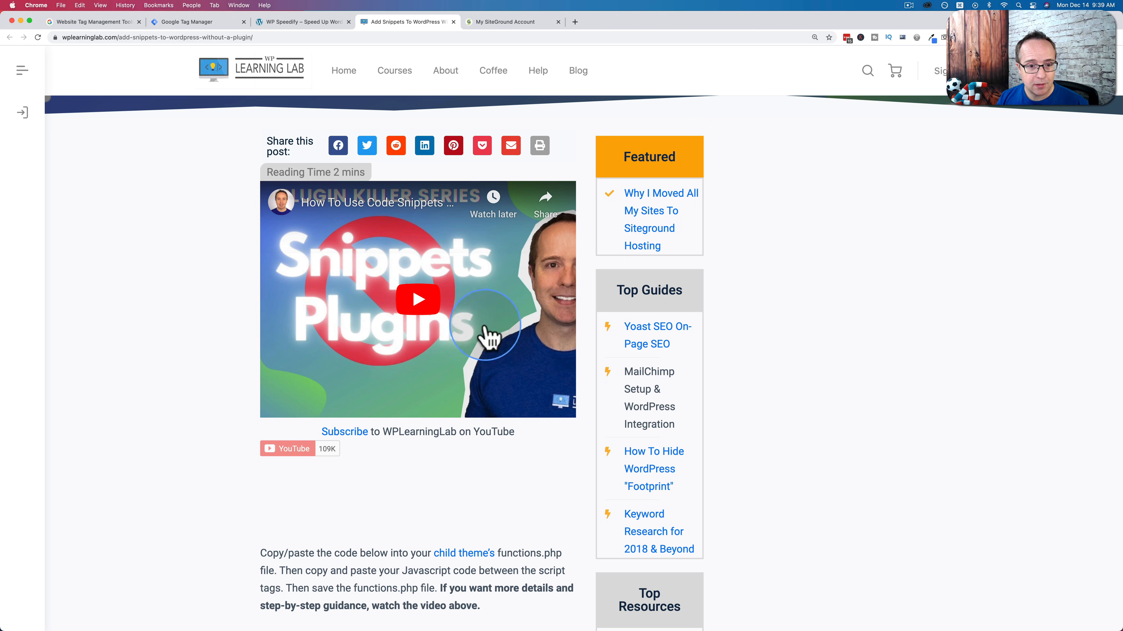
scroll("down", 3)
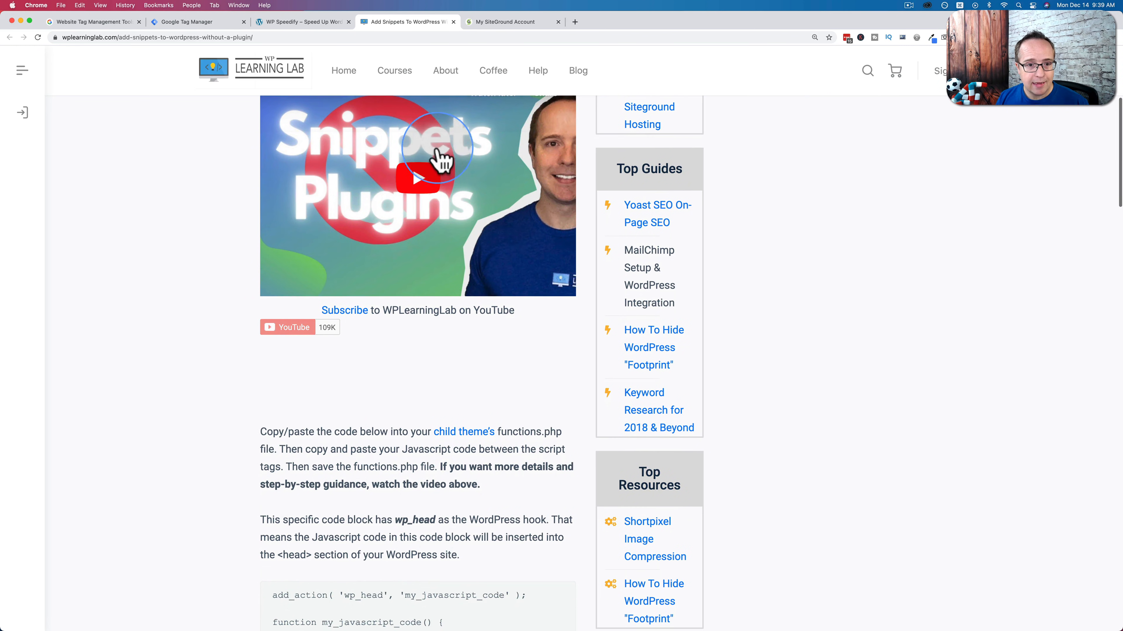
scroll("down", 3)
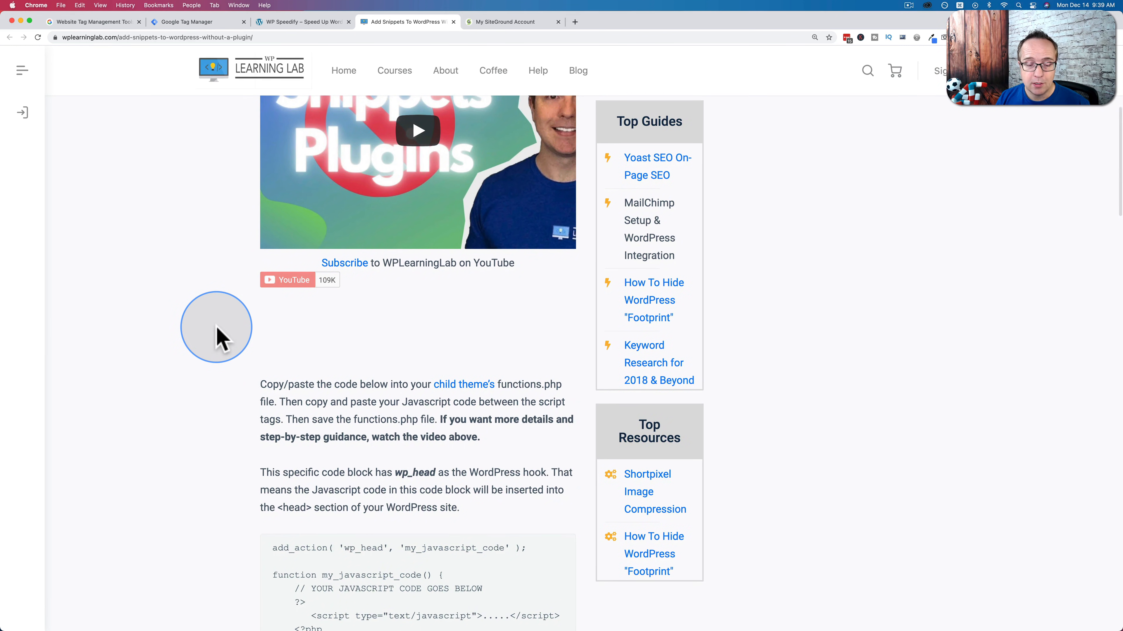
scroll("down", 3)
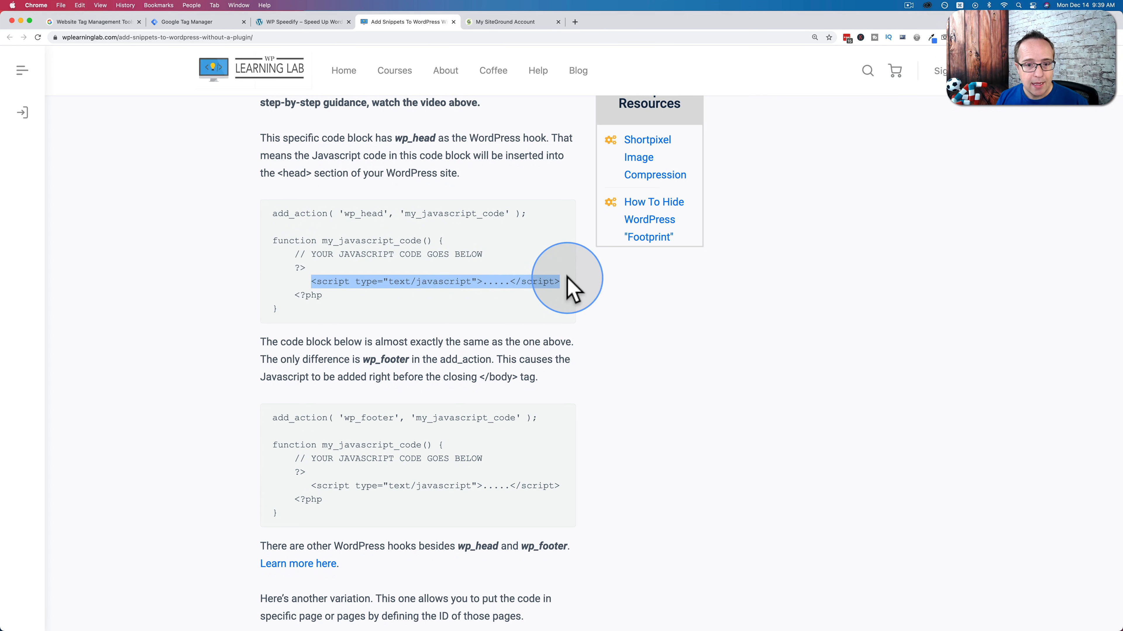
mouse_move(523, 279)
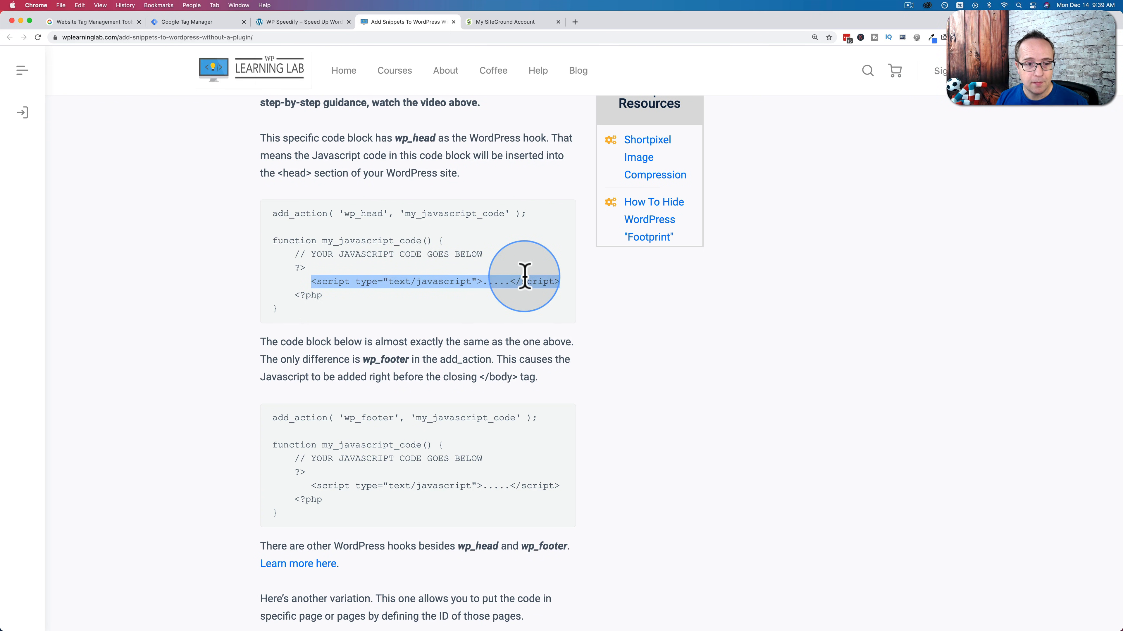
mouse_move(297, 315)
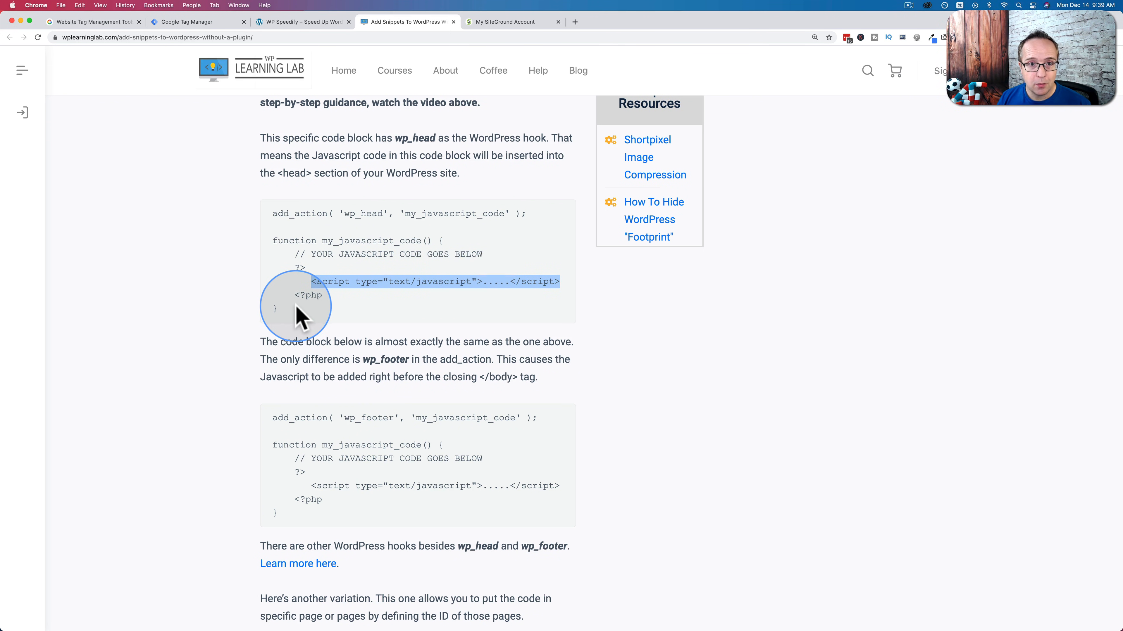
mouse_move(504, 22)
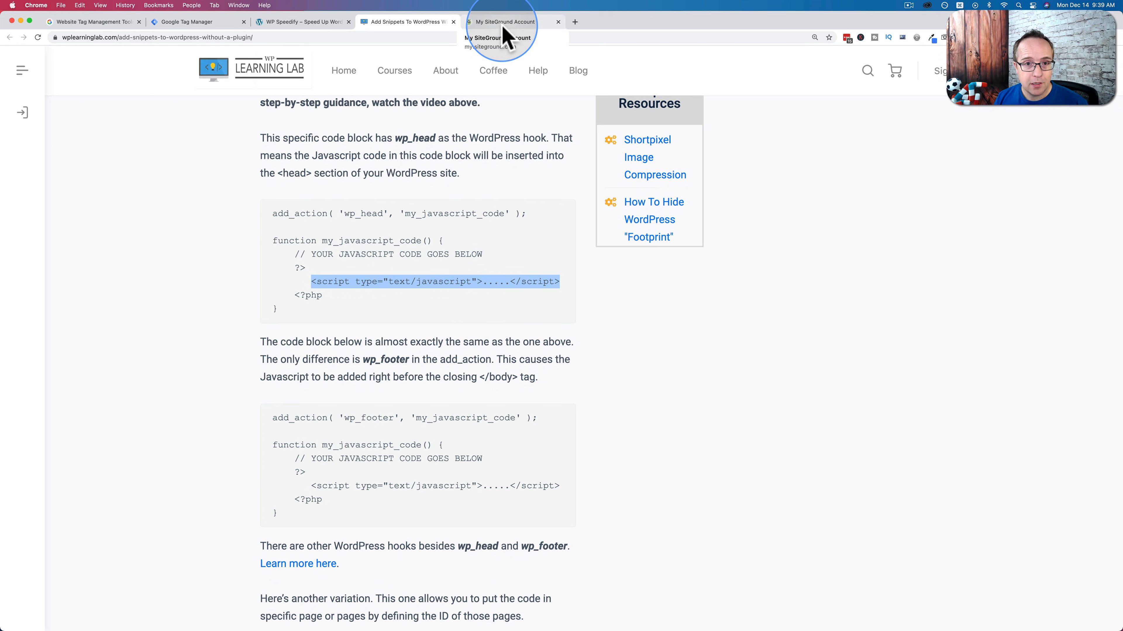
Step: Enter SiteGround Site Tools for wpspeedify.com and launch its File Manager
left_click(501, 22)
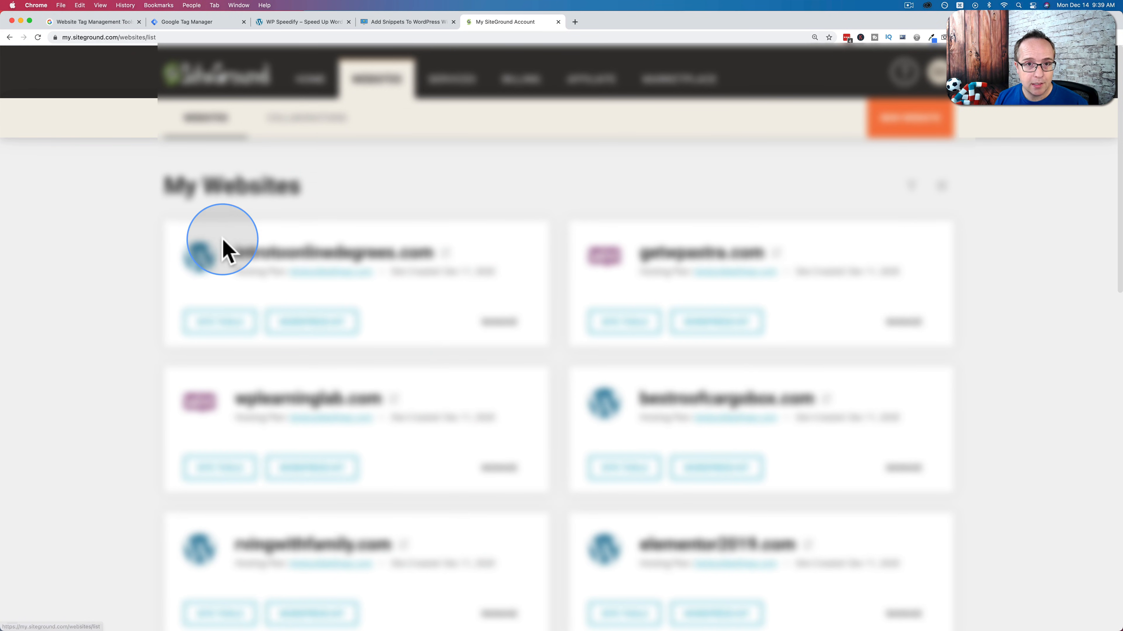
mouse_move(487, 236)
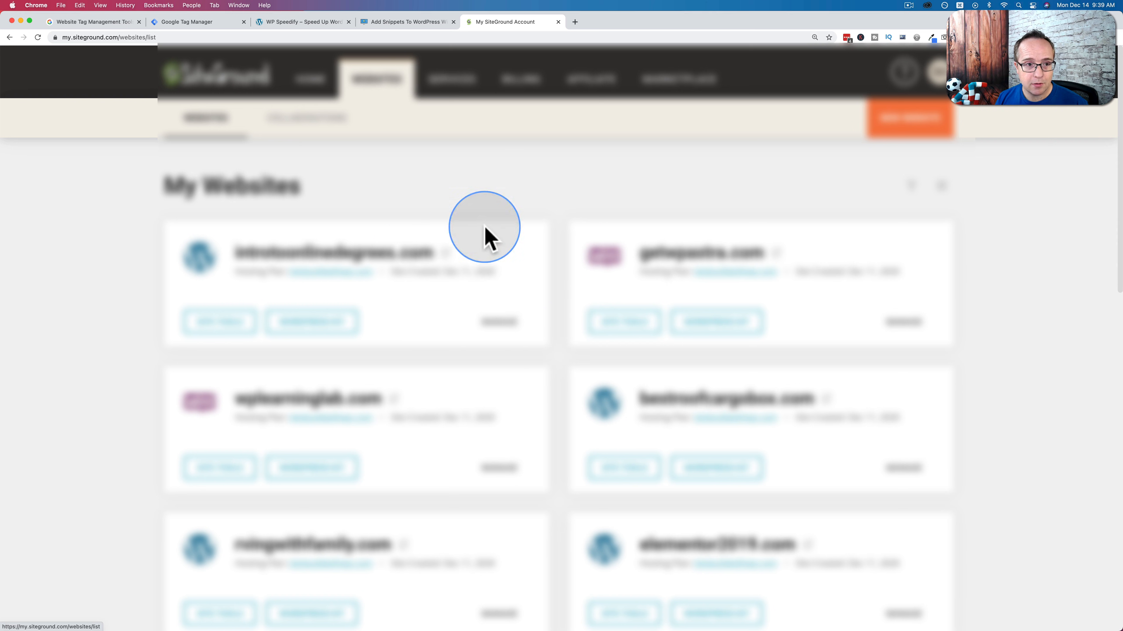
scroll("down", 3)
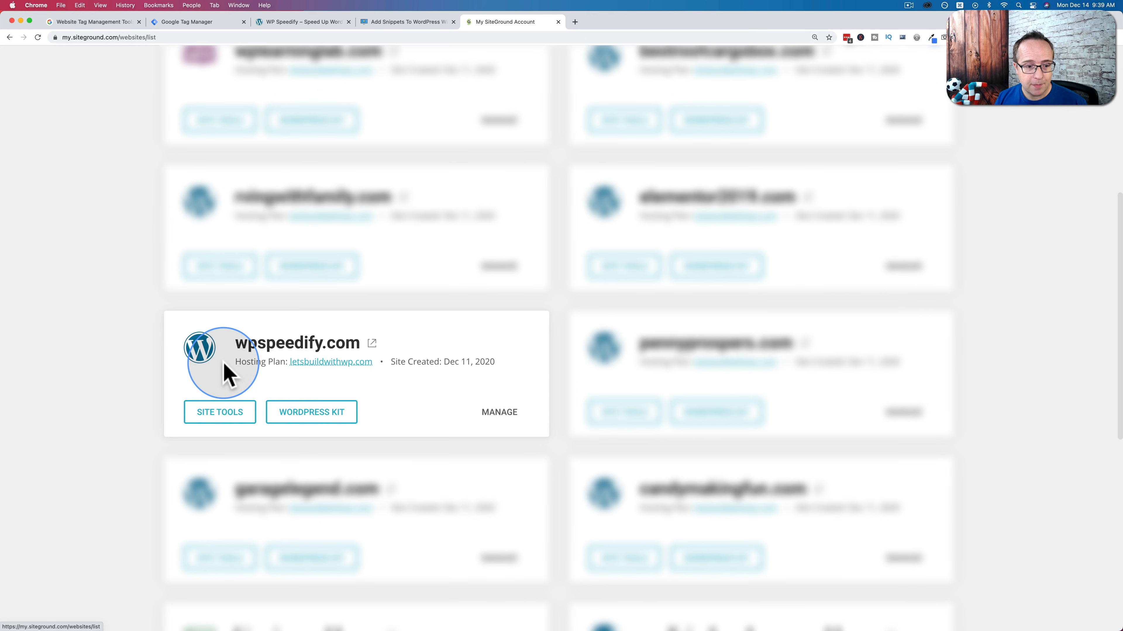
left_click(220, 412)
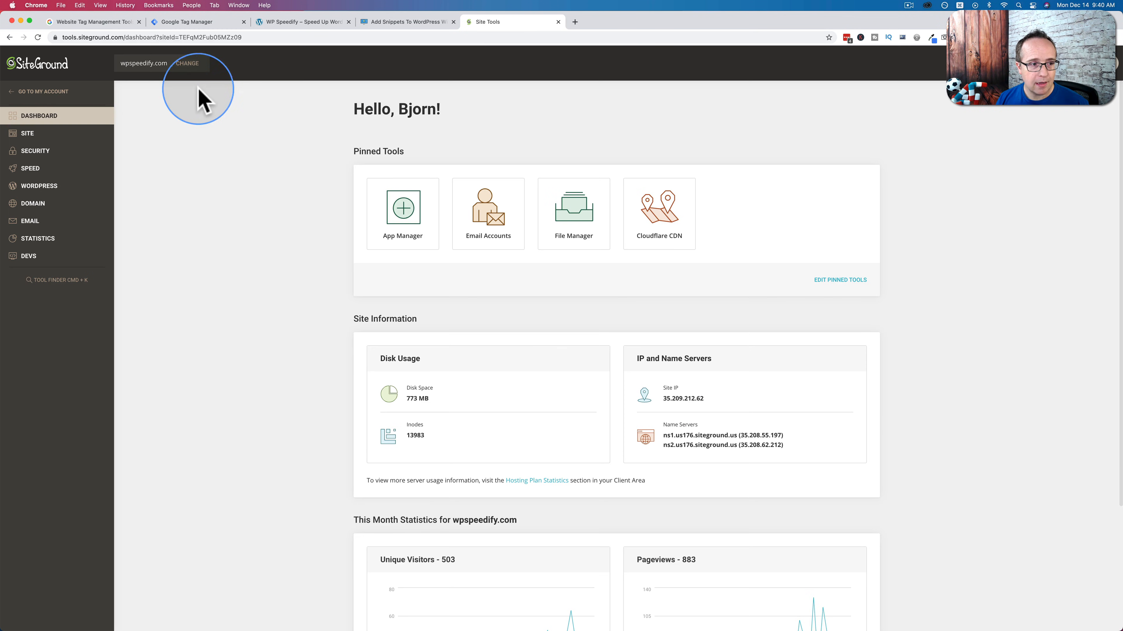
left_click(28, 133)
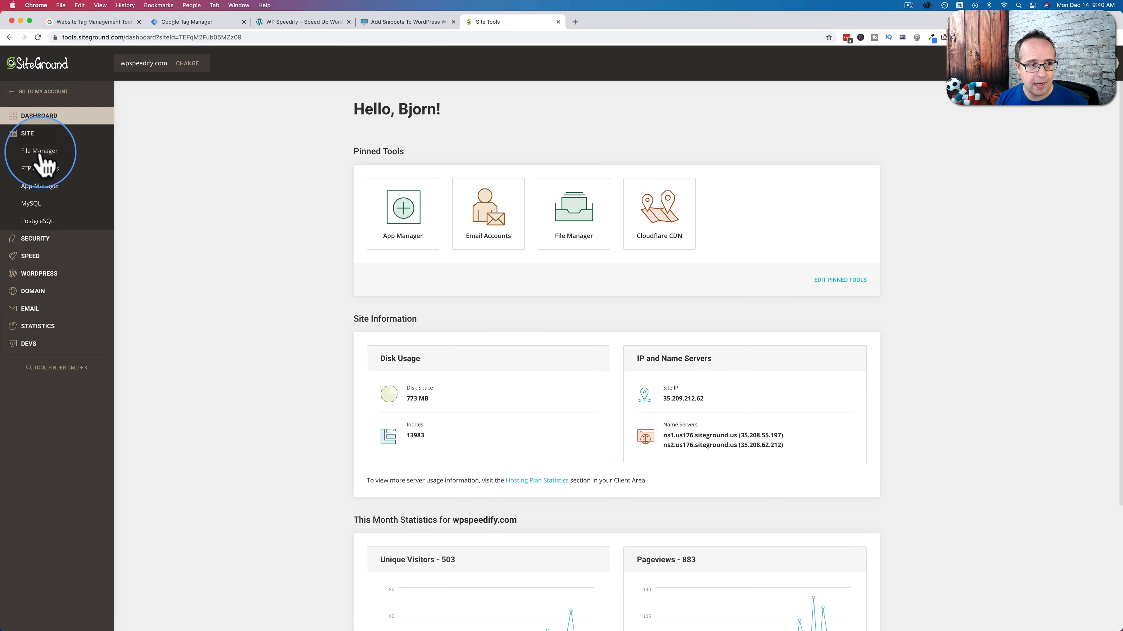
left_click(39, 150)
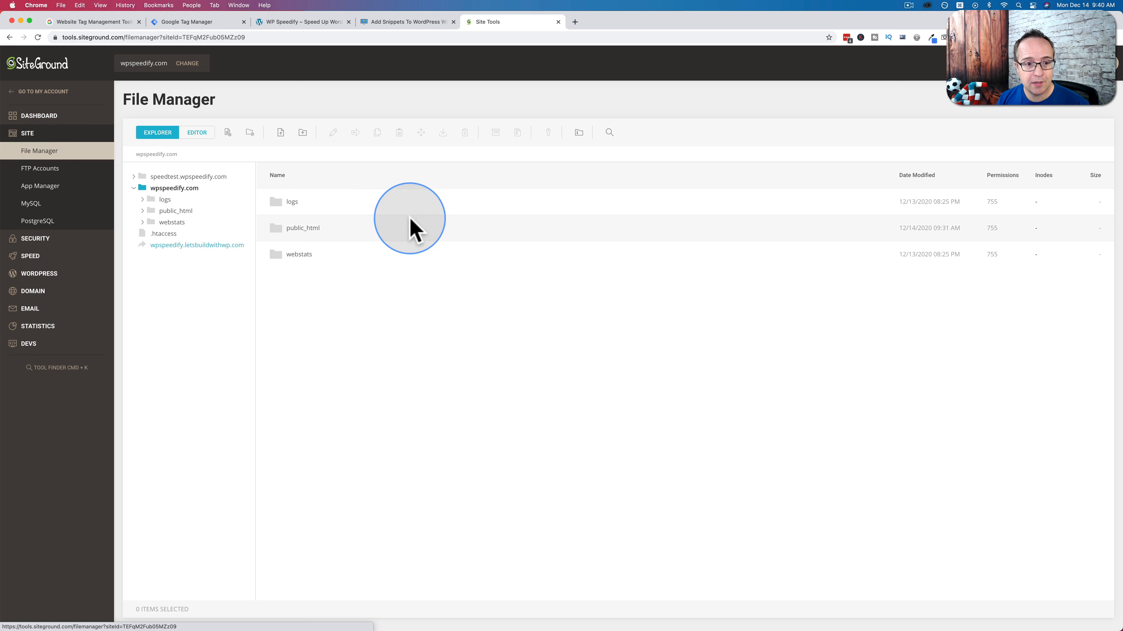
mouse_move(373, 238)
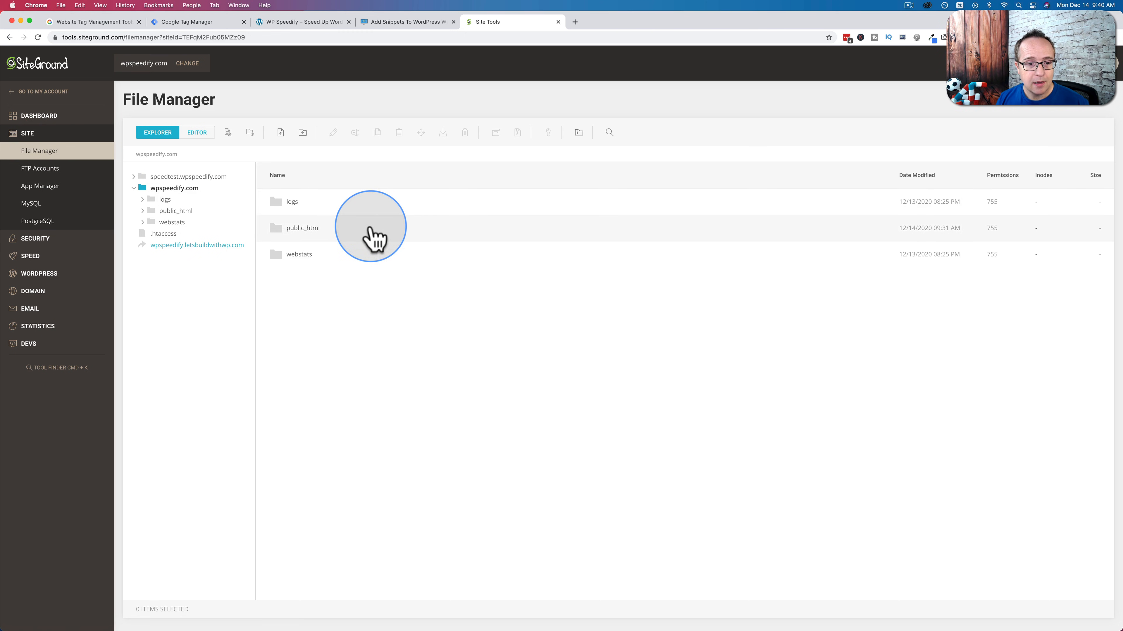
Step: Navigate into public_html/wp-content/themes, listing oceanwp, oceanwp-child and twentytwentyone
double_click(302, 228)
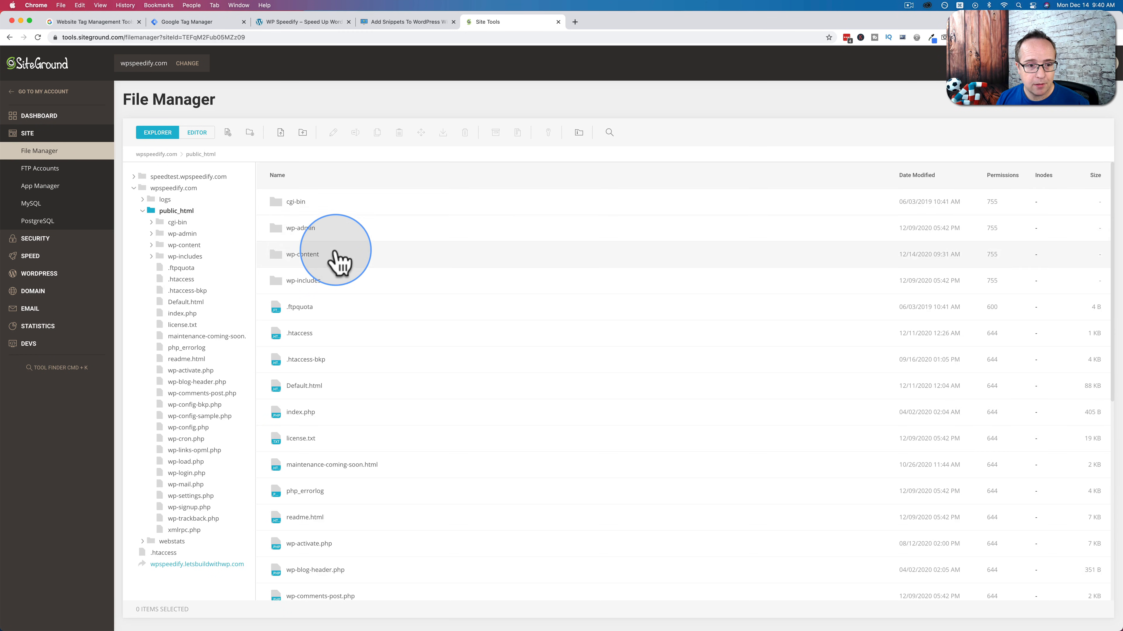
double_click(304, 255)
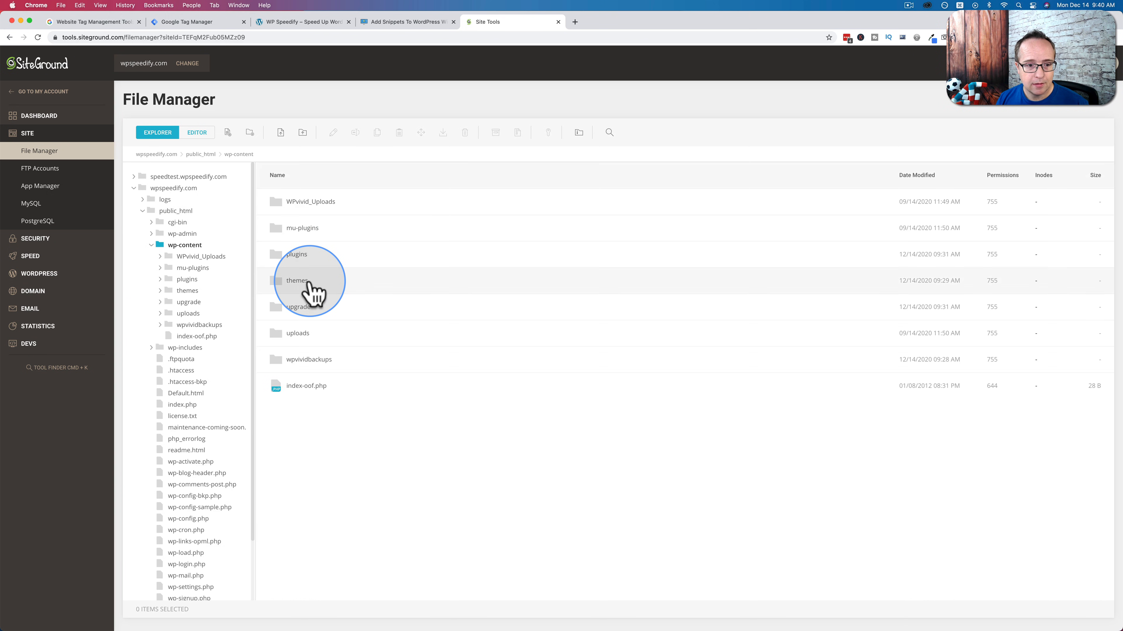
double_click(297, 280)
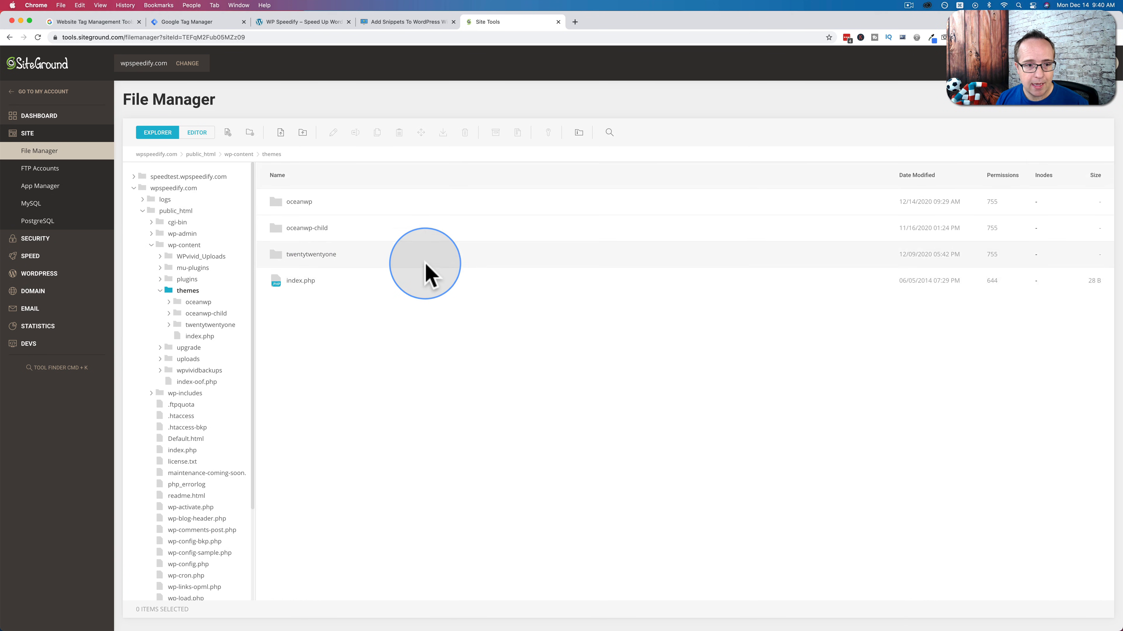
mouse_move(374, 244)
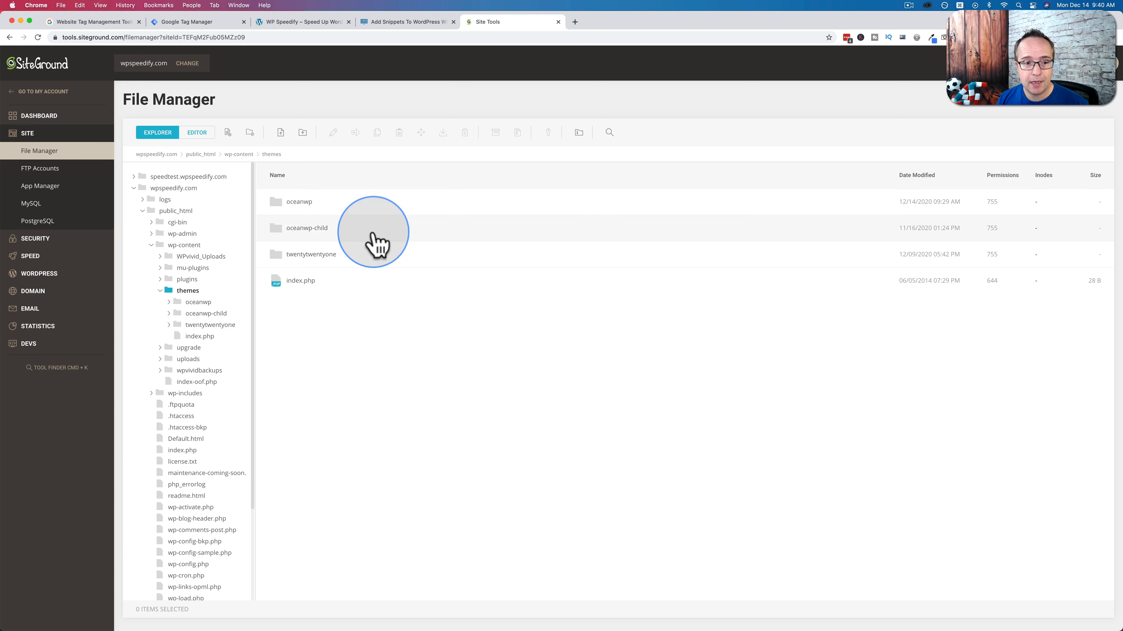
mouse_move(348, 239)
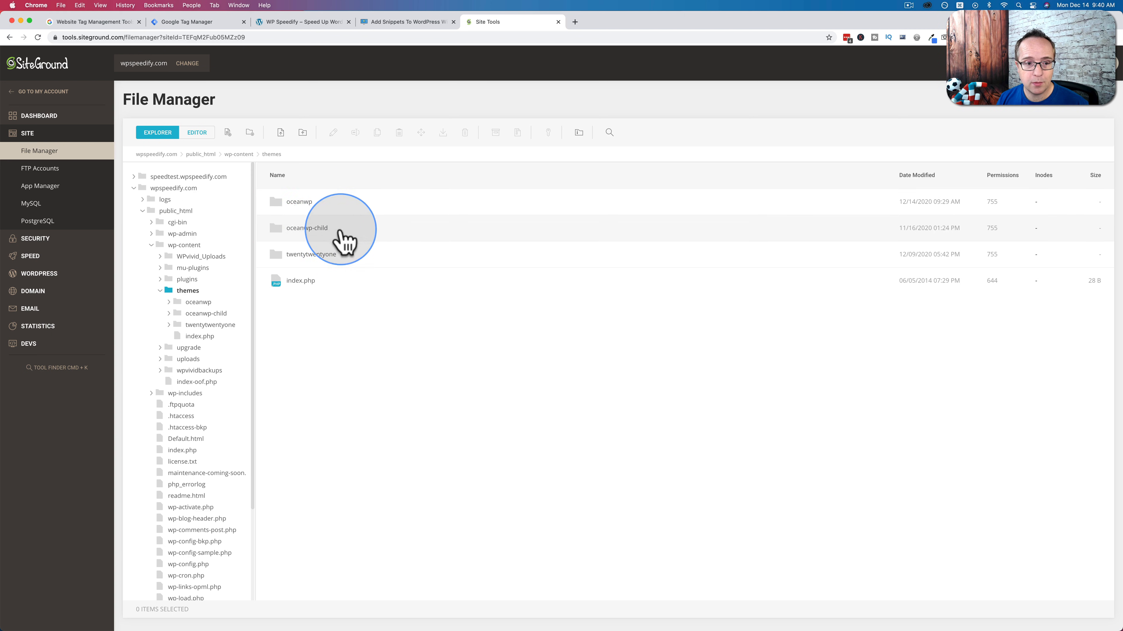
mouse_move(372, 237)
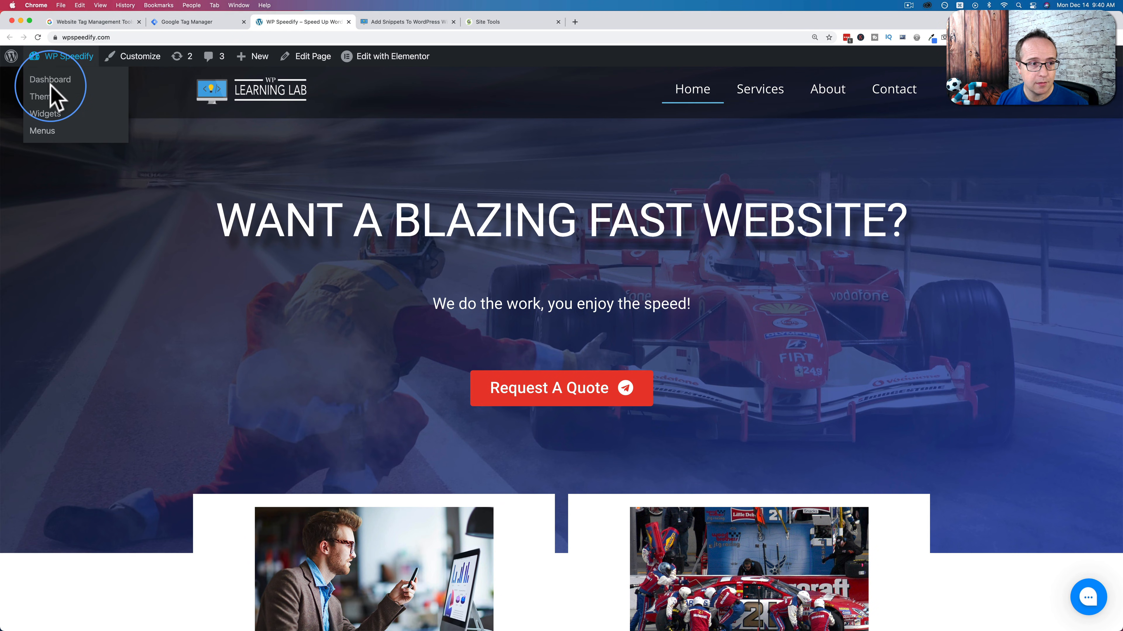
Step: Confirm on WordPress's Themes screen that OceanWP Child is active, then return to the file manager
left_click(51, 79)
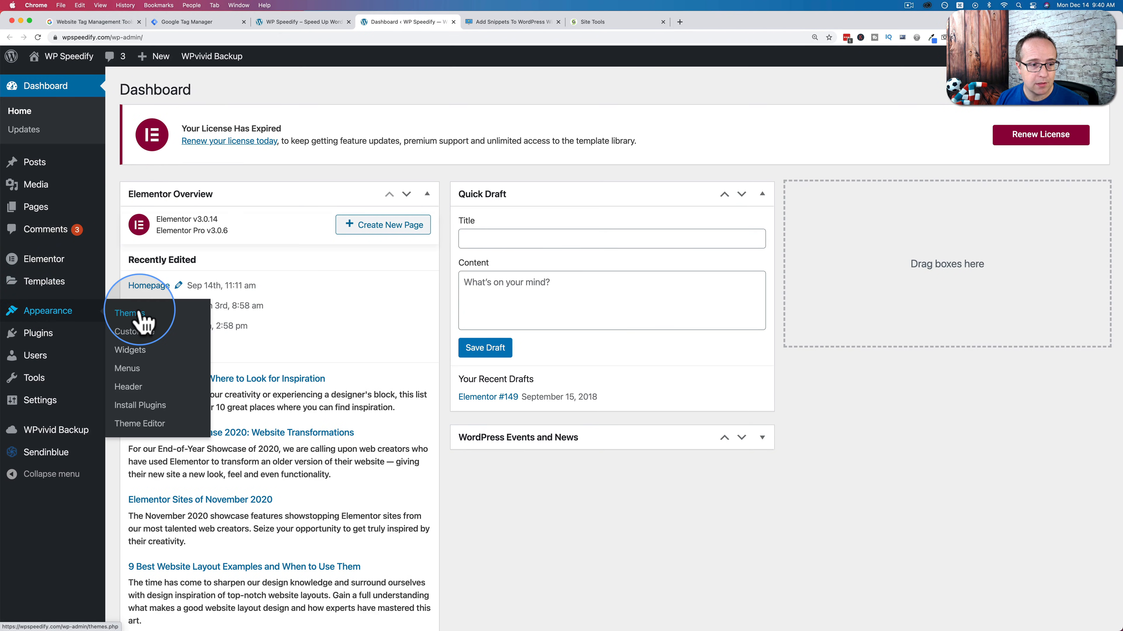
left_click(132, 313)
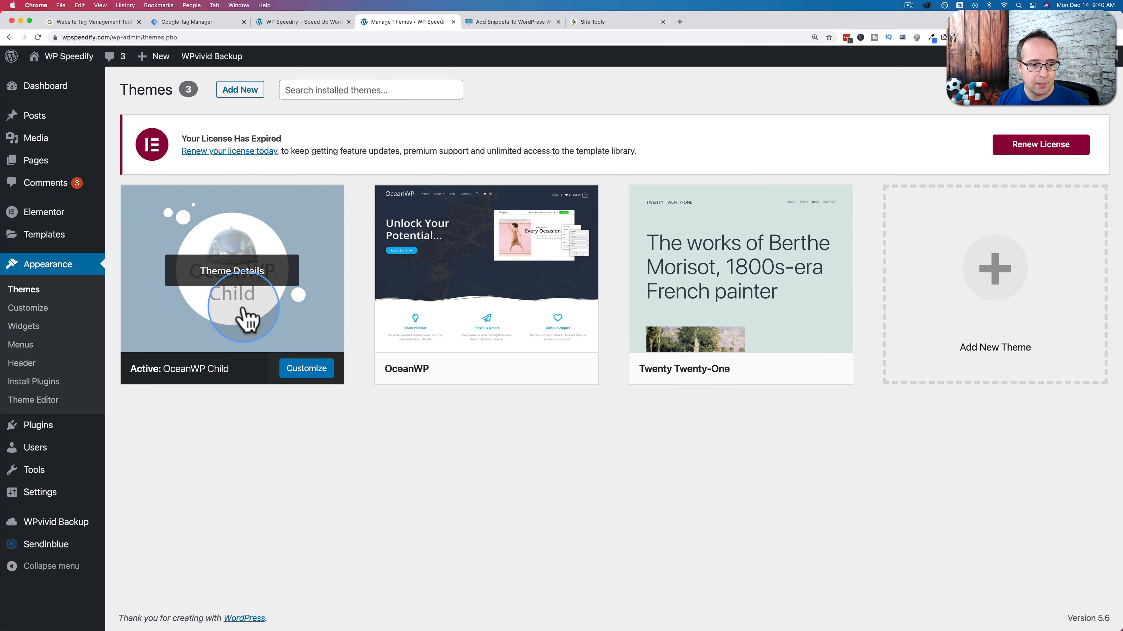
mouse_move(305, 368)
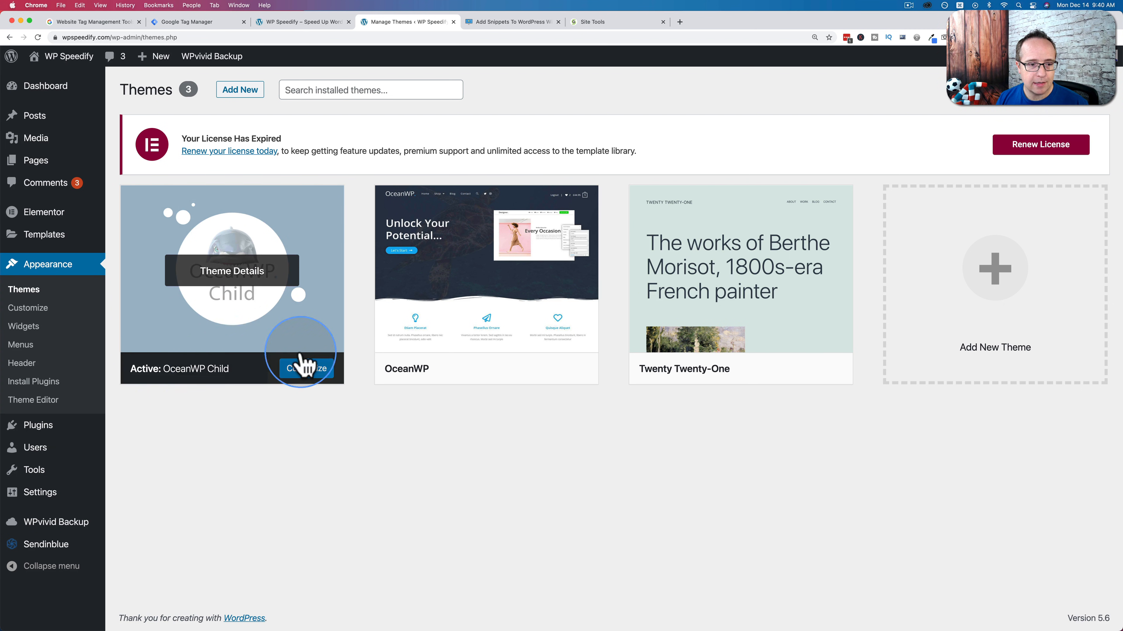
left_click(517, 22)
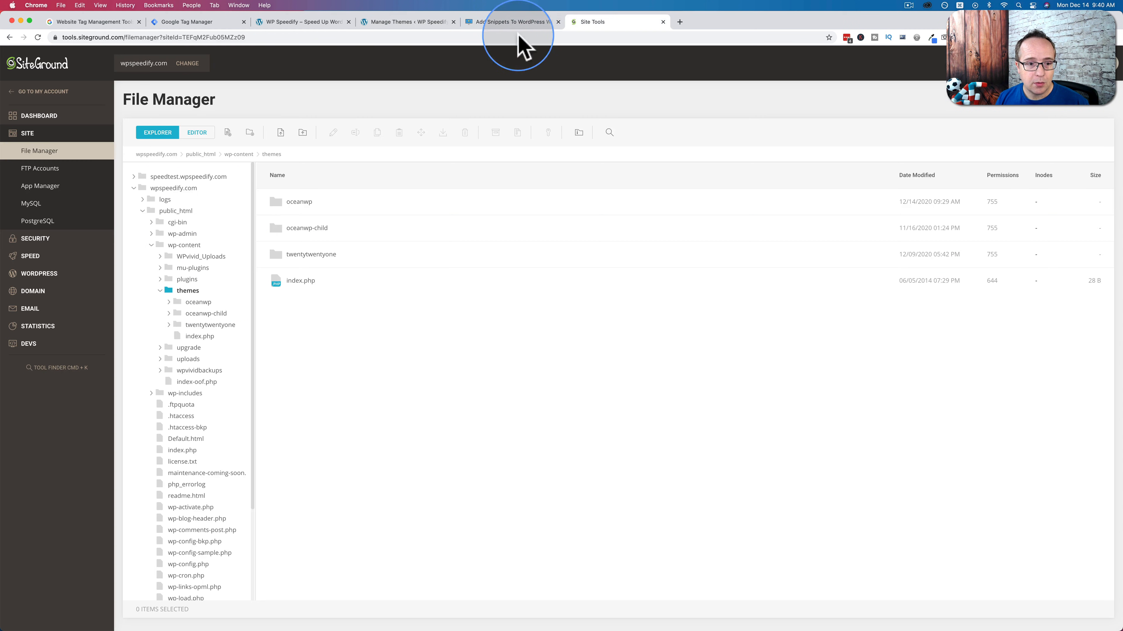
Step: Edit oceanwp-child/functions.php and paste in the tutorial's wp_head add_action block
double_click(307, 228)
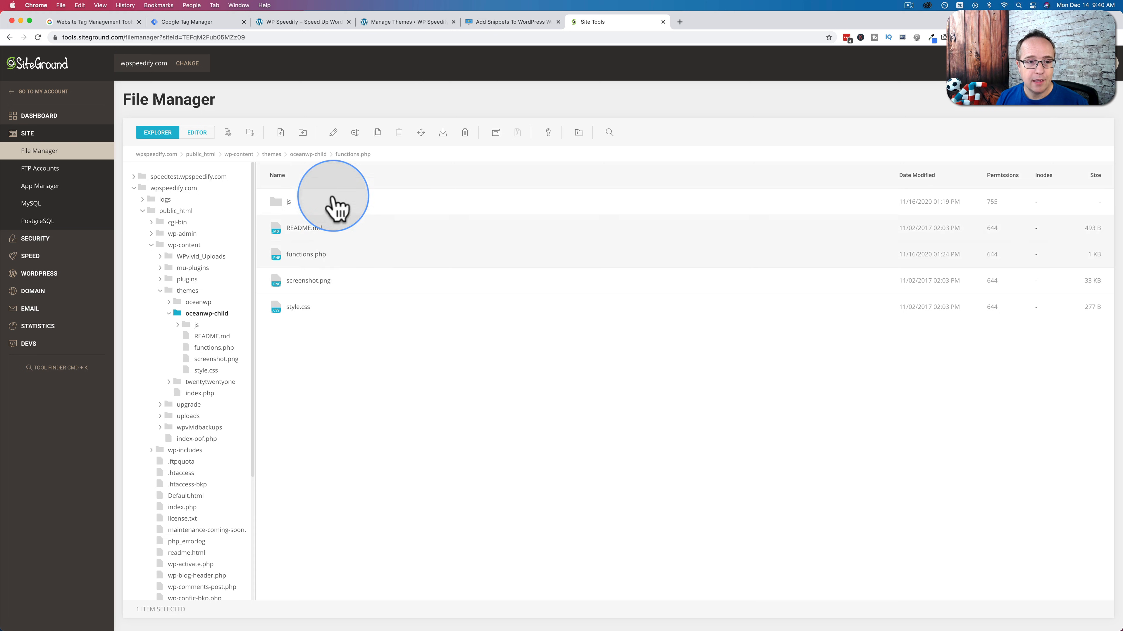
mouse_move(386, 258)
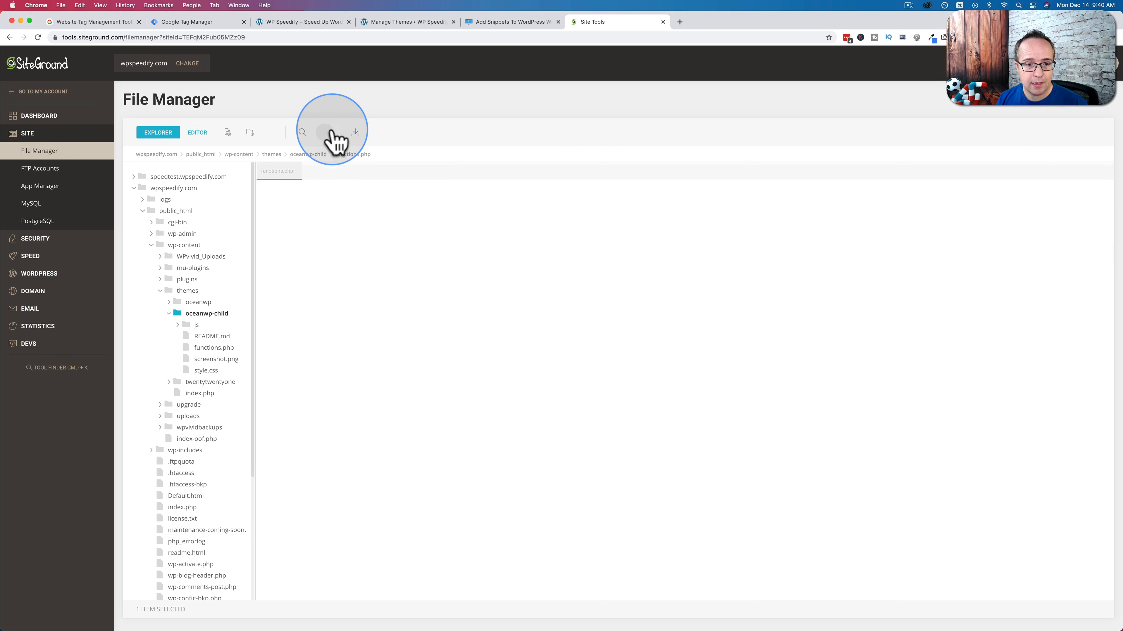
left_click(197, 132)
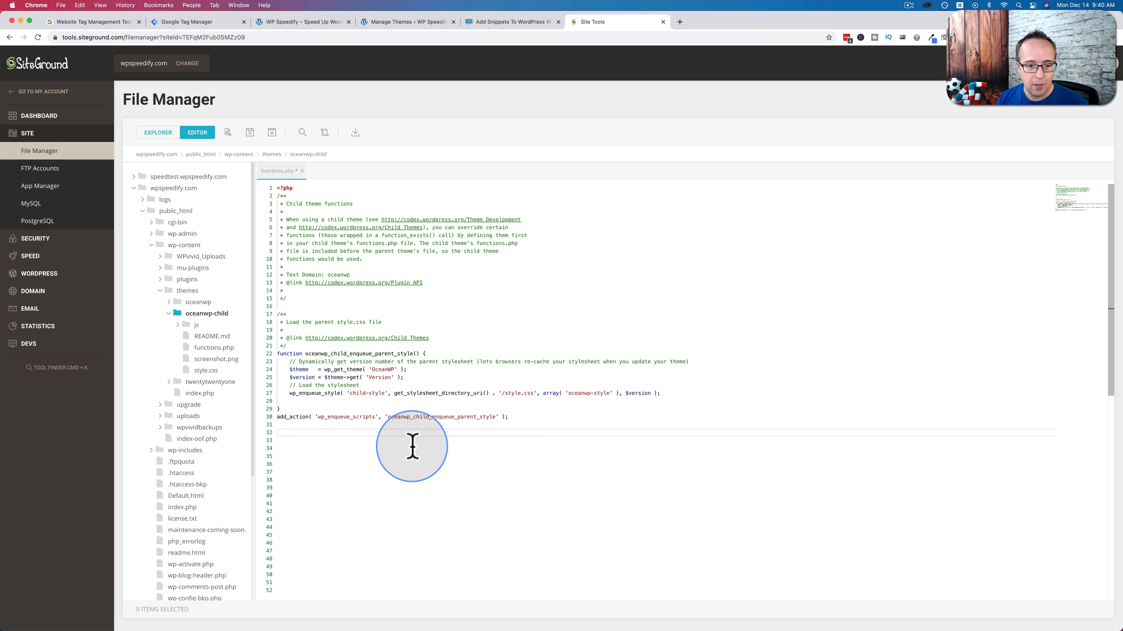
left_click(512, 21)
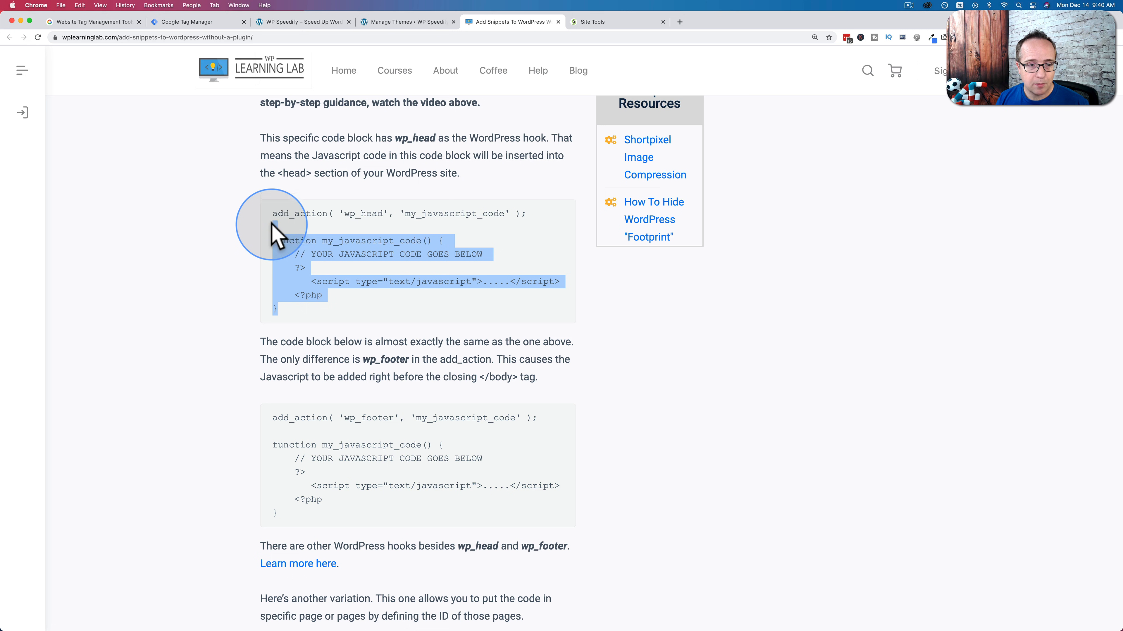
right_click(308, 232)
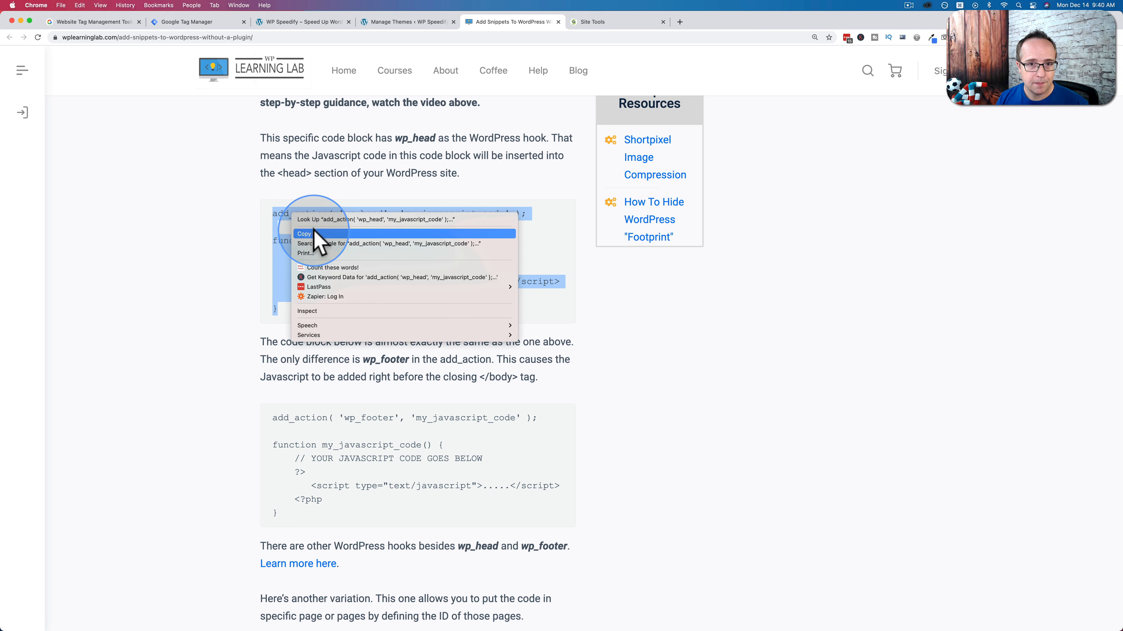
left_click(616, 22)
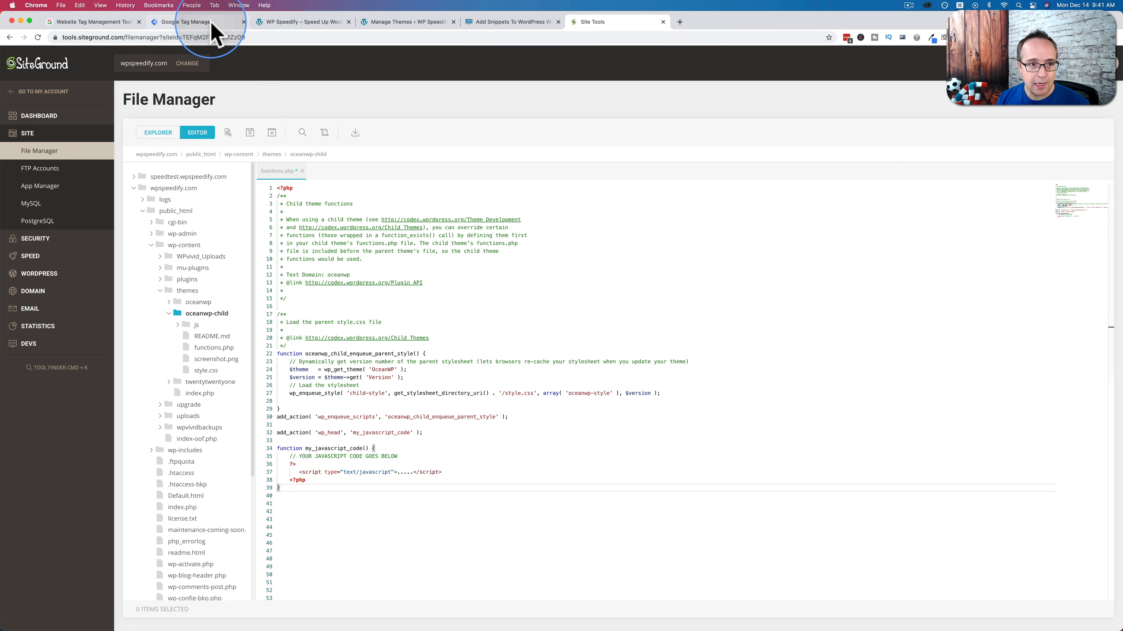
Step: Paste Google Tag Manager's head container script inside the wp_head function
left_click(199, 22)
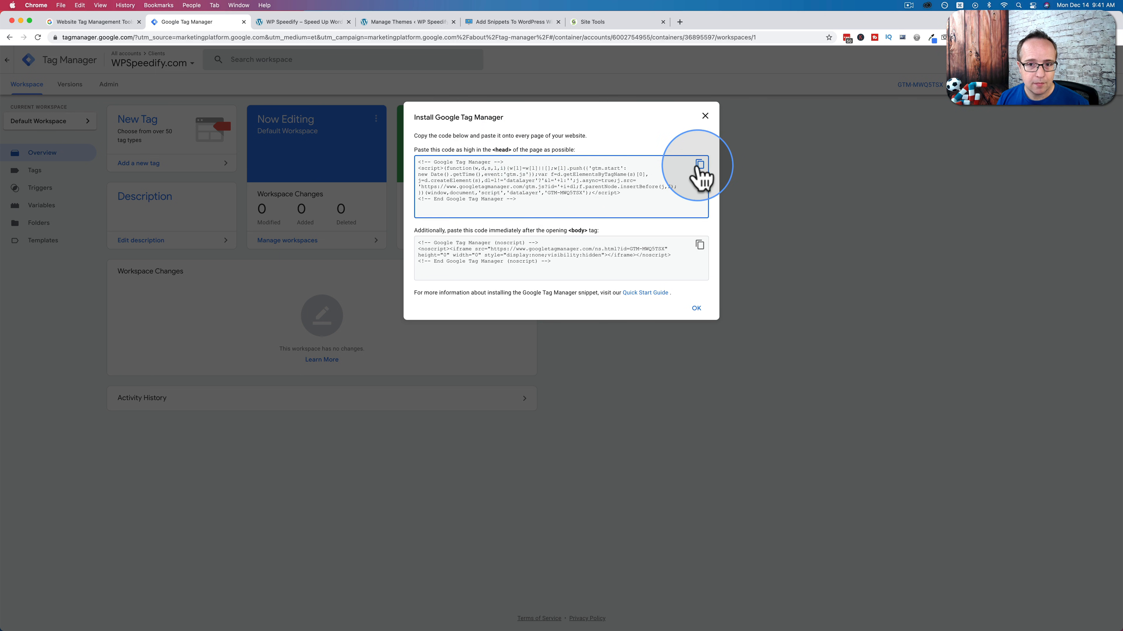
left_click(612, 22)
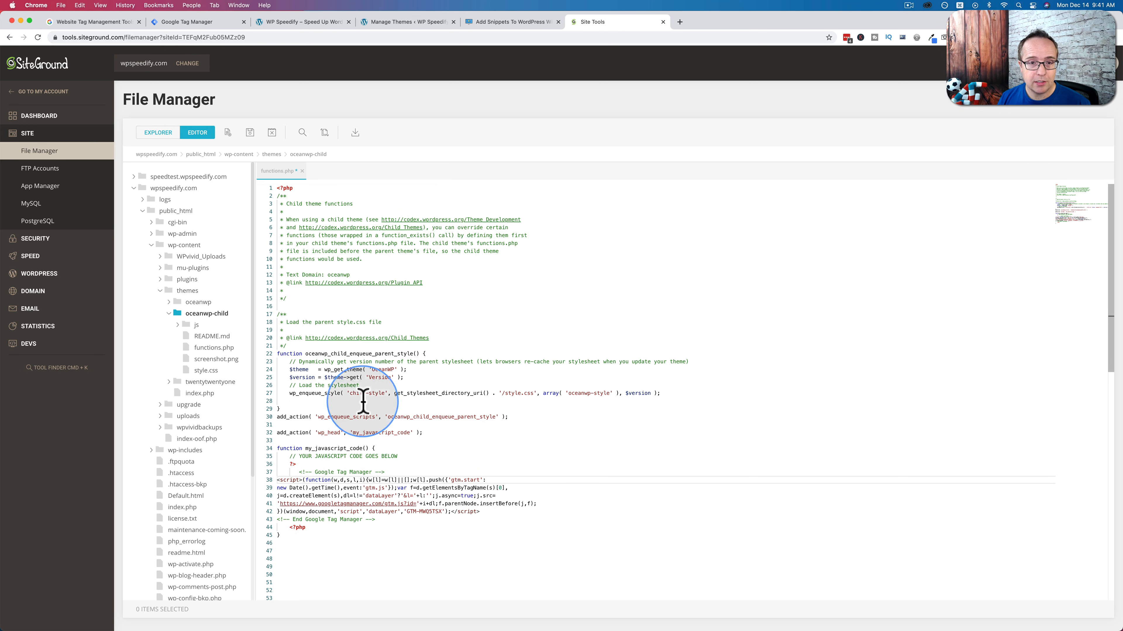
mouse_move(283, 93)
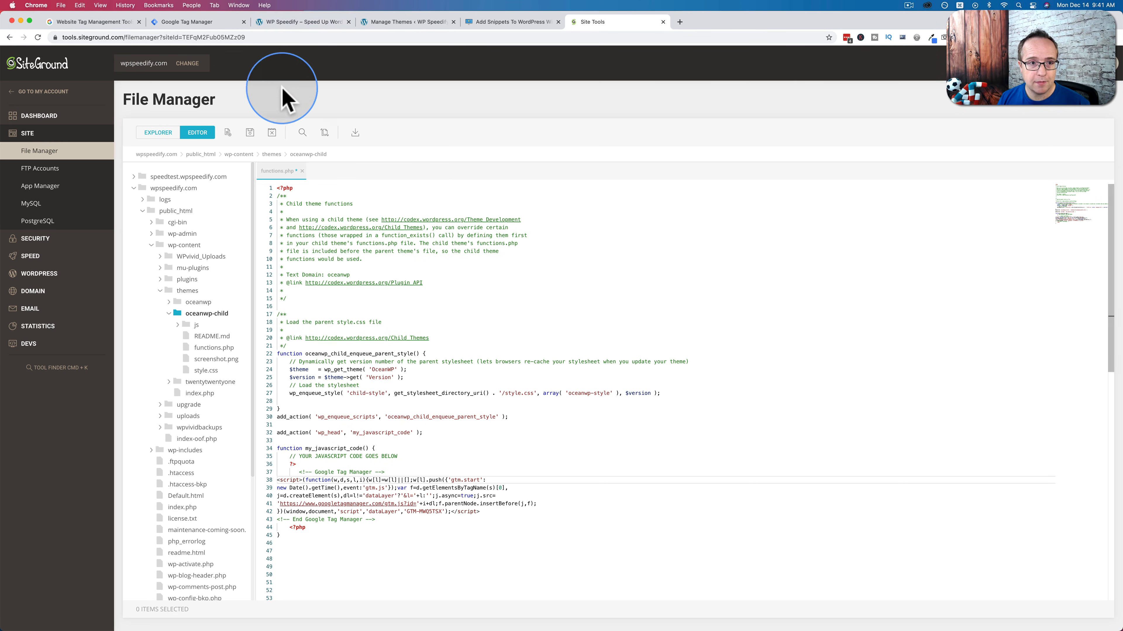
Step: Consult WordPress.org's Plugin API Hooks page and highlight wp_body_open as the body-start hook
left_click(197, 22)
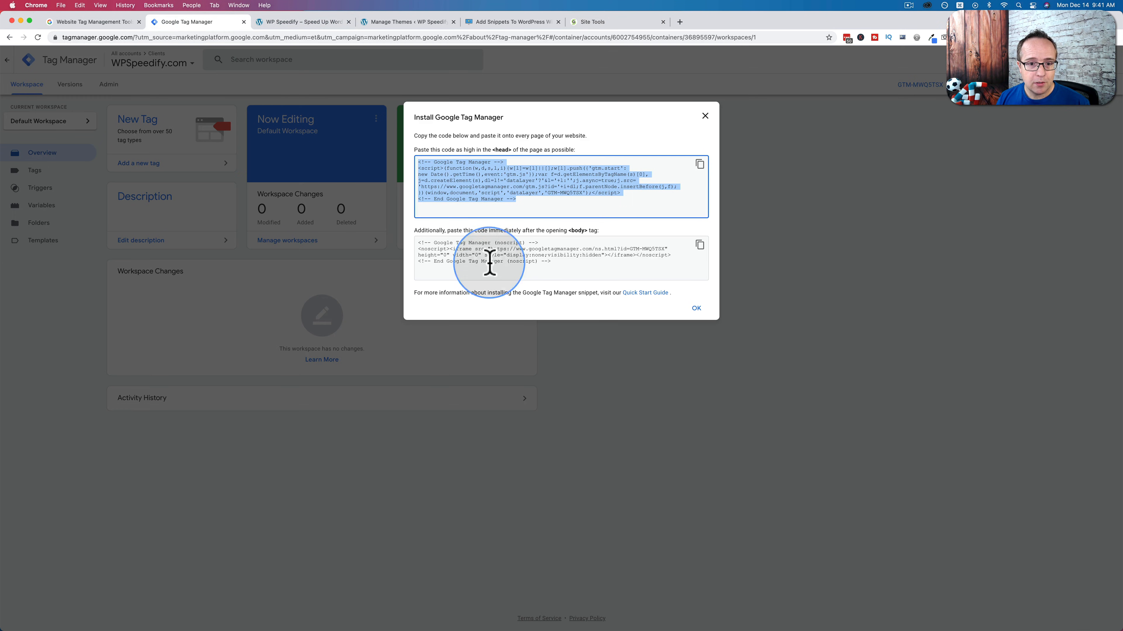
mouse_move(468, 143)
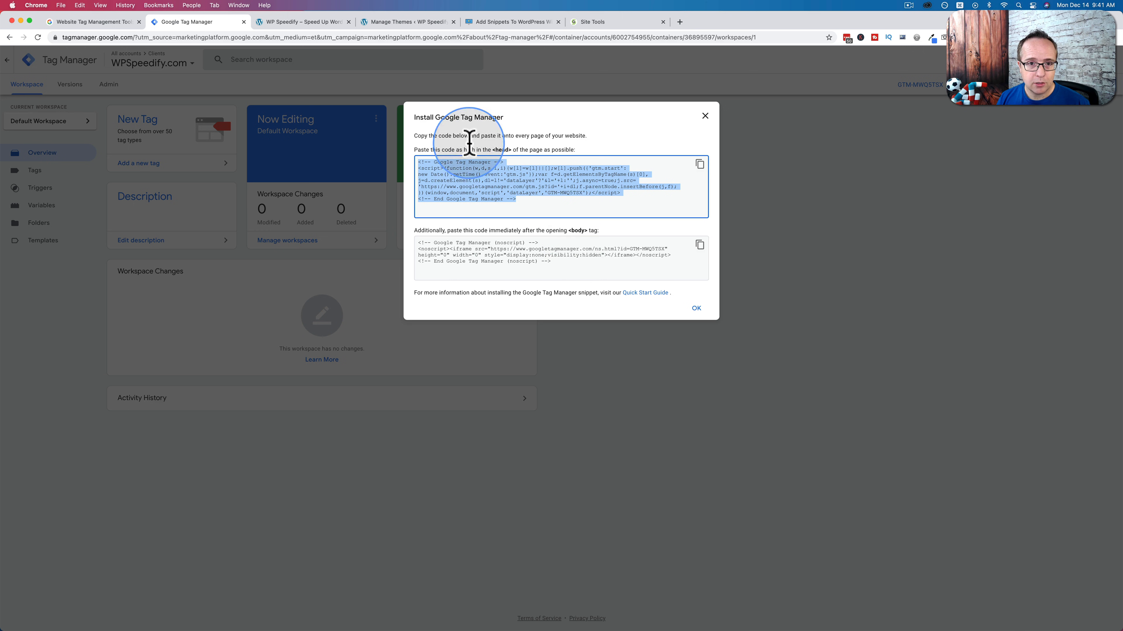
left_click(512, 22)
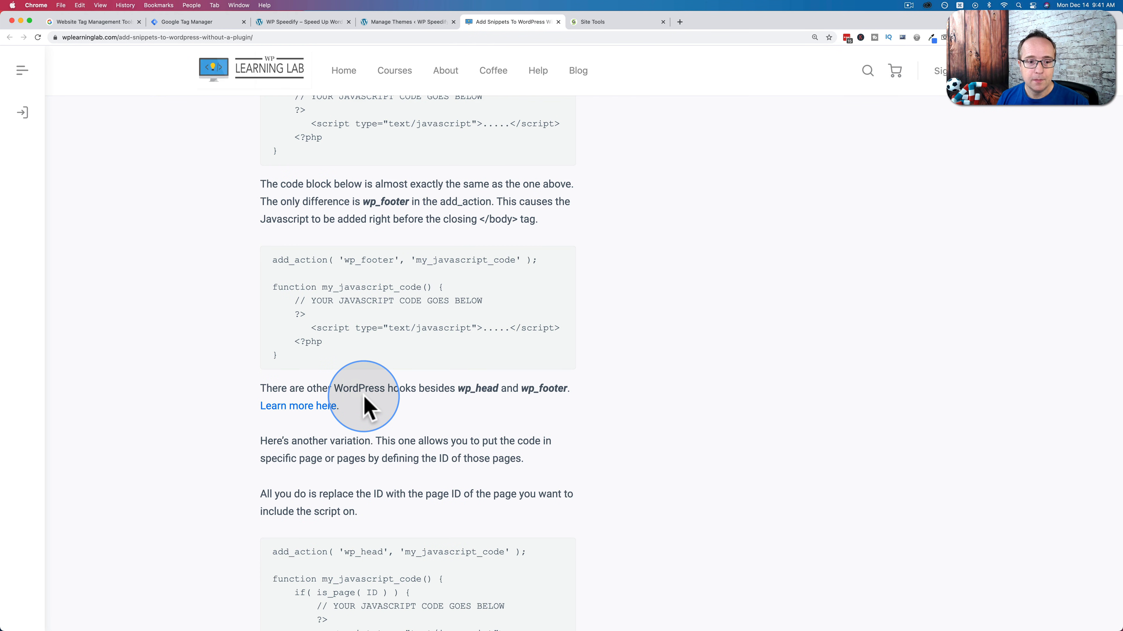
mouse_move(392, 407)
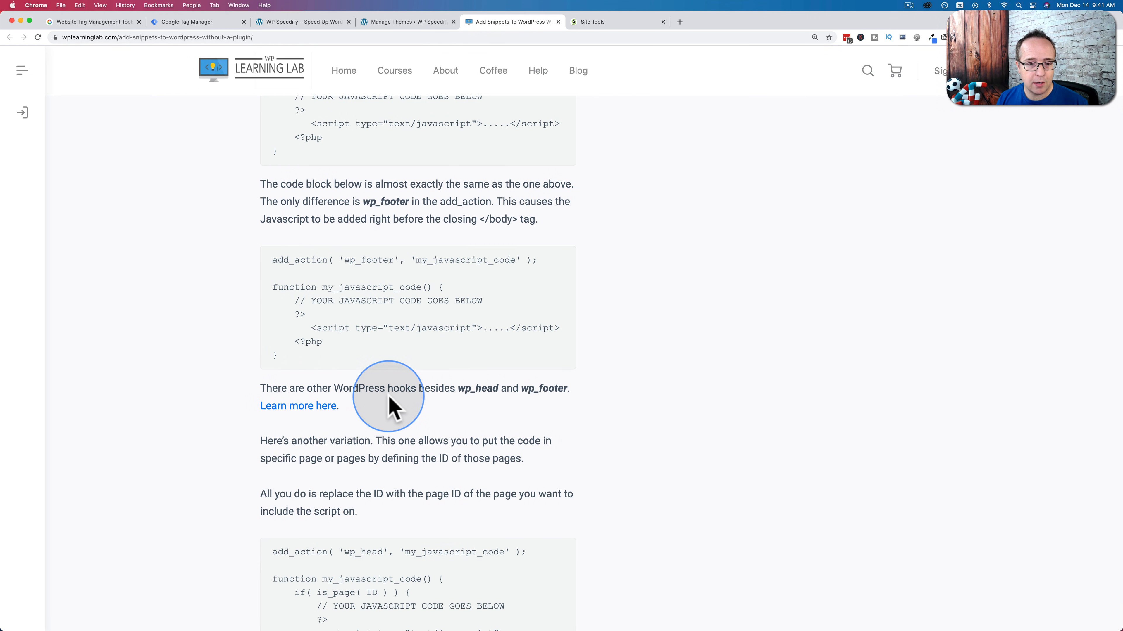
mouse_move(371, 386)
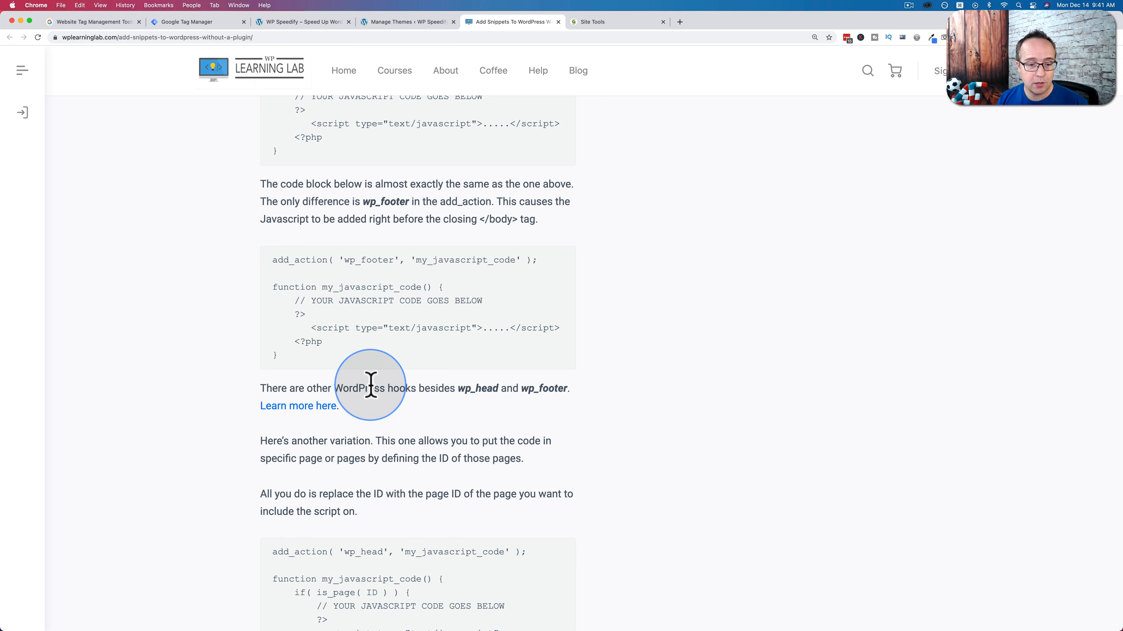
left_click(298, 406)
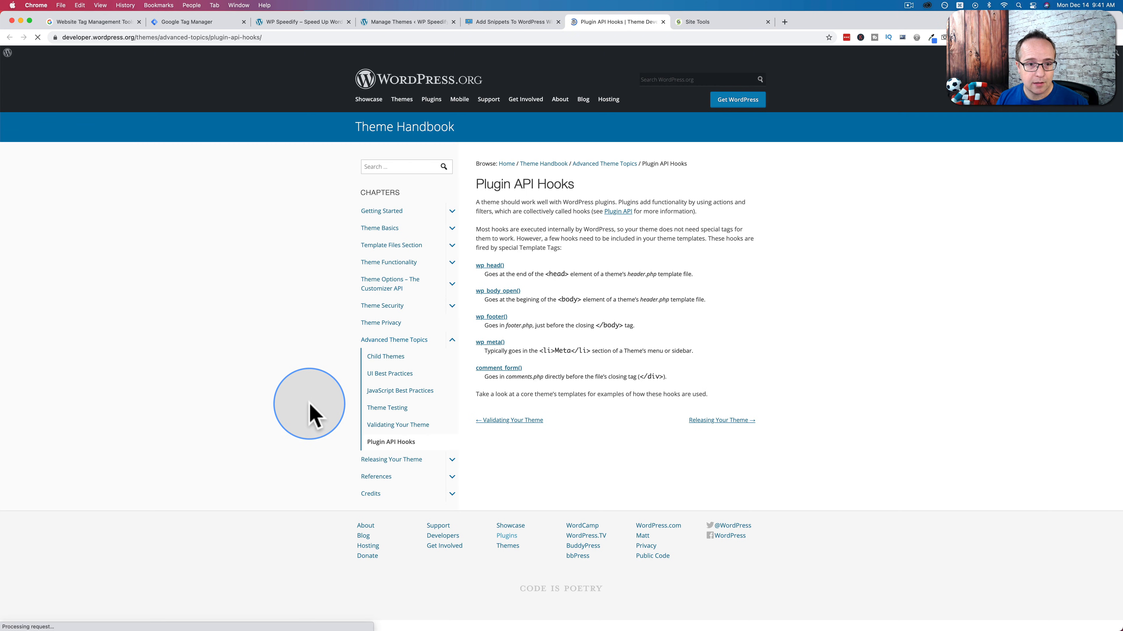
mouse_move(497, 291)
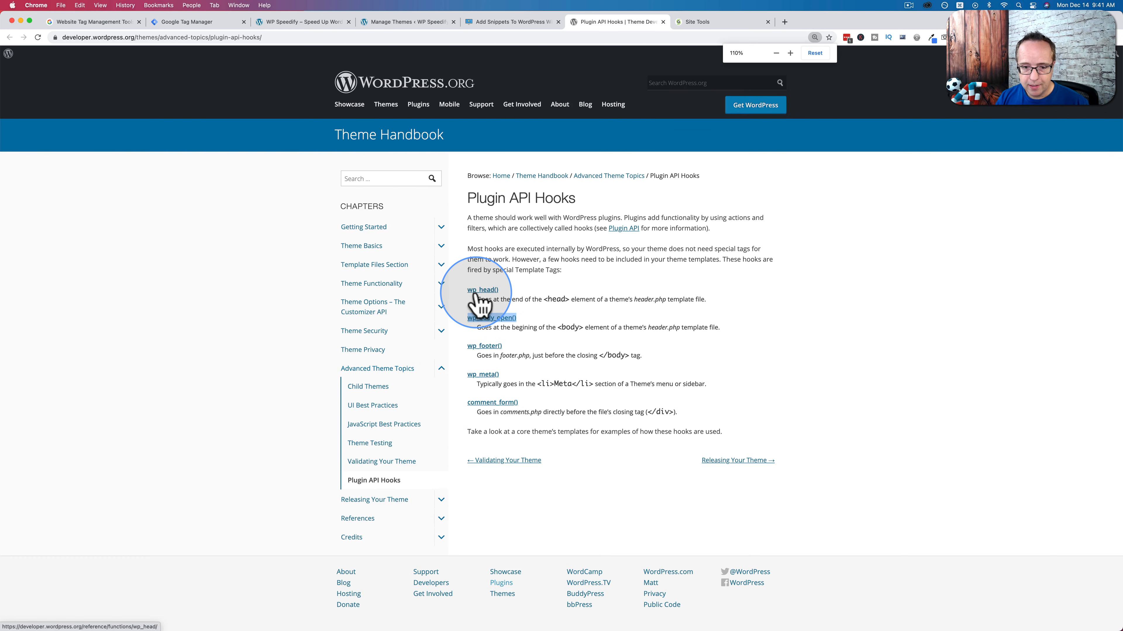
left_click(790, 53)
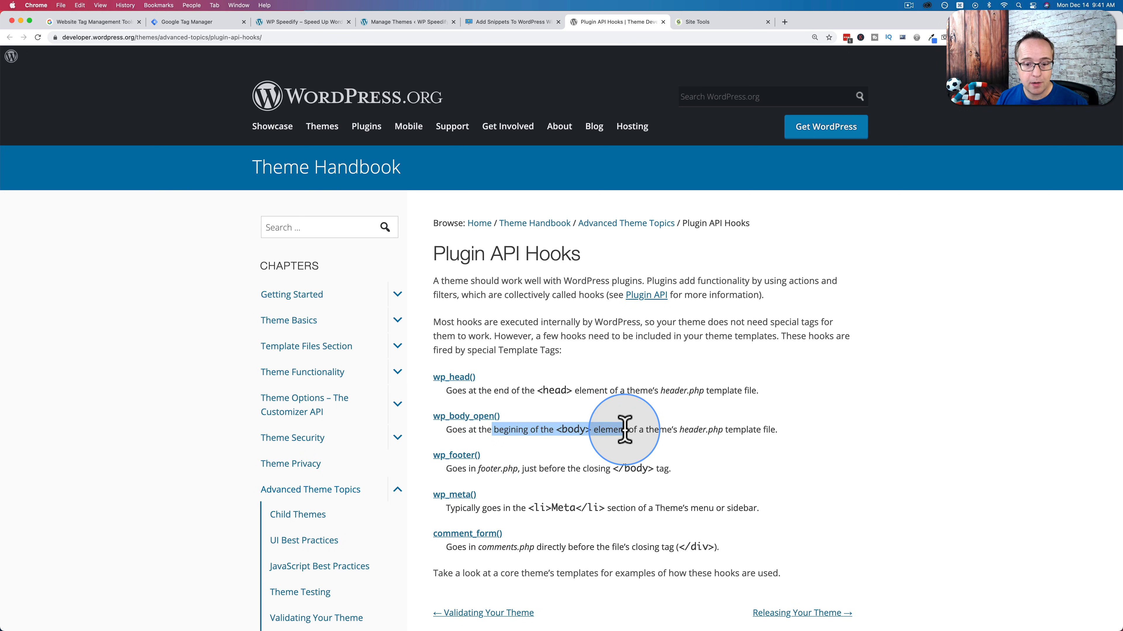
mouse_move(512, 411)
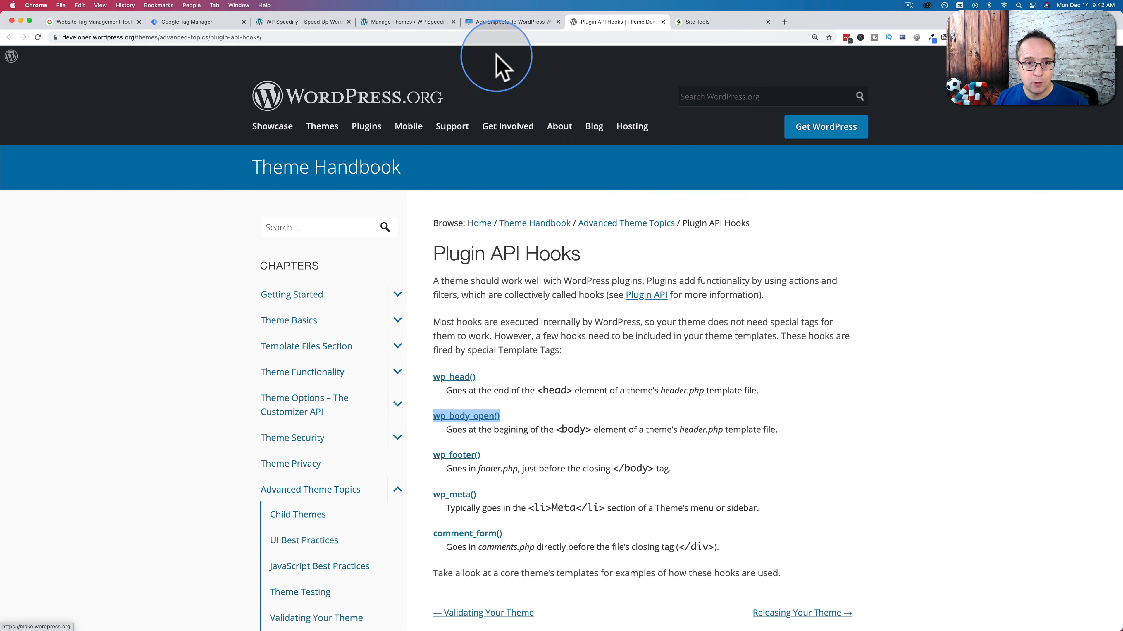
left_click(511, 21)
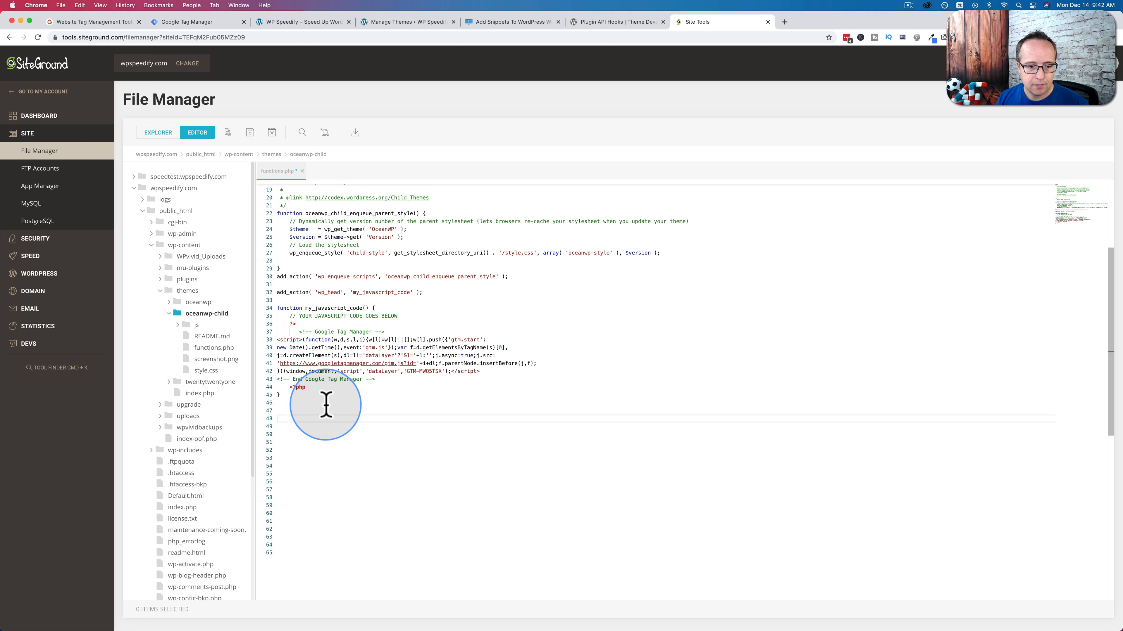
Step: Add a second add_action/function block hooked to wp_body_open holding GTM's noscript body snippet
type("add_action( 'wp_head', 'my_javascript_code' );")
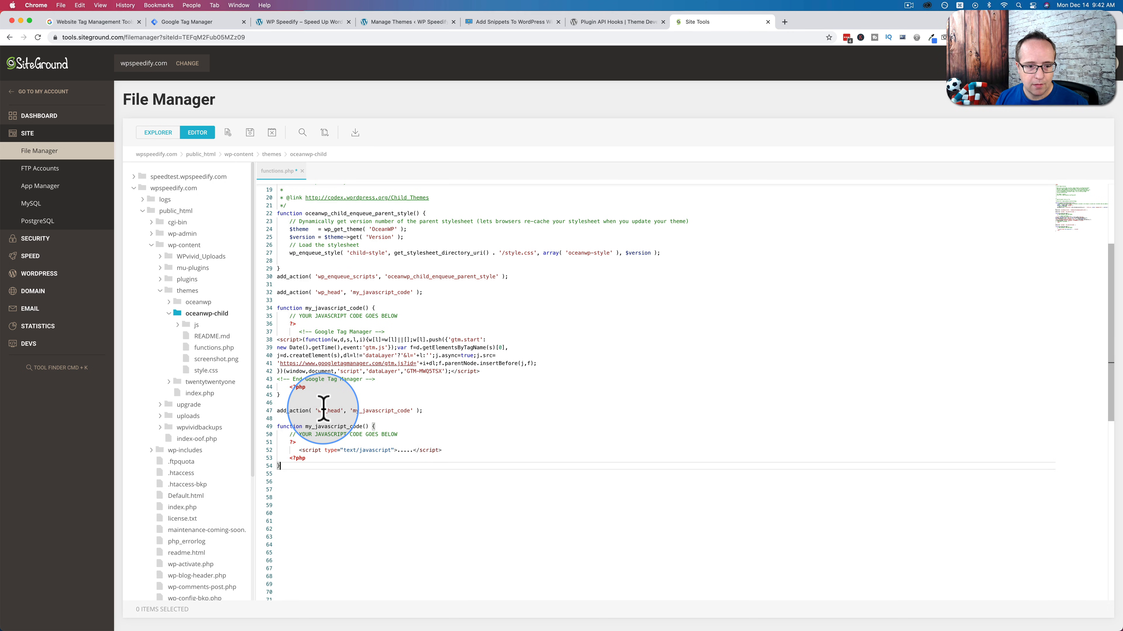
mouse_move(672, 56)
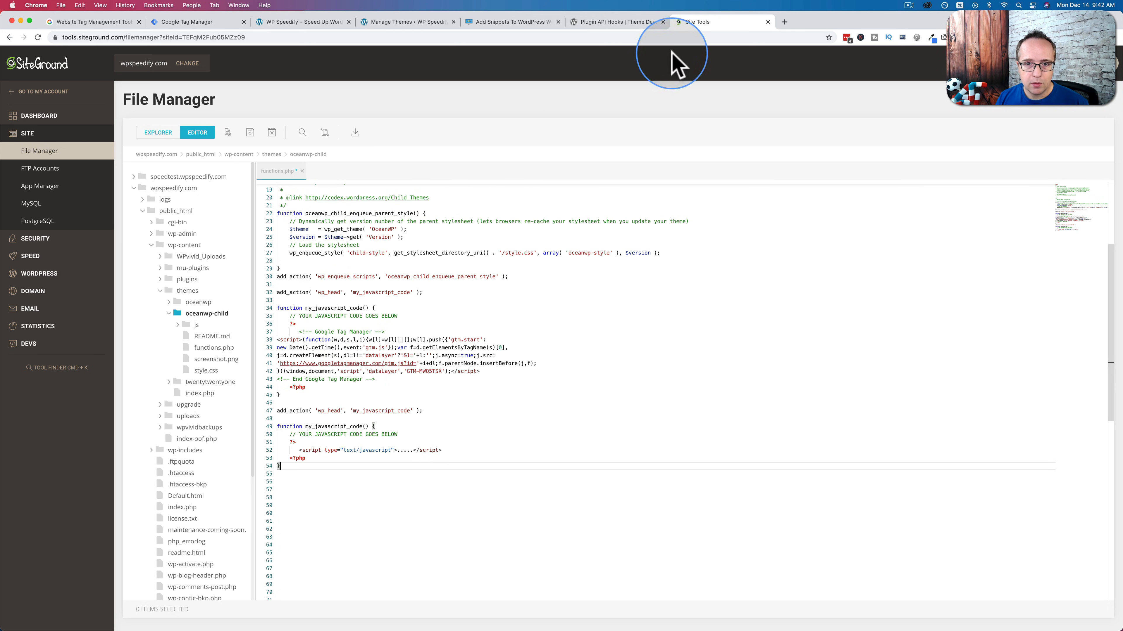
left_click(616, 21)
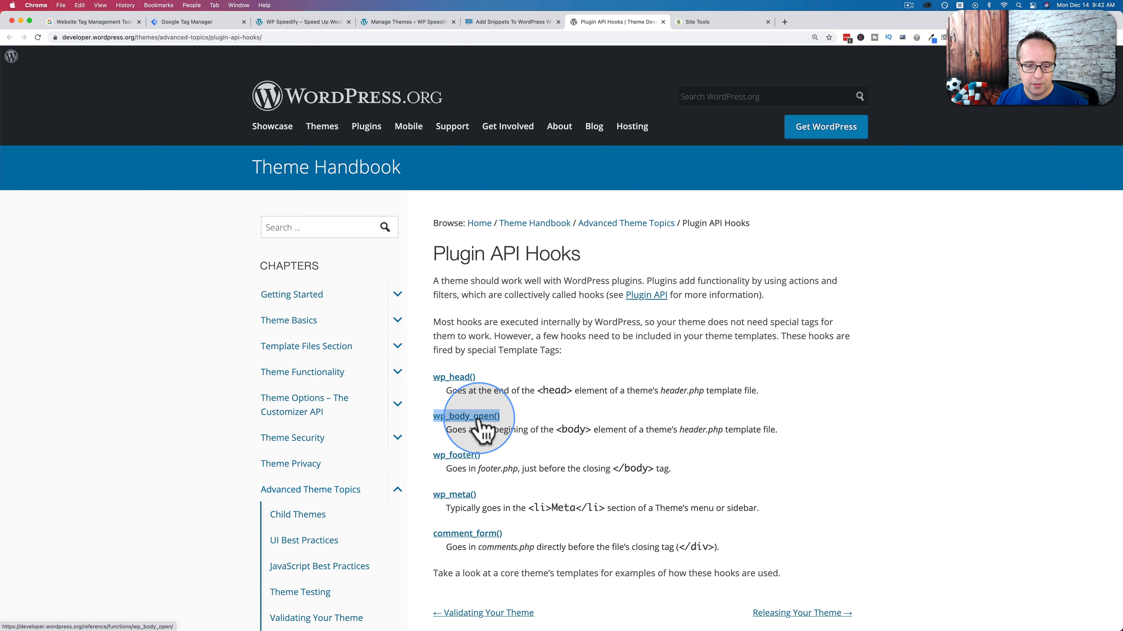
right_click(465, 415)
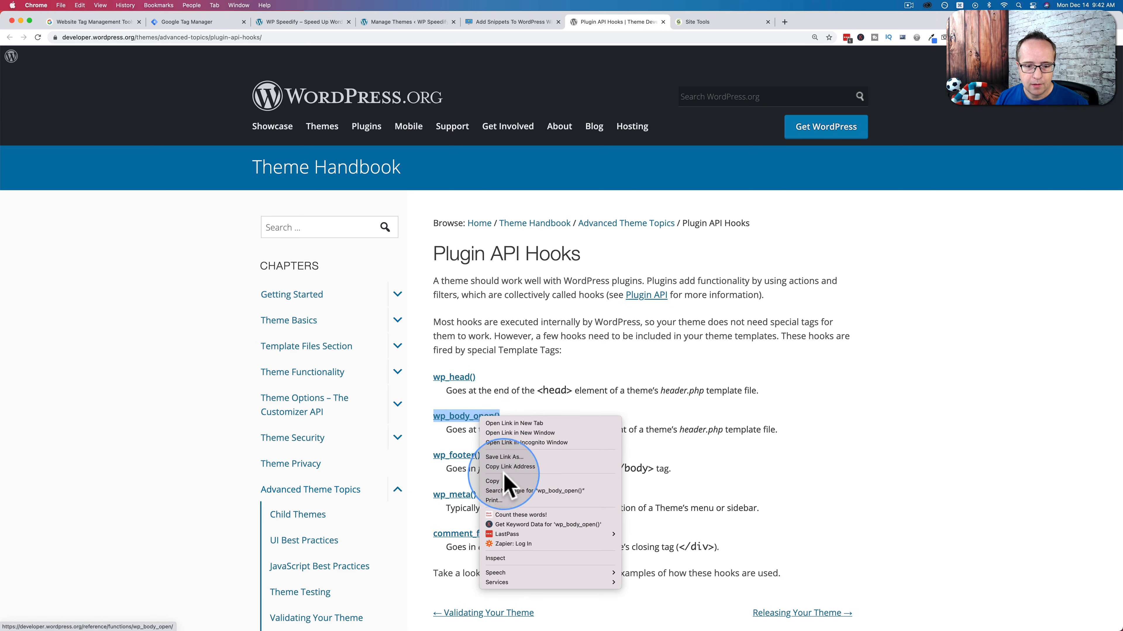
left_click(722, 22)
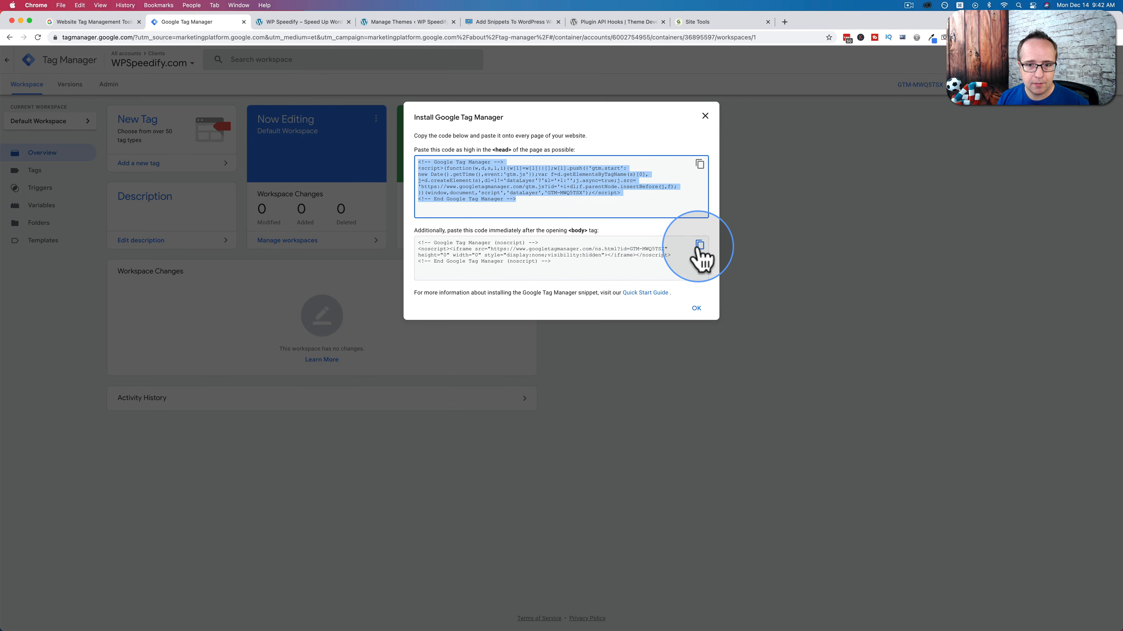
left_click(721, 22)
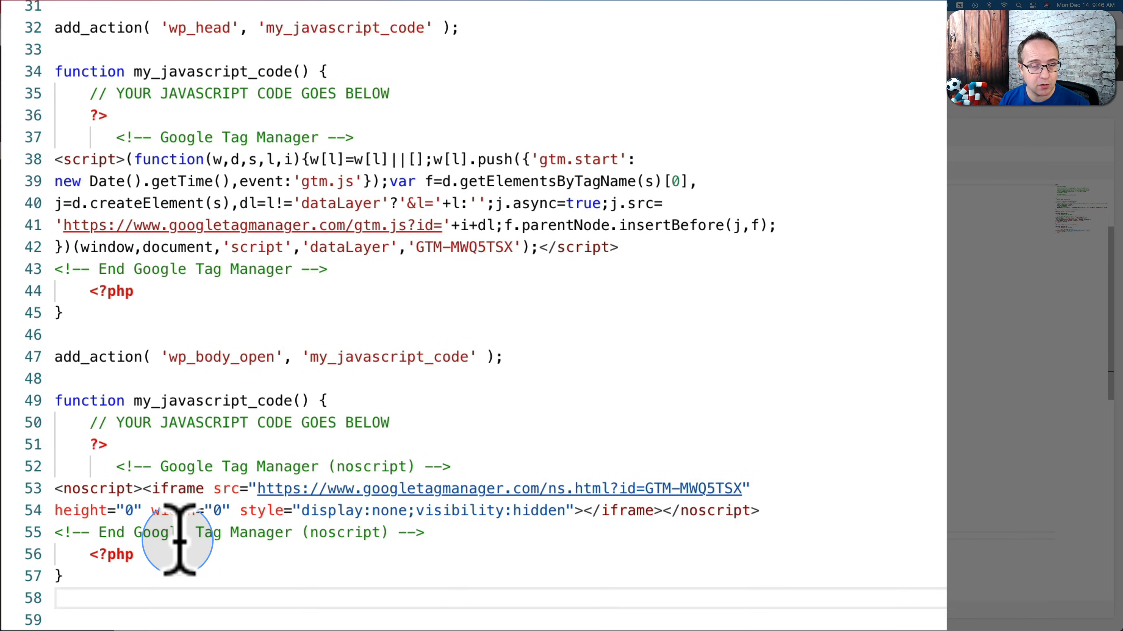
mouse_move(137, 78)
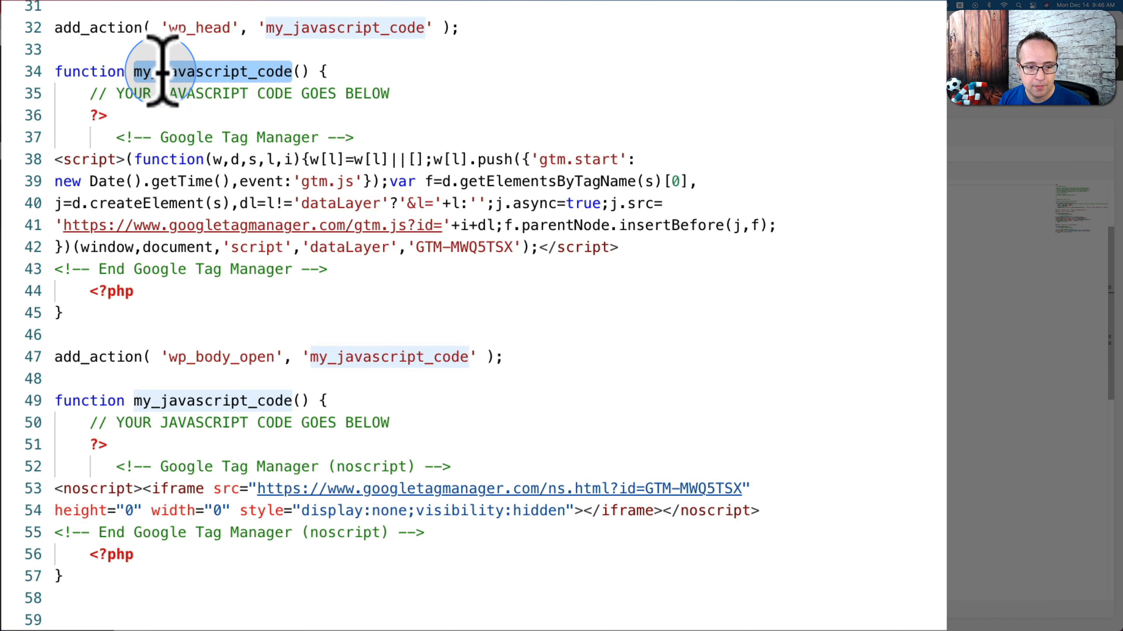
mouse_move(246, 400)
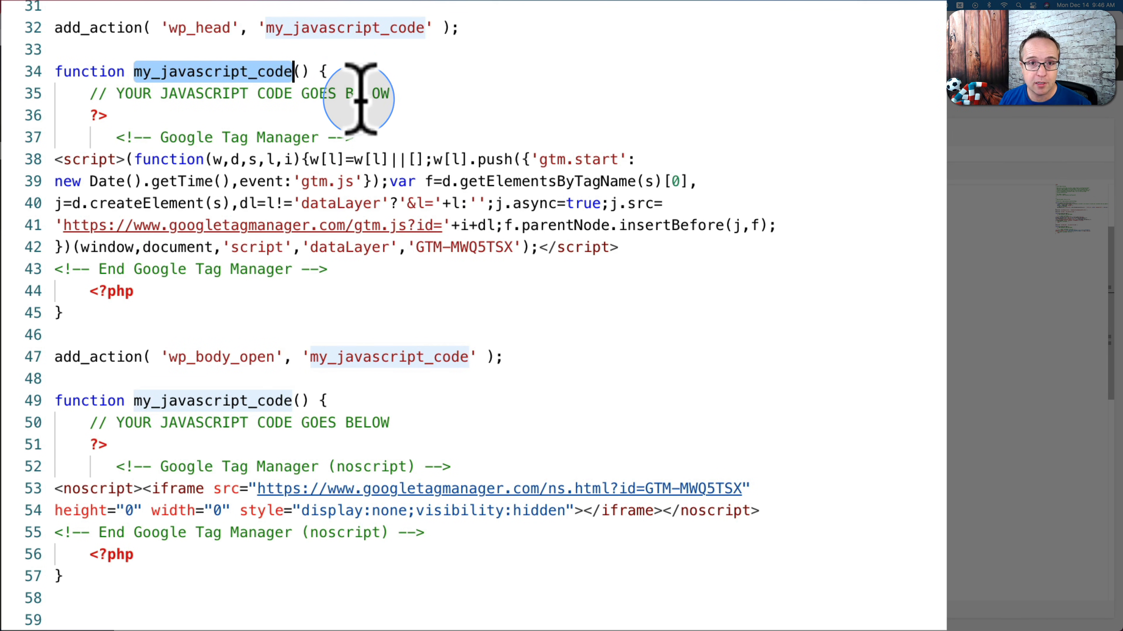
mouse_move(247, 82)
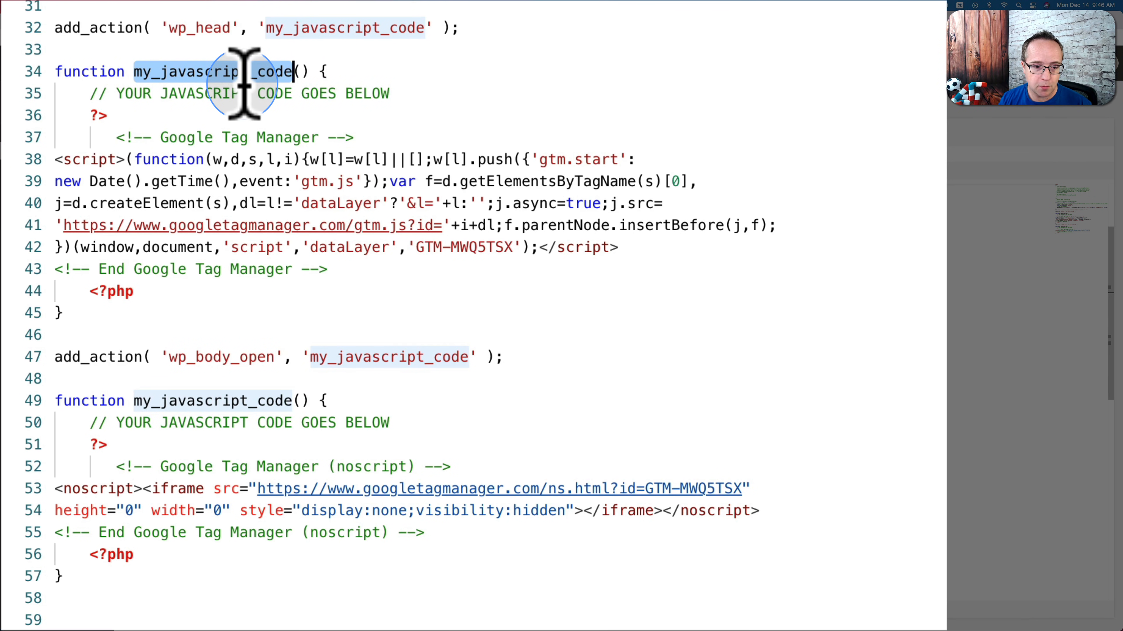
Step: Rename the head snippet's function to gtm_header_code
type("gtm_header")
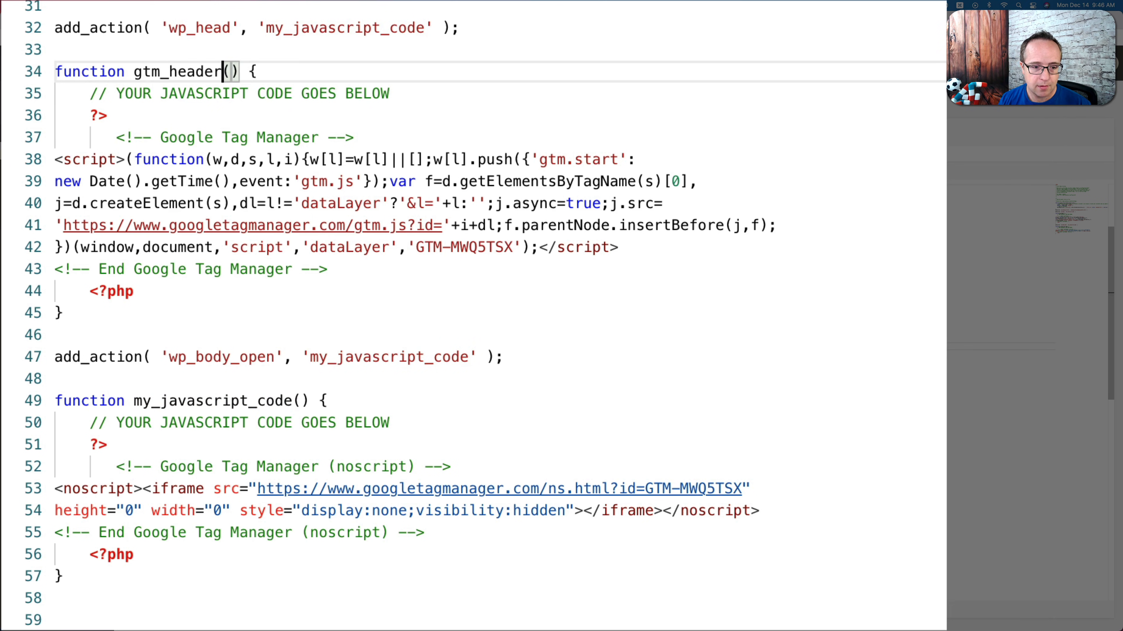
type("_code")
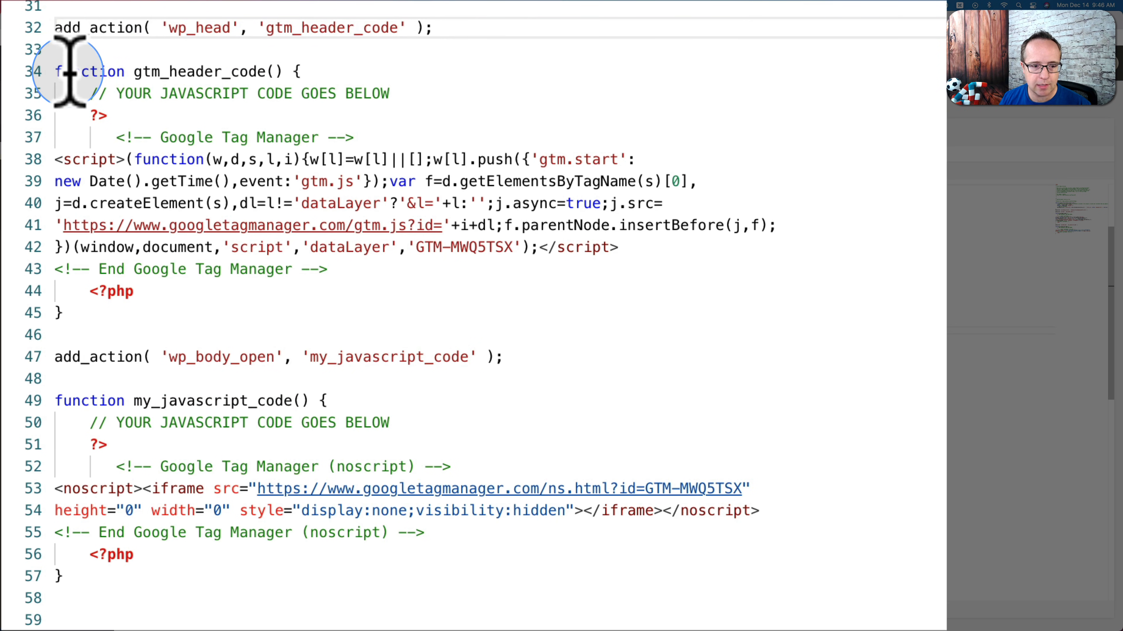
mouse_move(250, 378)
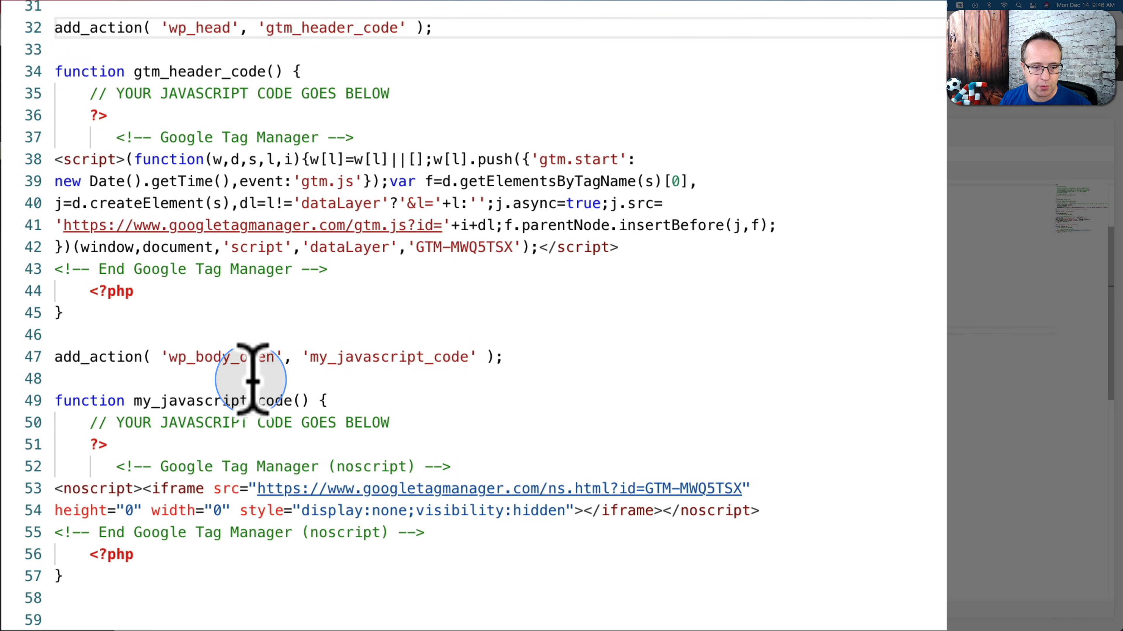
Step: Rename the body snippet's function and its add_action hook to gtm_footer_code
double_click(388, 357)
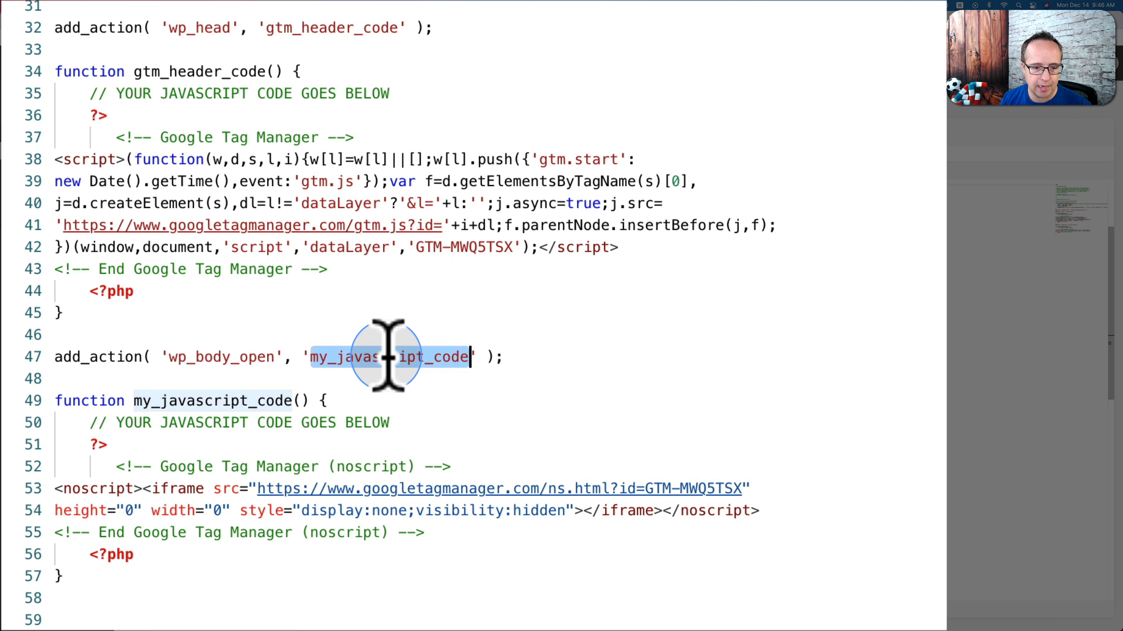
type("gtm_() {")
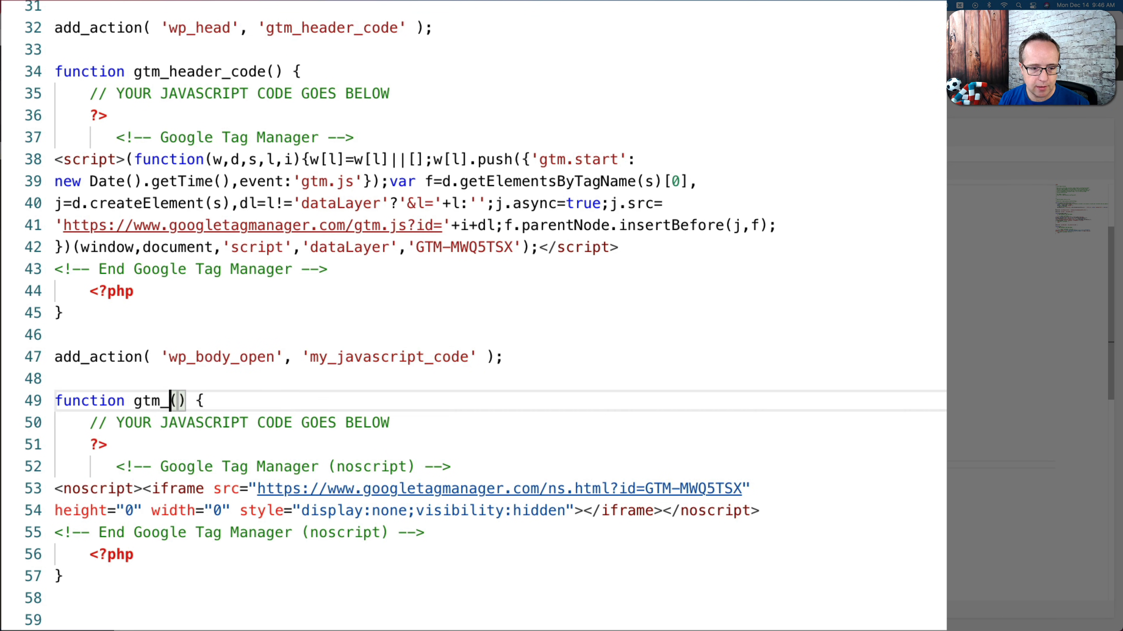
type("footer_code")
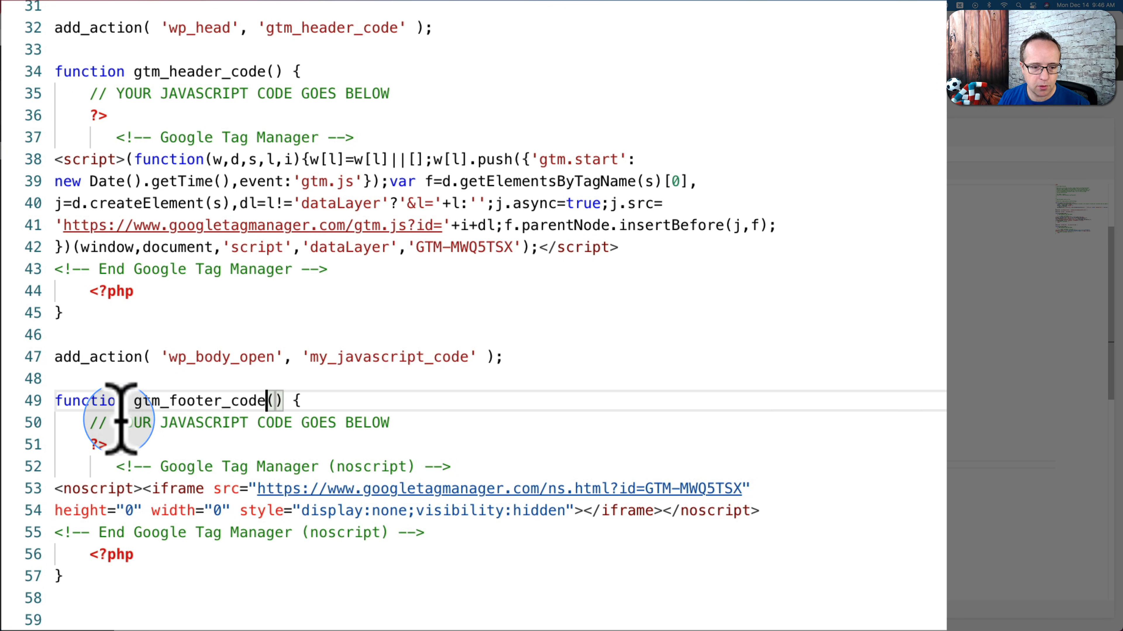
double_click(389, 358)
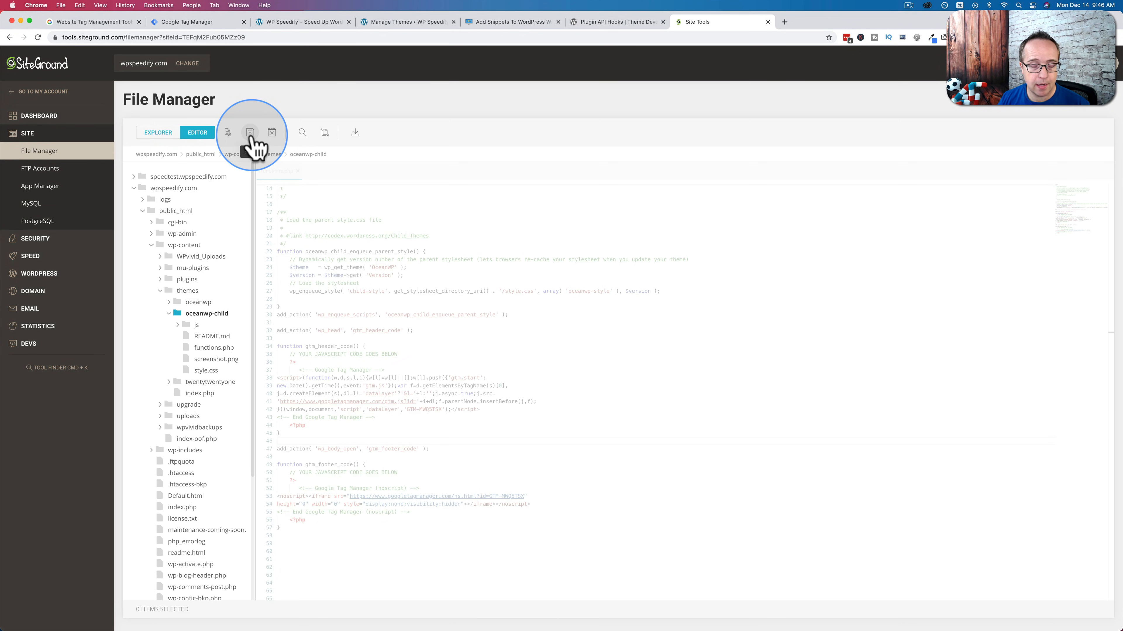
Step: Save functions.php and review the homepage source for the GTM-MWQ5TSX head script and noscript iframe
left_click(303, 21)
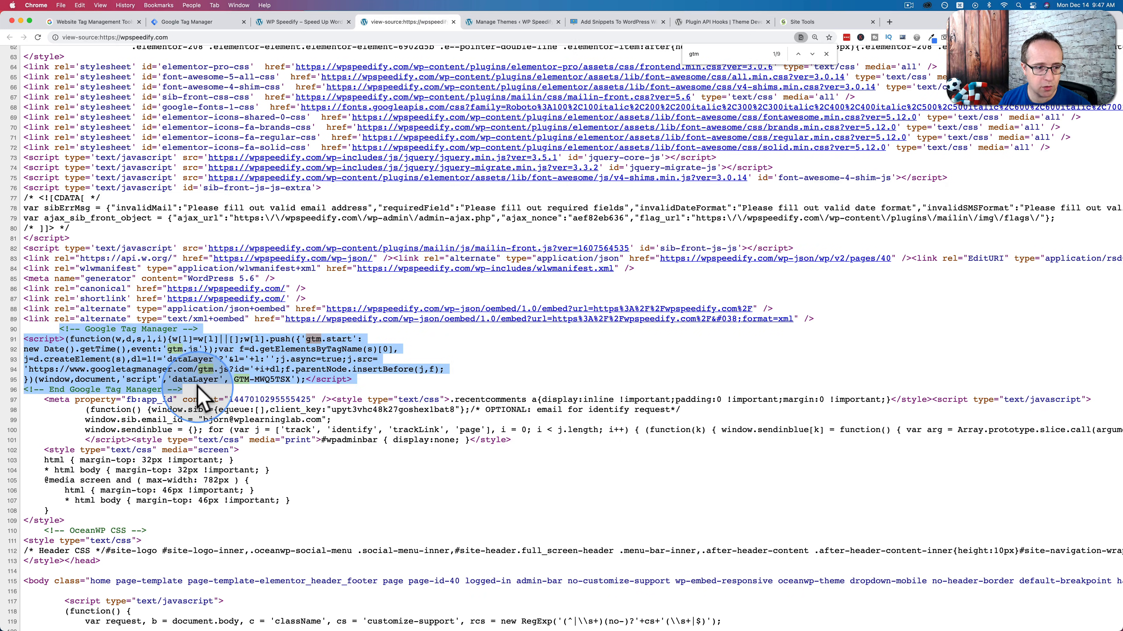
scroll("down", 3)
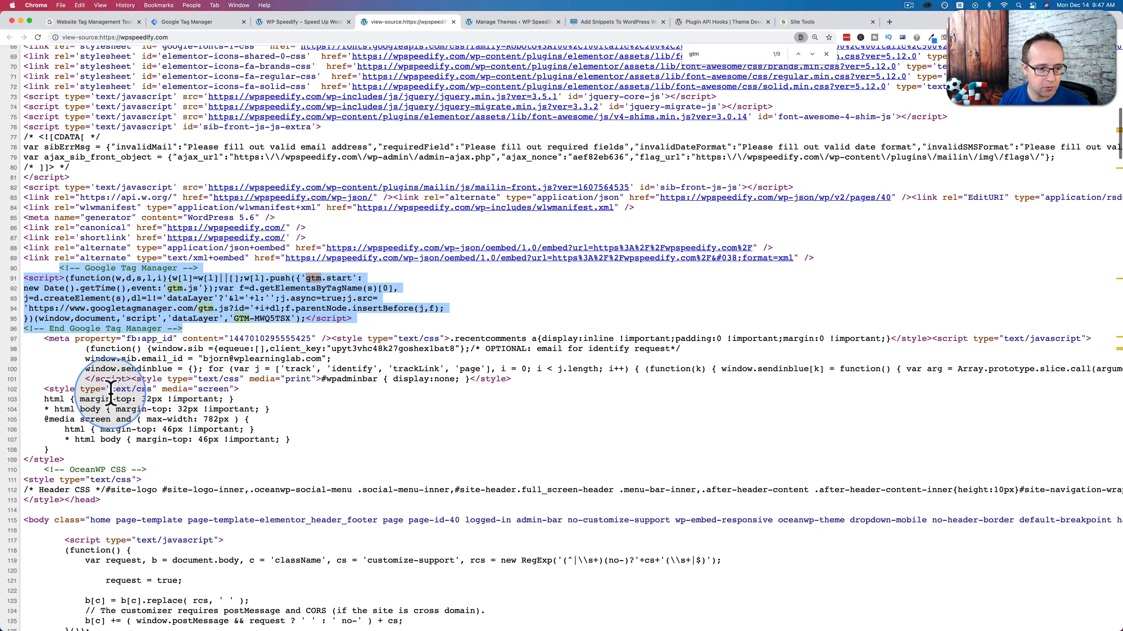
scroll("down", 3)
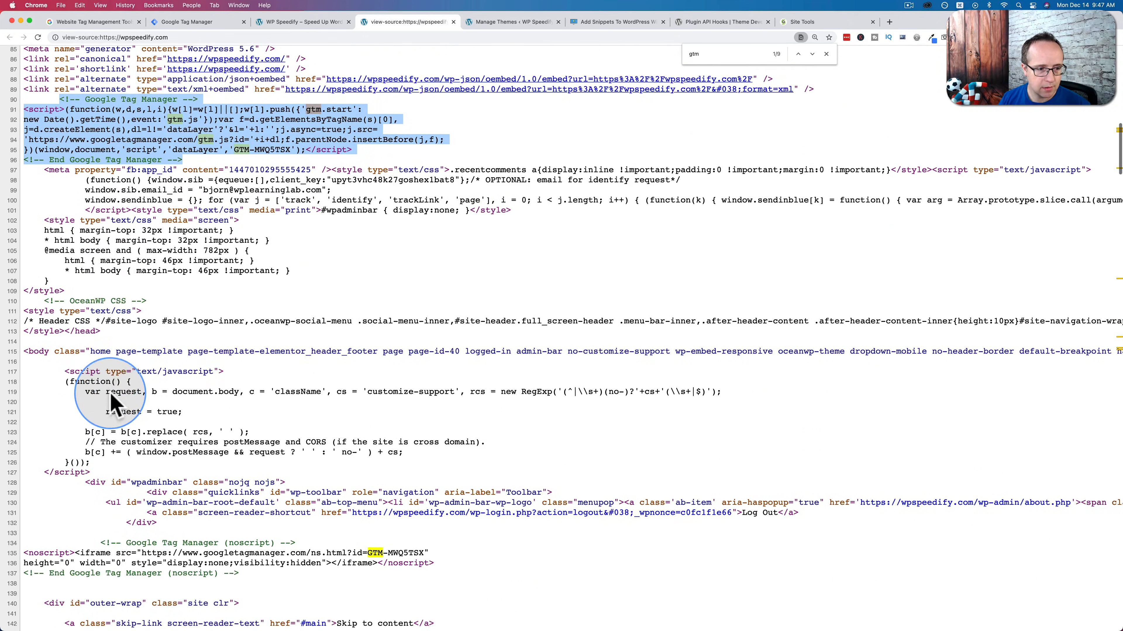
scroll("down", 3)
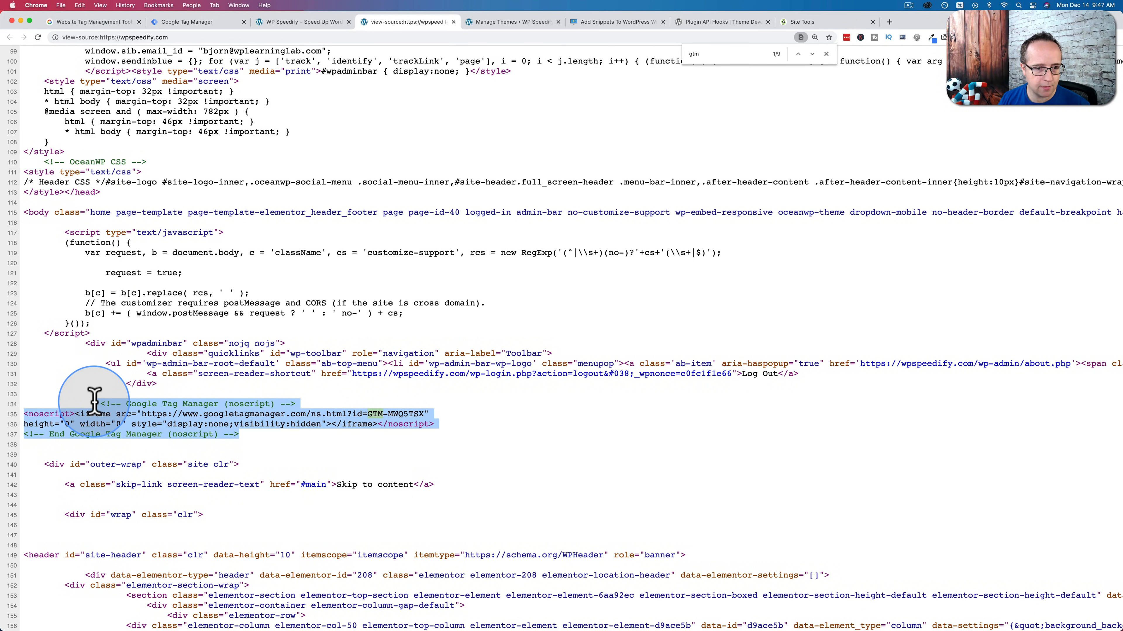
mouse_move(371, 229)
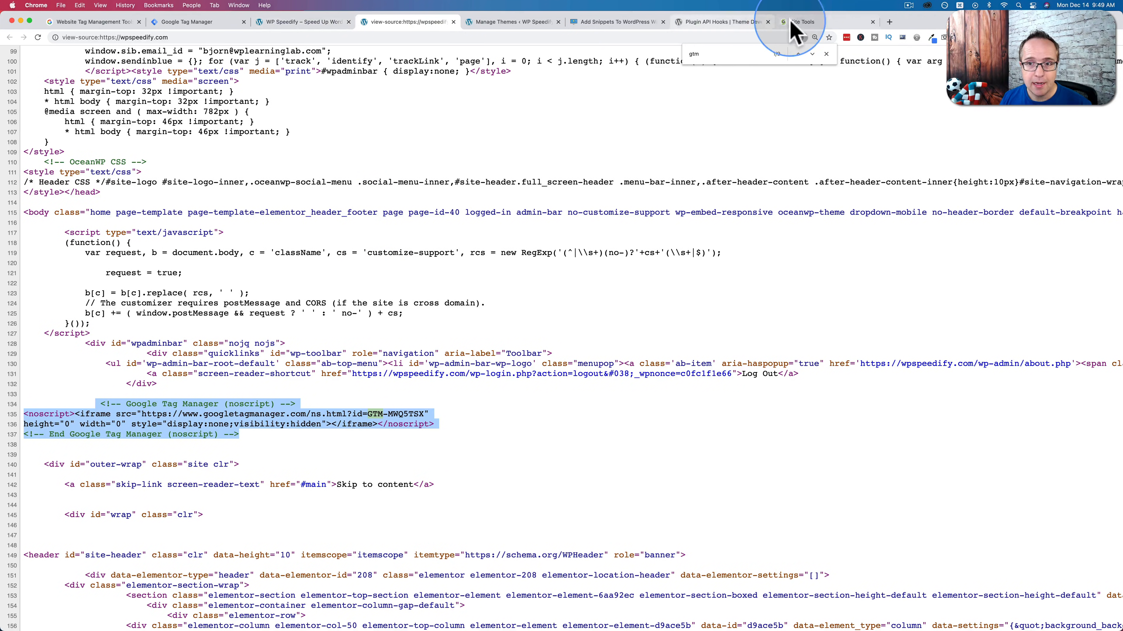
Step: Remove the leftover Tag Manager hook code from functions.php and save it
left_click(801, 22)
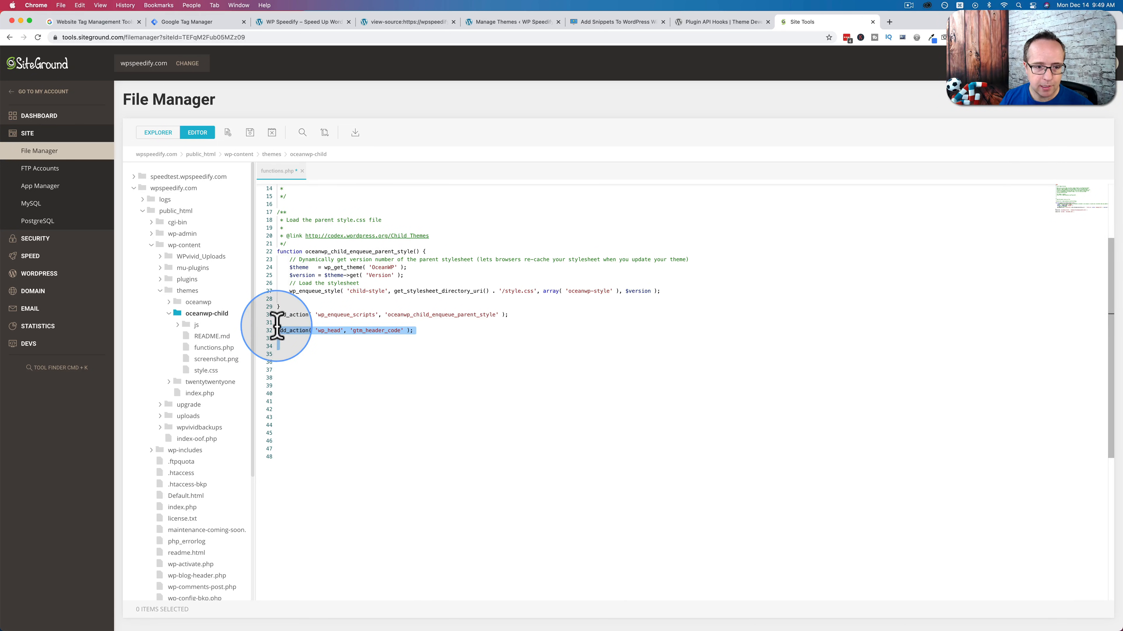
key("Delete")
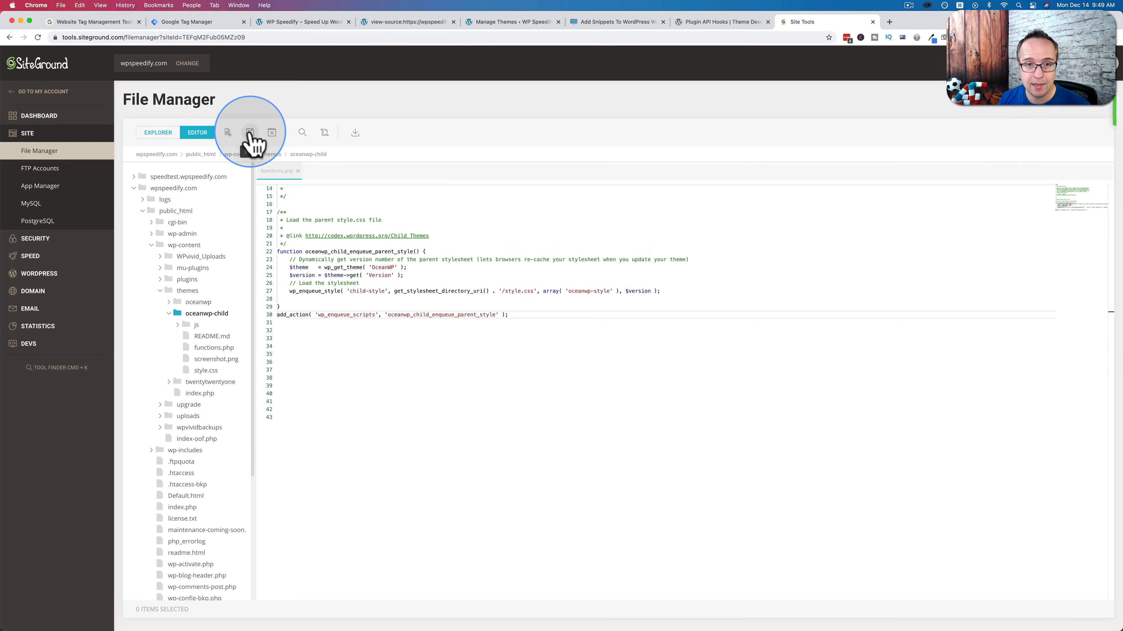
left_click(249, 133)
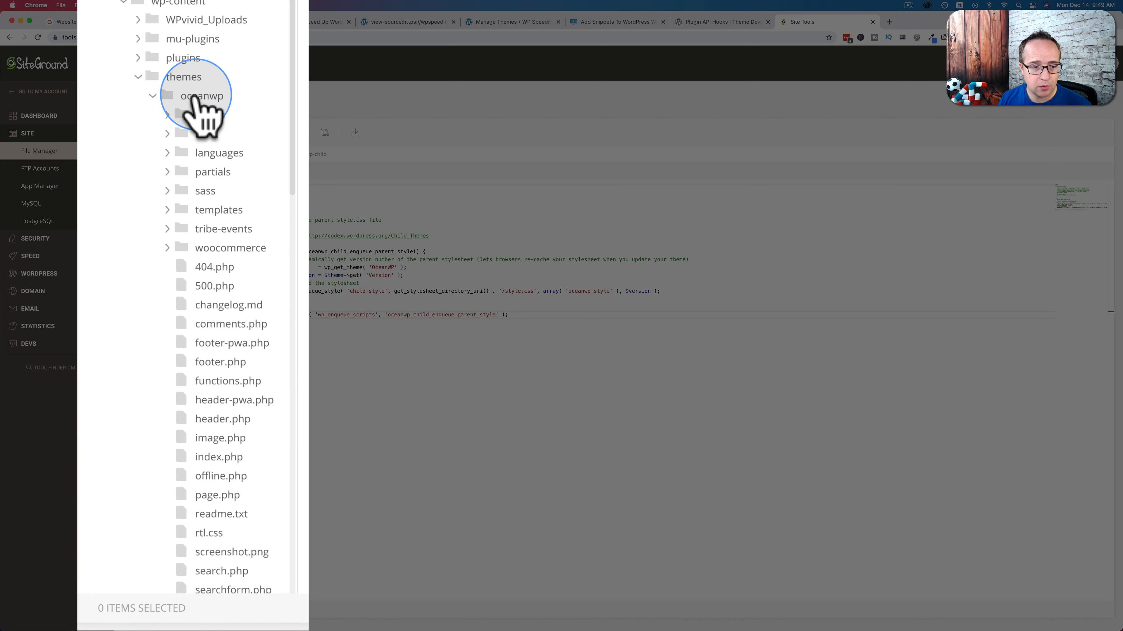
Step: Copy OceanWP's header.php and paste it into the oceanwp-child theme folder
scroll("down", 3)
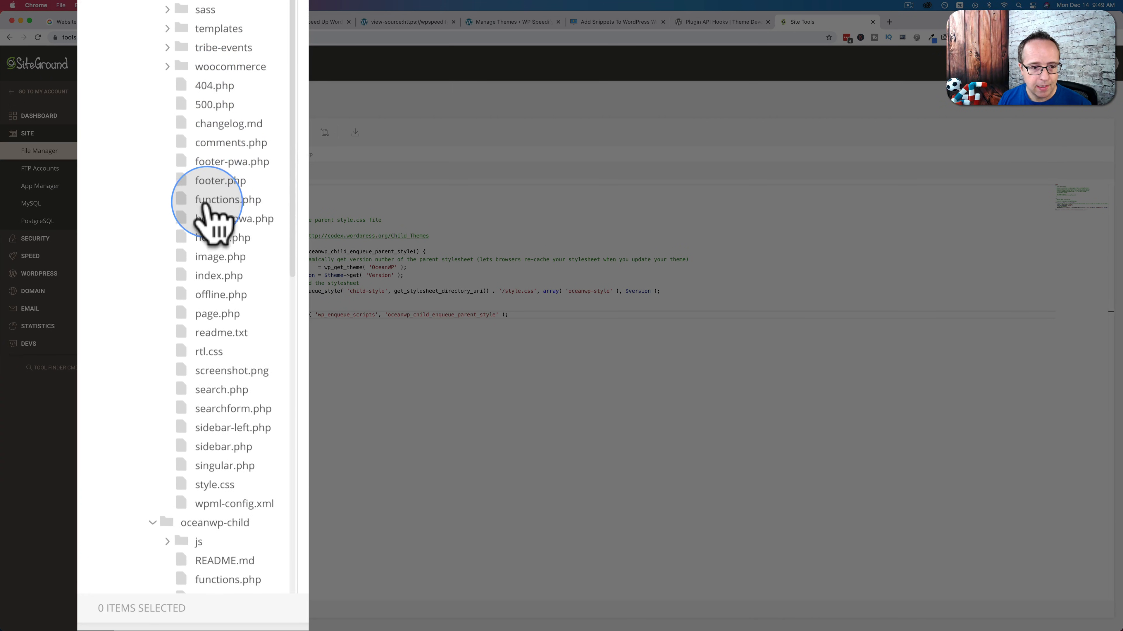
left_click(222, 227)
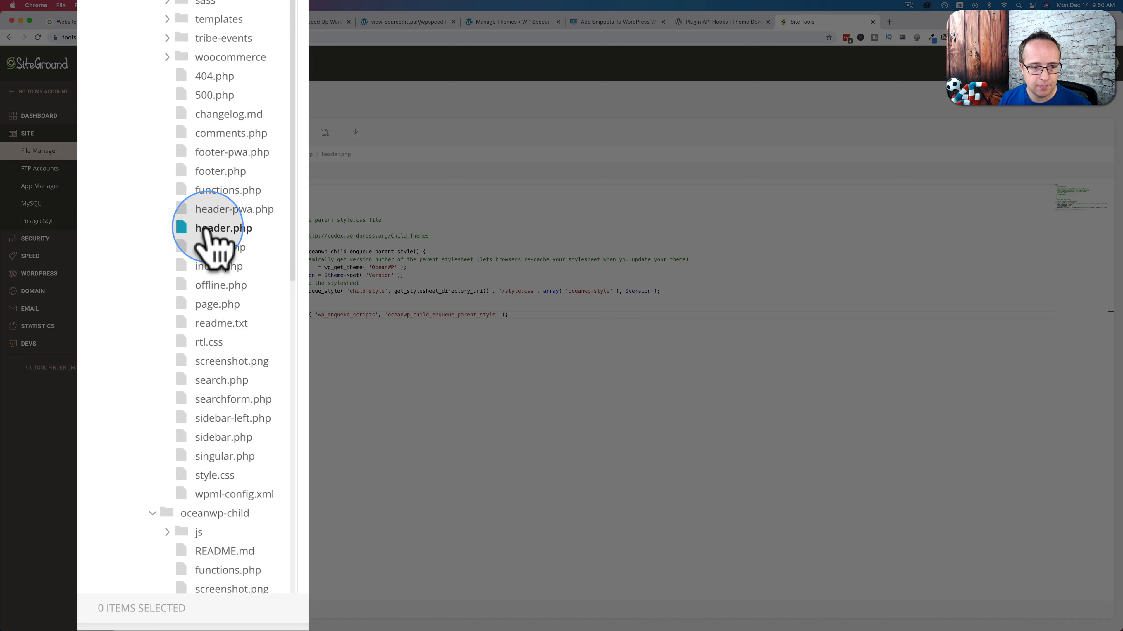
right_click(222, 227)
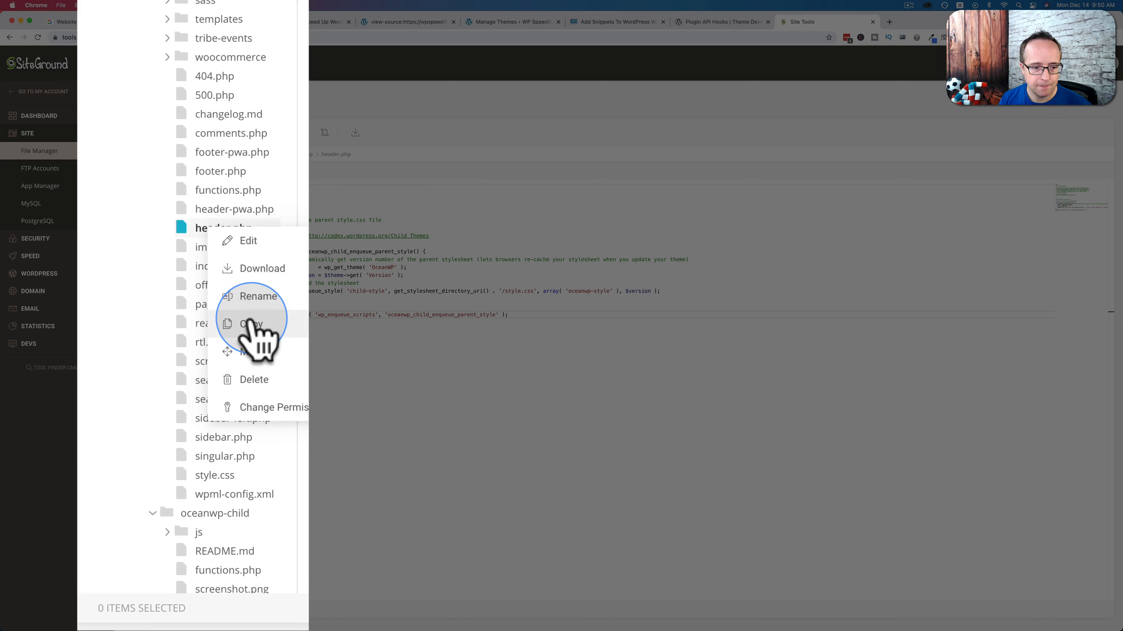
left_click(250, 324)
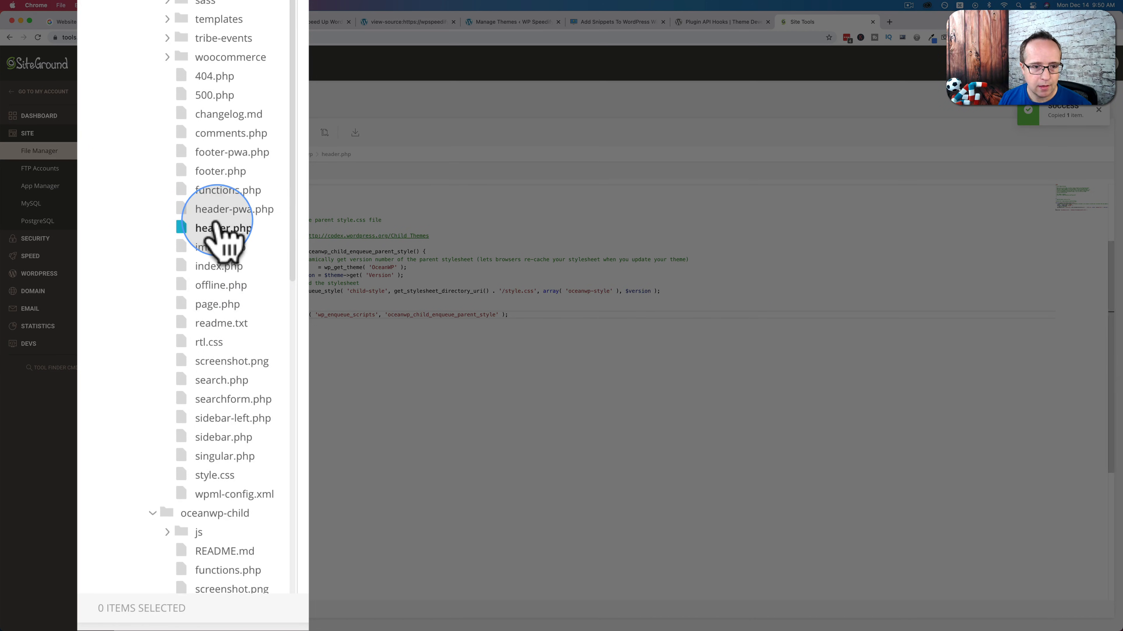
scroll("down", 3)
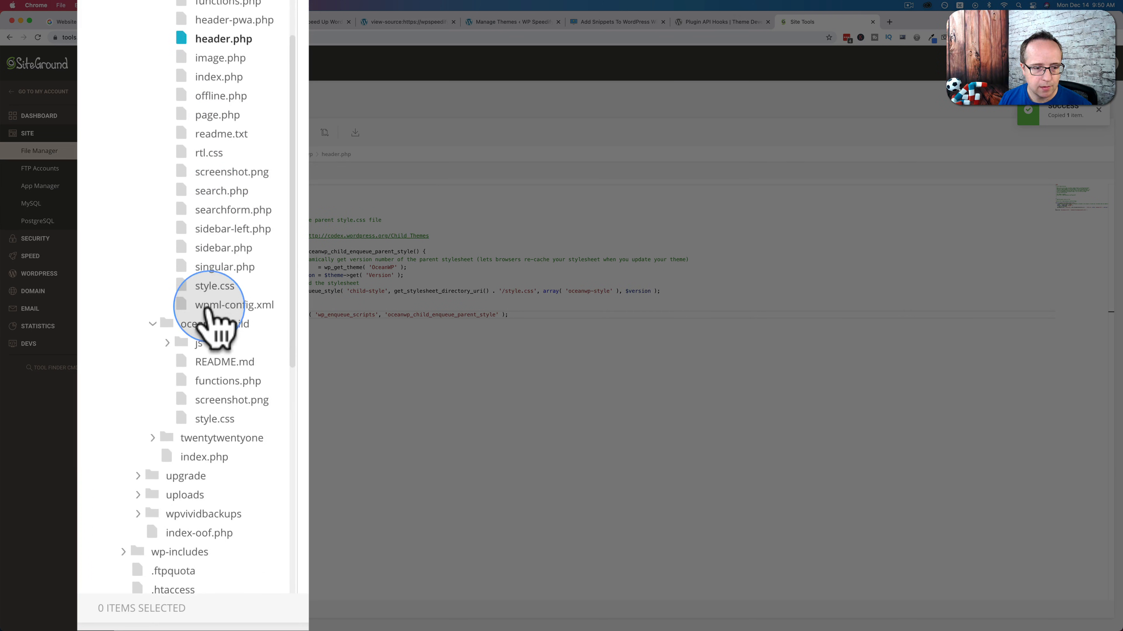
right_click(208, 323)
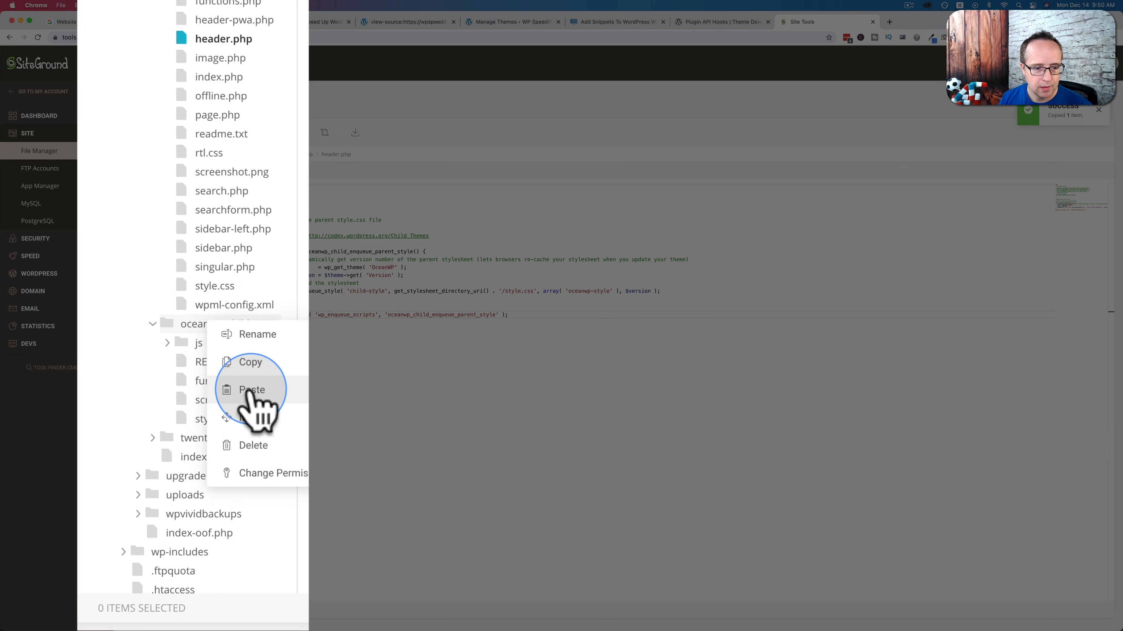
left_click(251, 390)
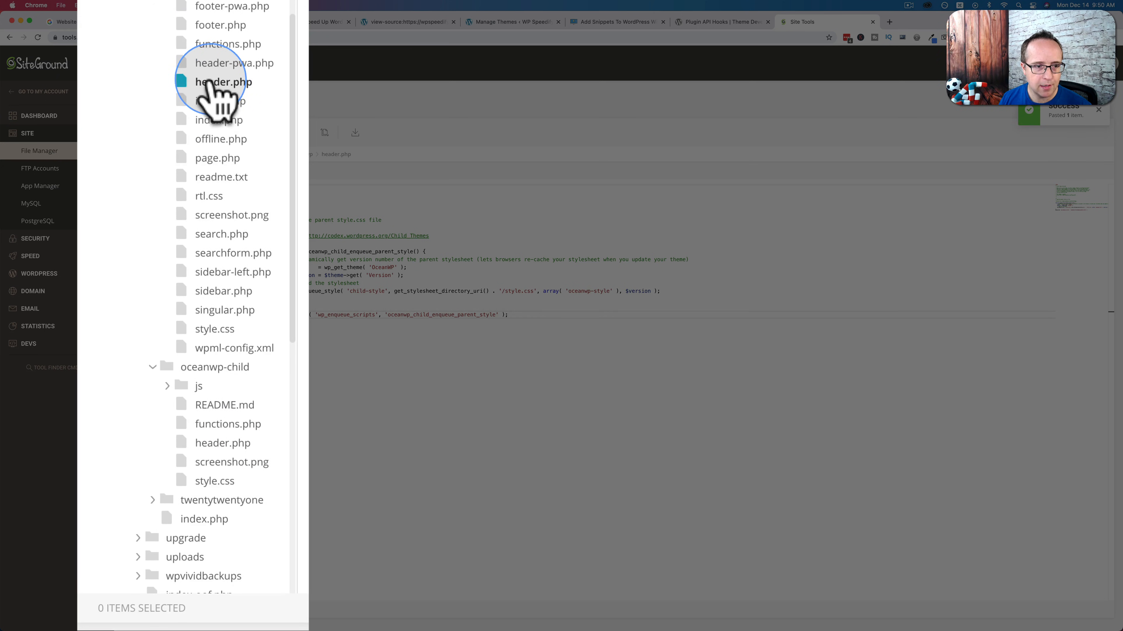
scroll("down", 3)
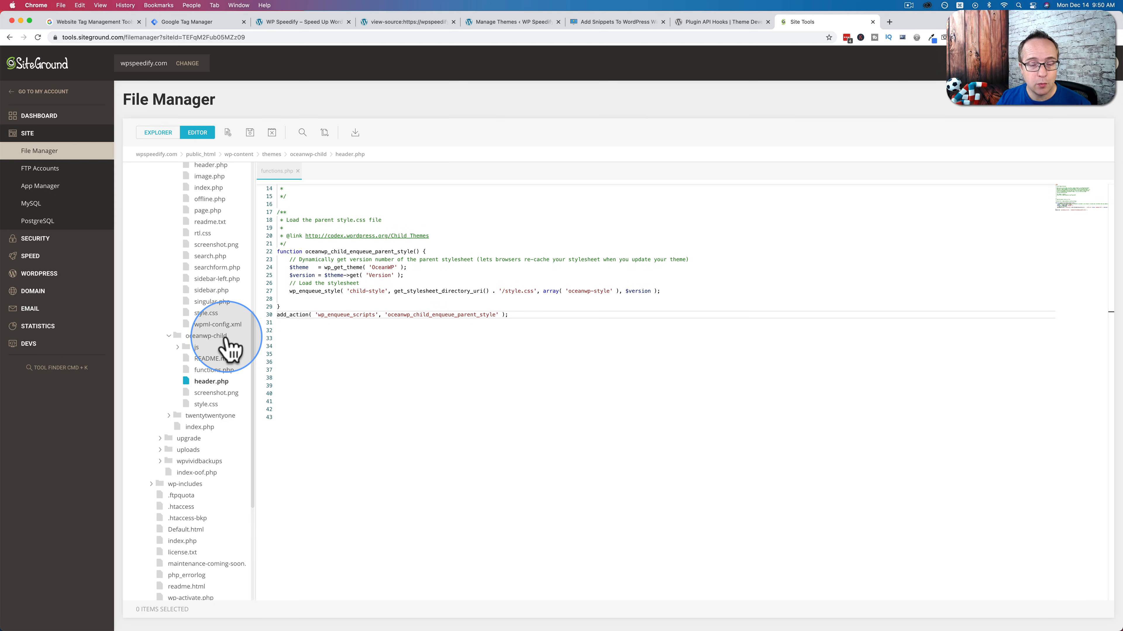
mouse_move(215, 407)
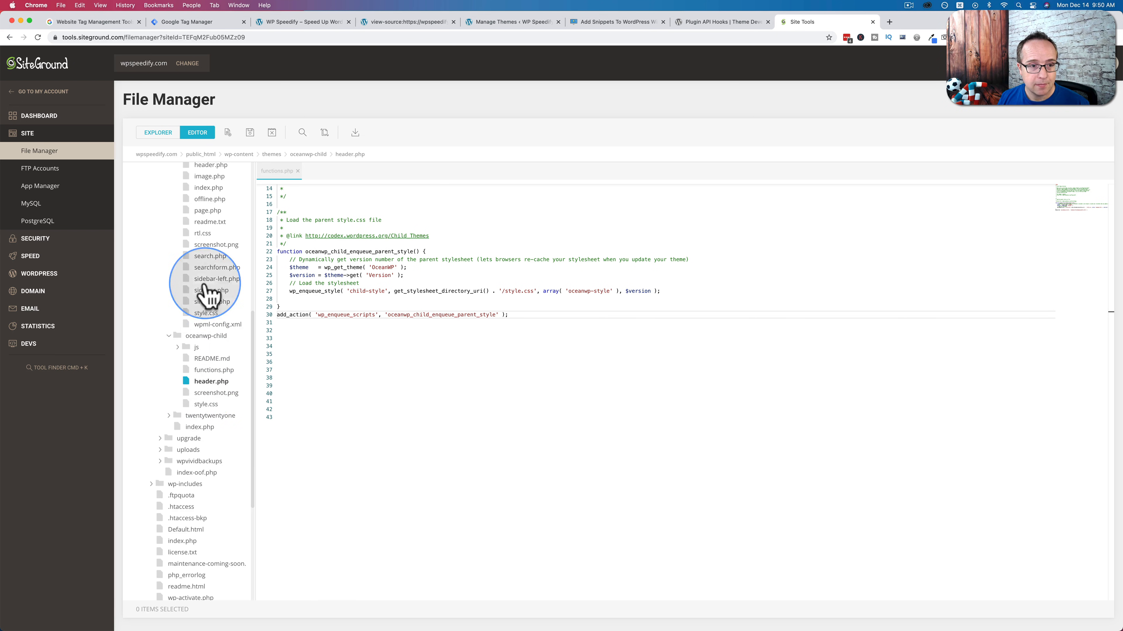
Step: Open the child theme's copied header.php for editing, then return to the homepage source
left_click(157, 133)
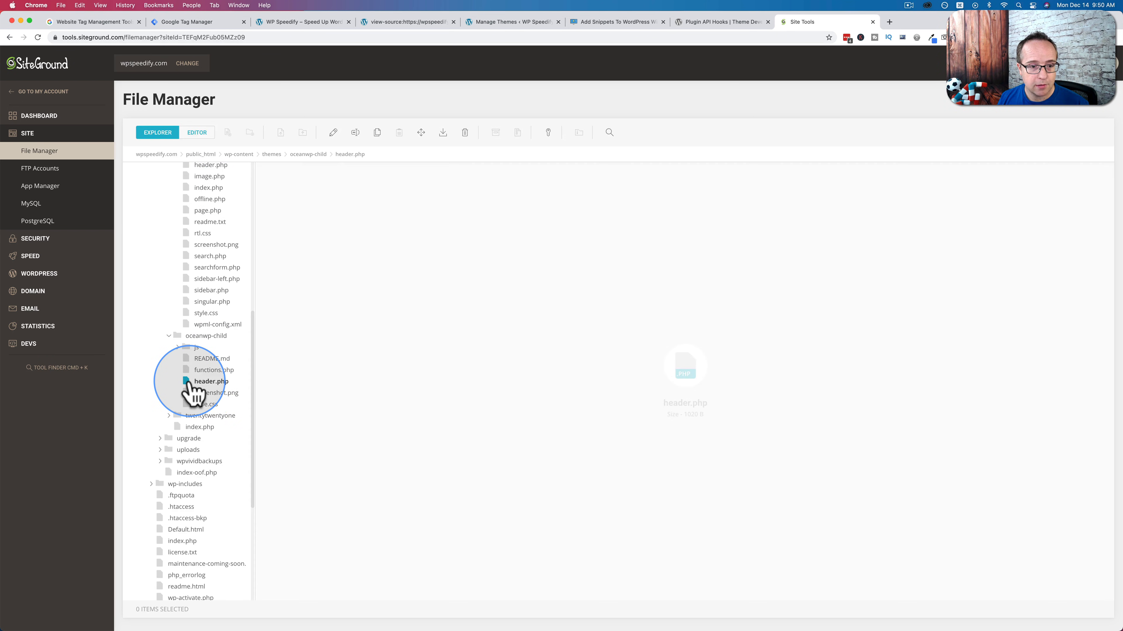
double_click(210, 381)
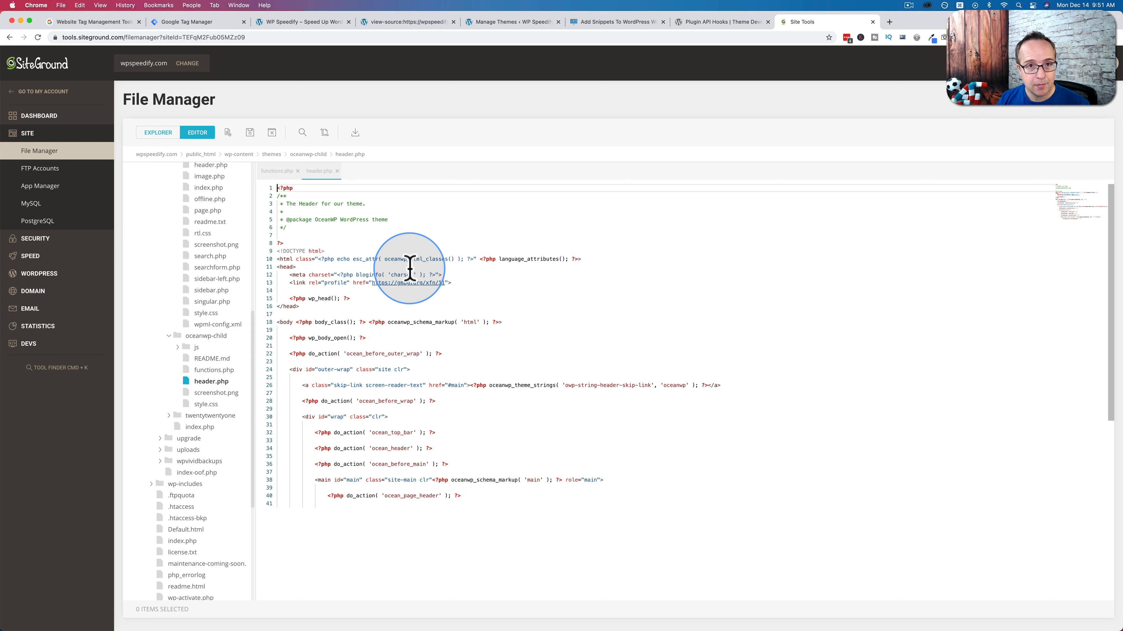
left_click(407, 22)
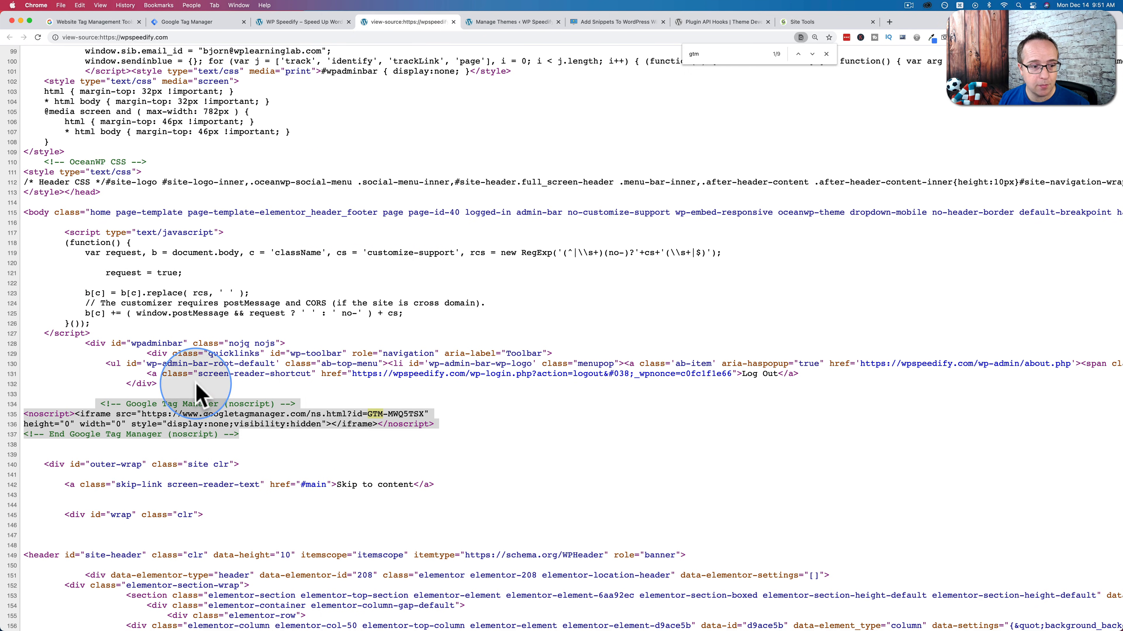
mouse_move(265, 443)
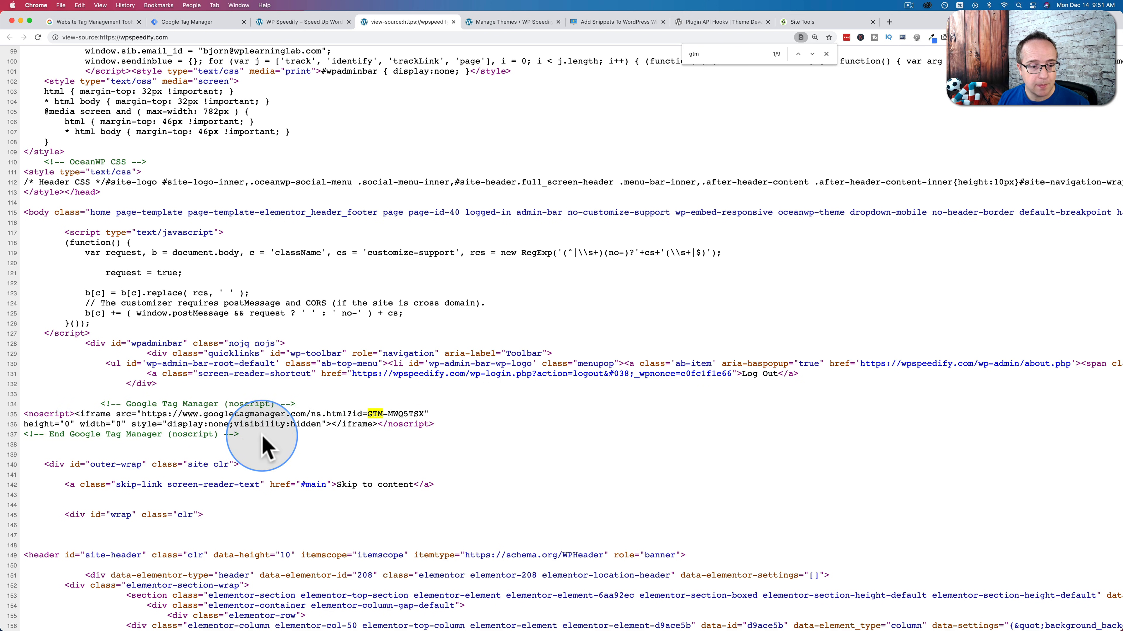
mouse_move(68, 237)
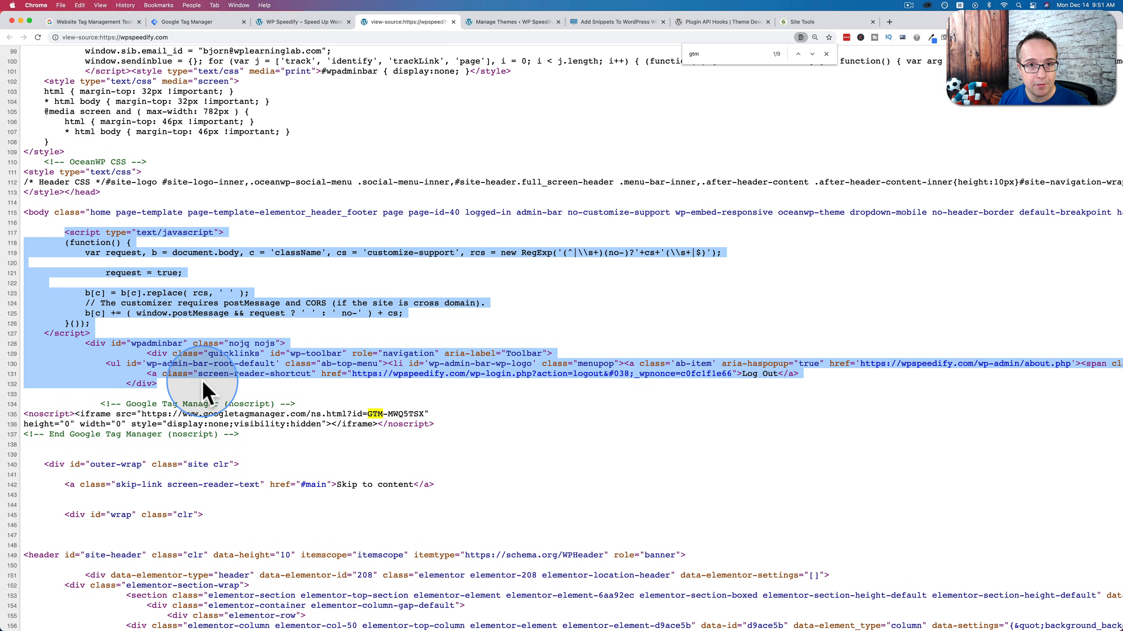
Step: Review the homepage source to see where the Tag Manager script loads within the head
scroll("up", 3)
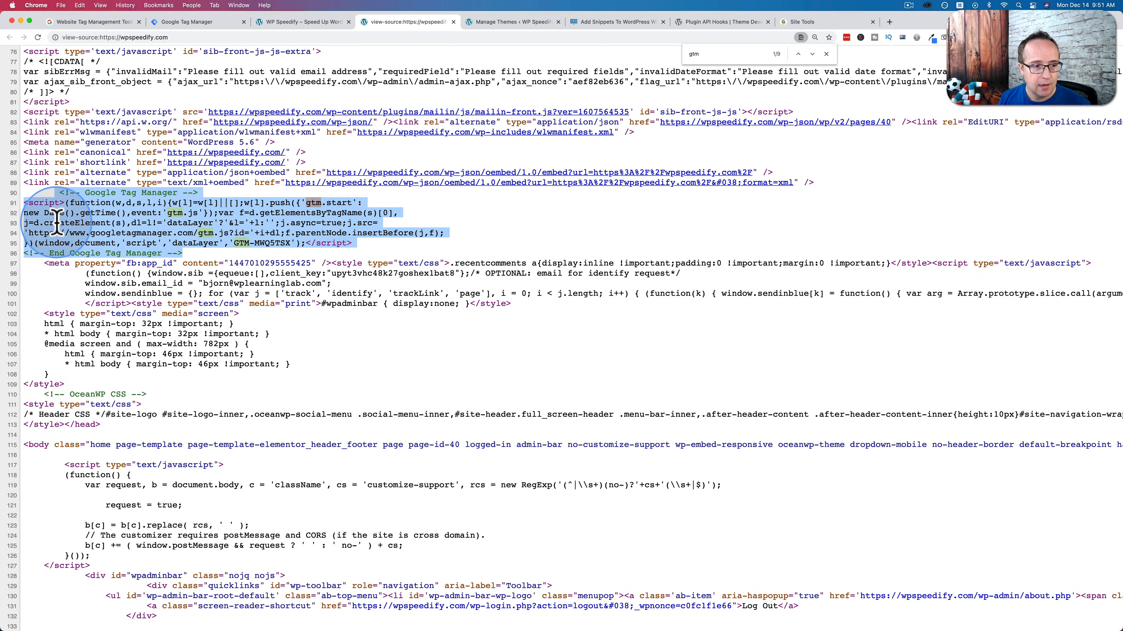
scroll("up", 3)
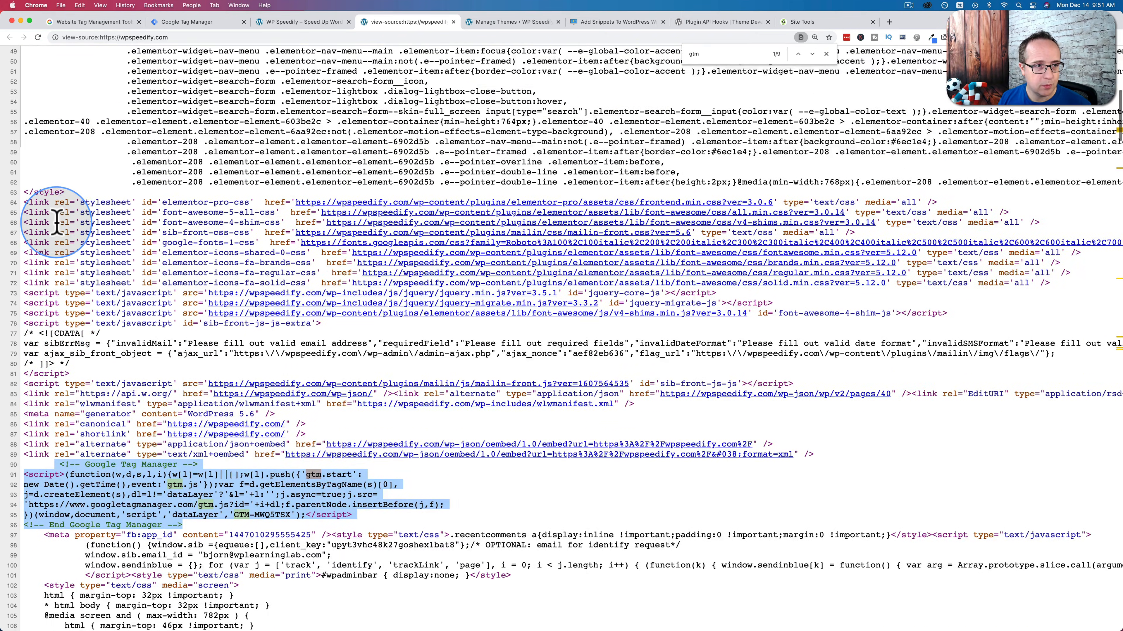
scroll("up", 3)
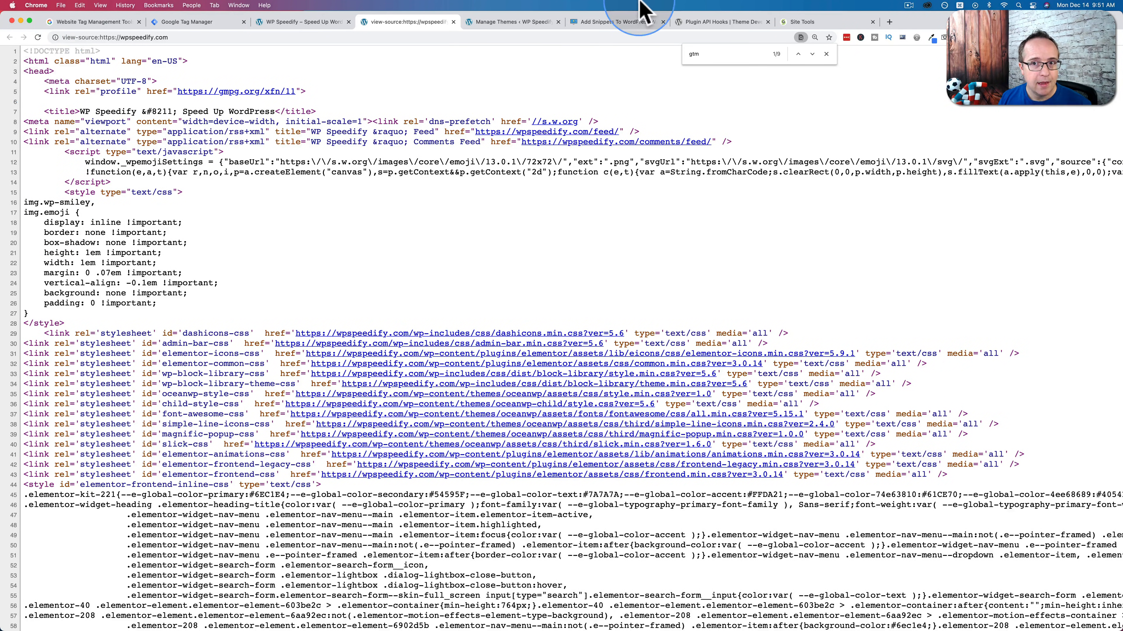
Step: Paste the GTM head snippet after <head> and the noscript snippet after <body> in header.php, then save
left_click(797, 22)
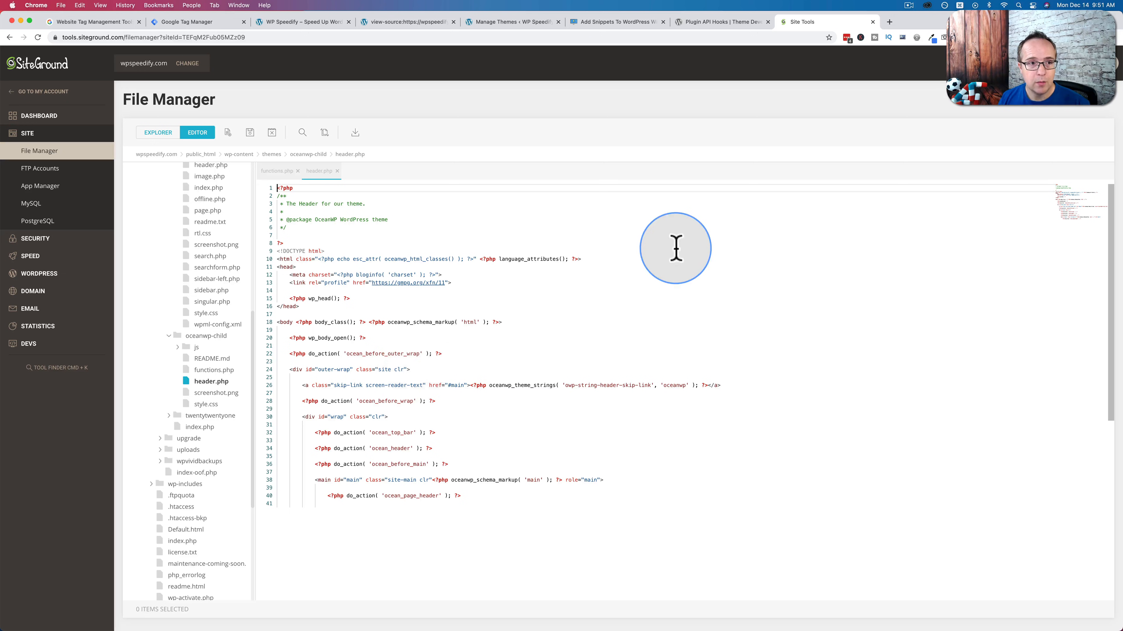
mouse_move(201, 21)
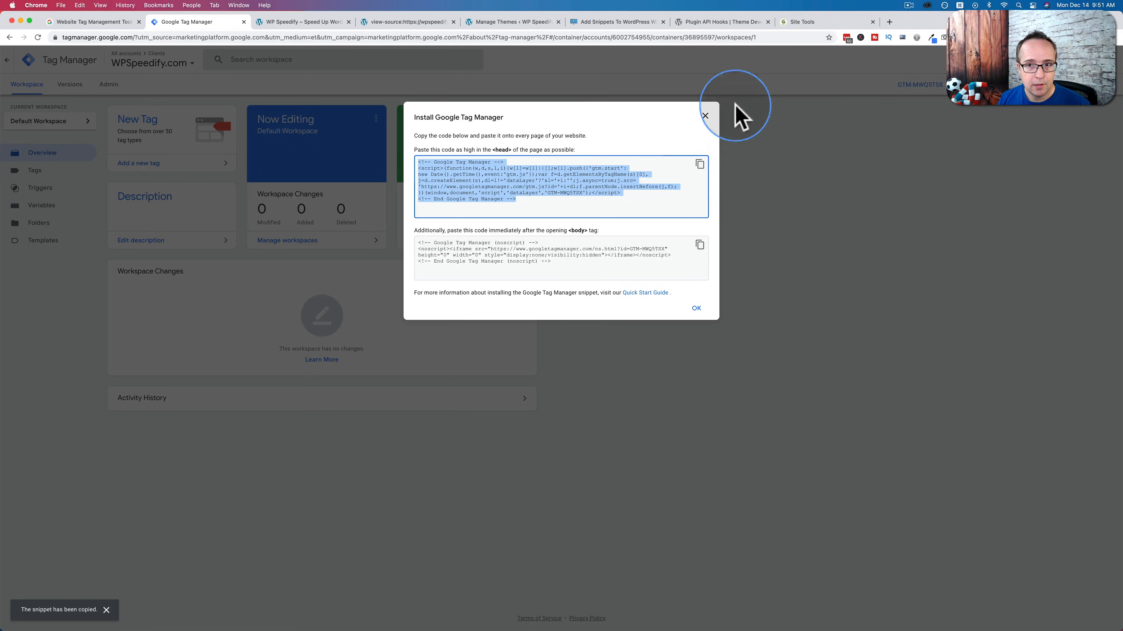
left_click(807, 22)
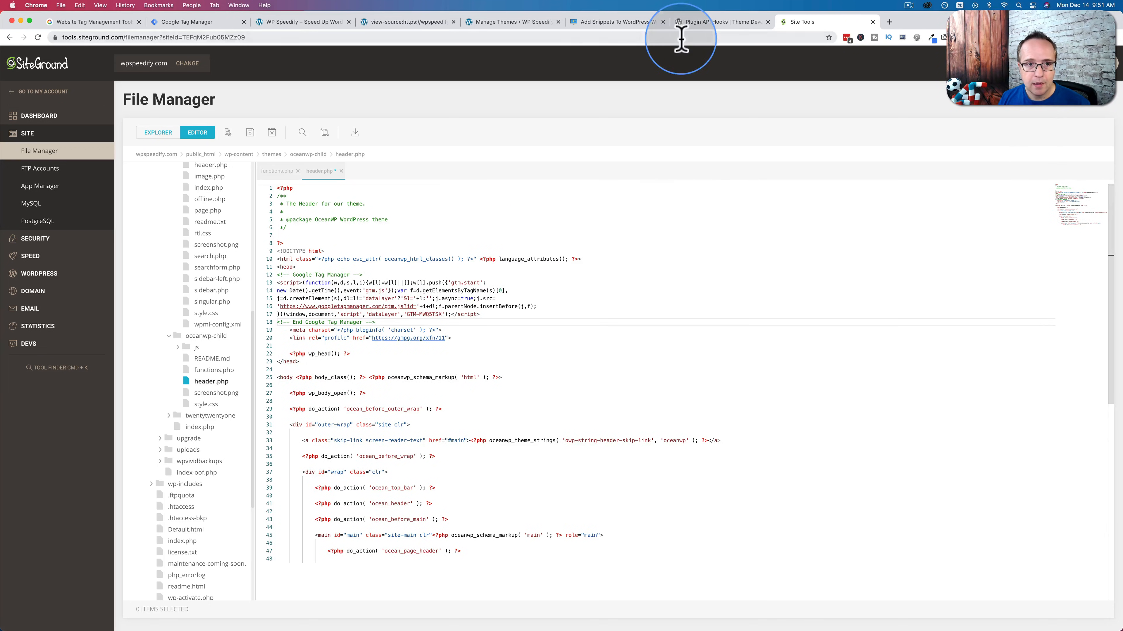
left_click(194, 22)
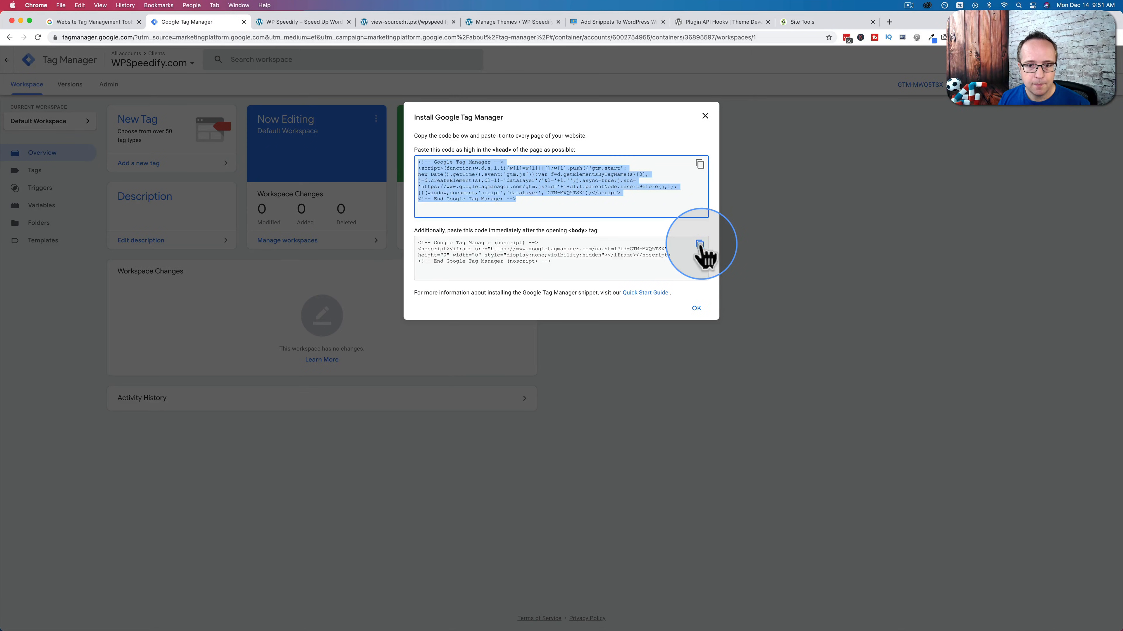
left_click(801, 21)
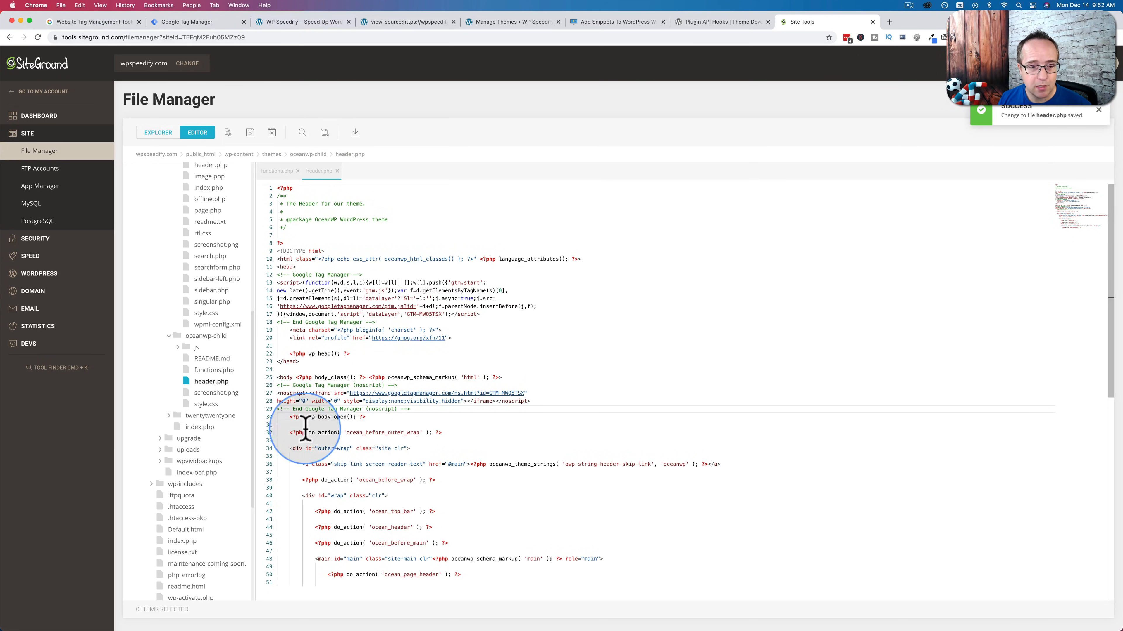
mouse_move(310, 22)
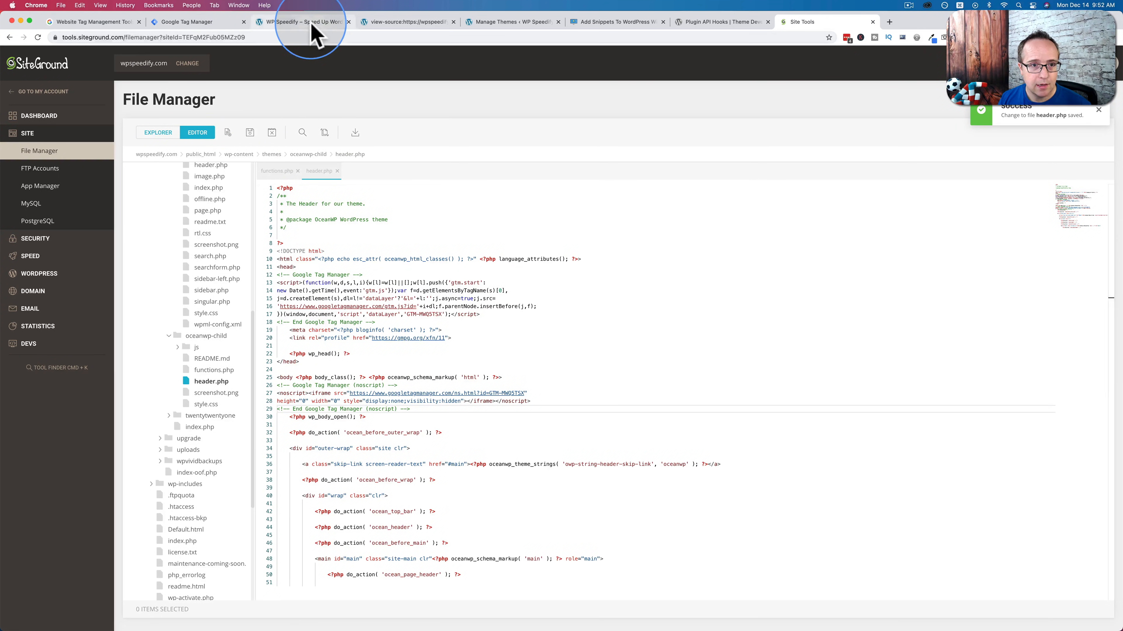
Step: Reload the homepage source and verify the script after <head> and noscript after <body>
left_click(310, 22)
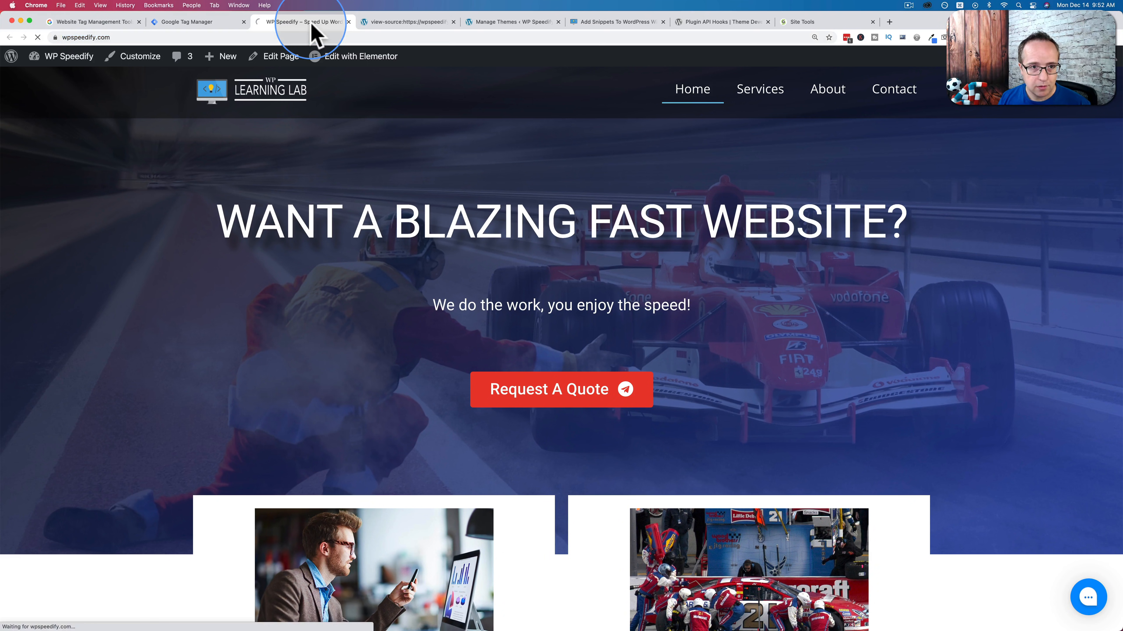
mouse_move(408, 22)
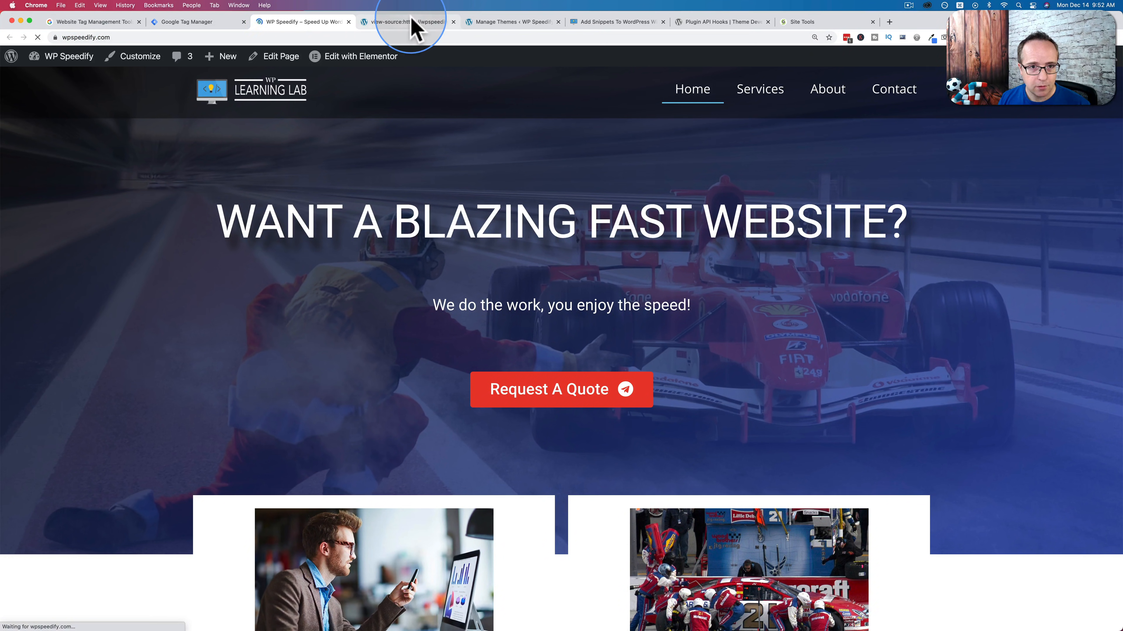
left_click(404, 22)
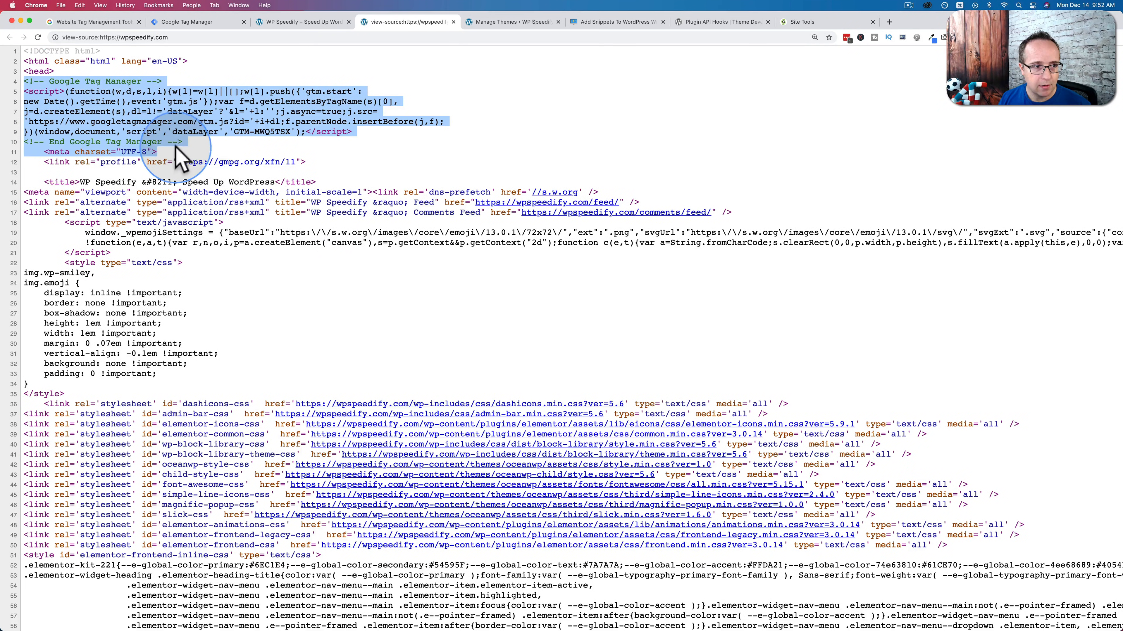
scroll("down", 3)
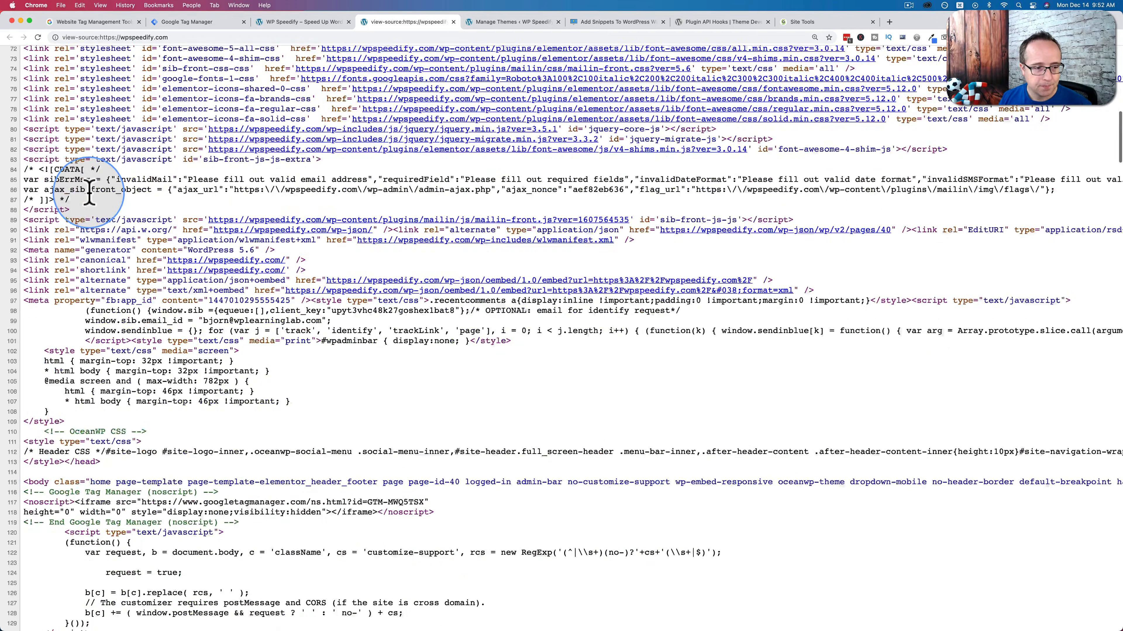
scroll("down", 3)
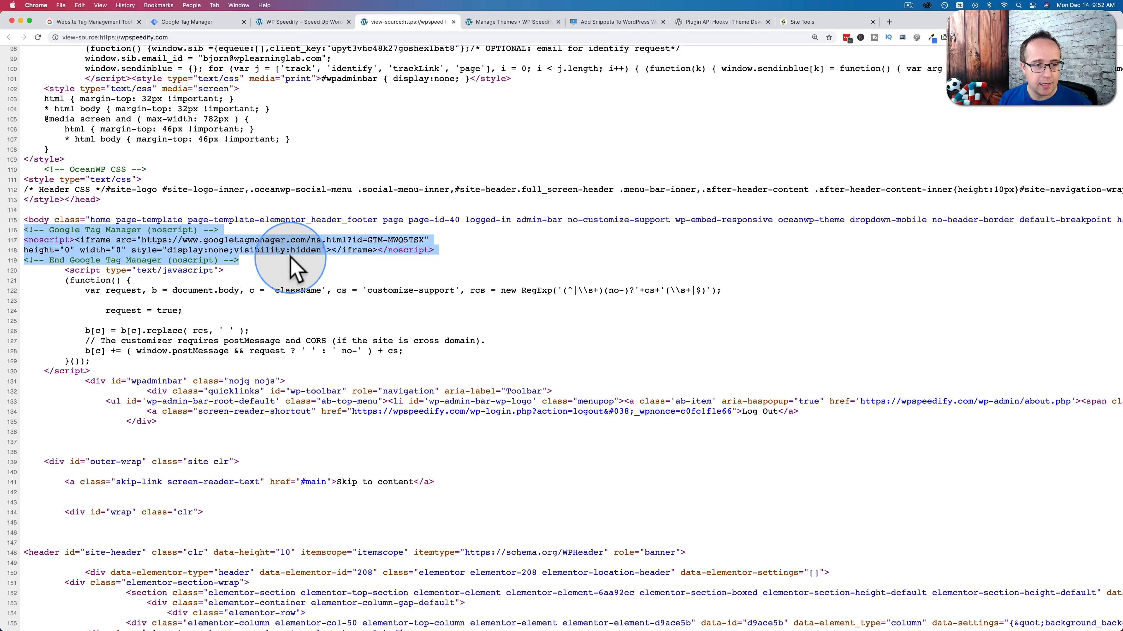
mouse_move(508, 343)
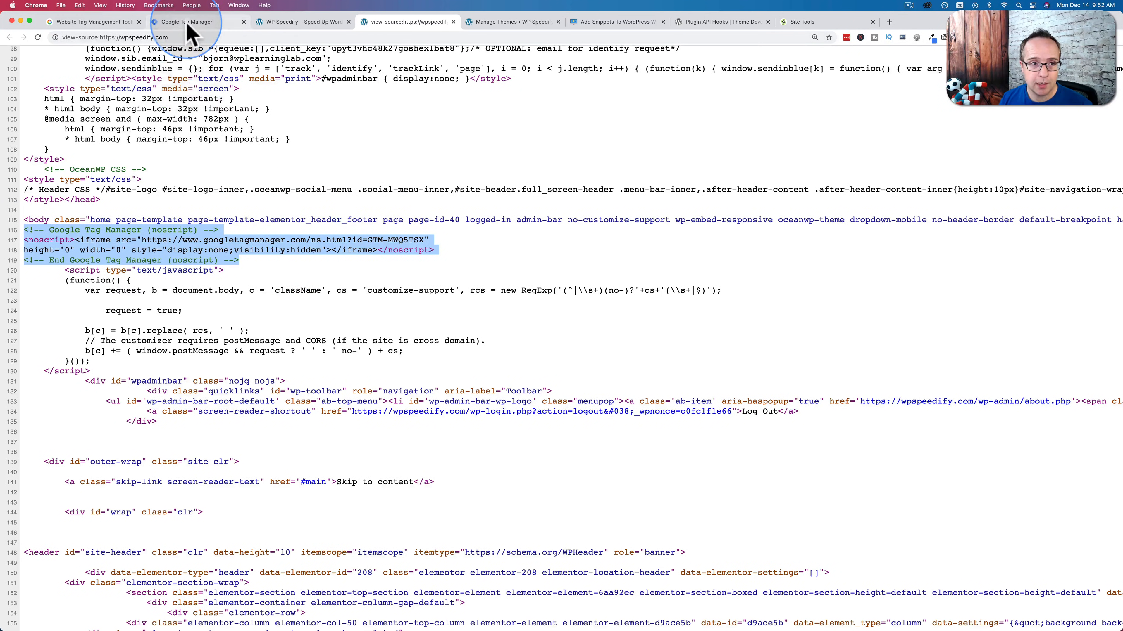
Step: Dismiss the Install Google Tag Manager dialog to return to the WPSpeedify.com workspace
left_click(191, 22)
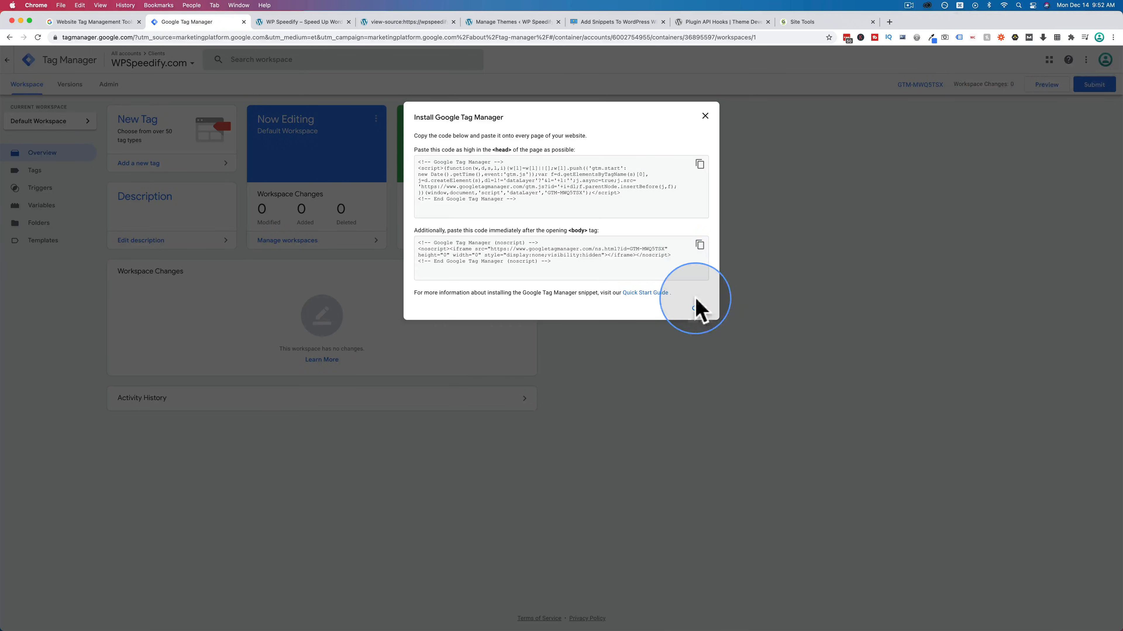
left_click(705, 116)
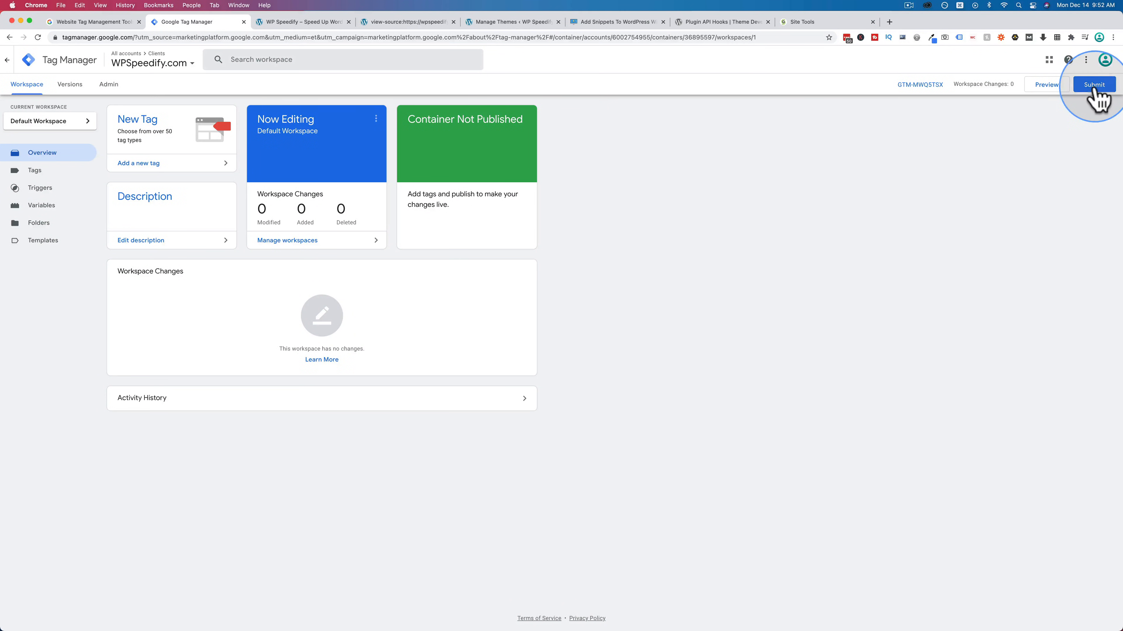
mouse_move(855, 286)
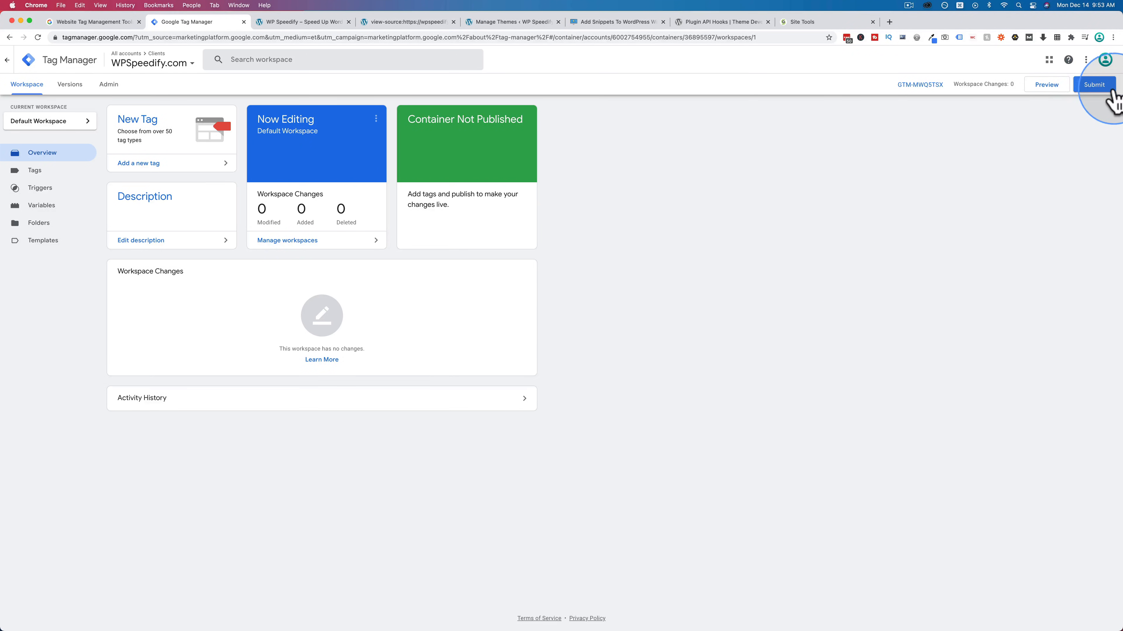
Step: Publish Version 1 named 'Initializing GTM' and view it in the Versions list
left_click(1094, 84)
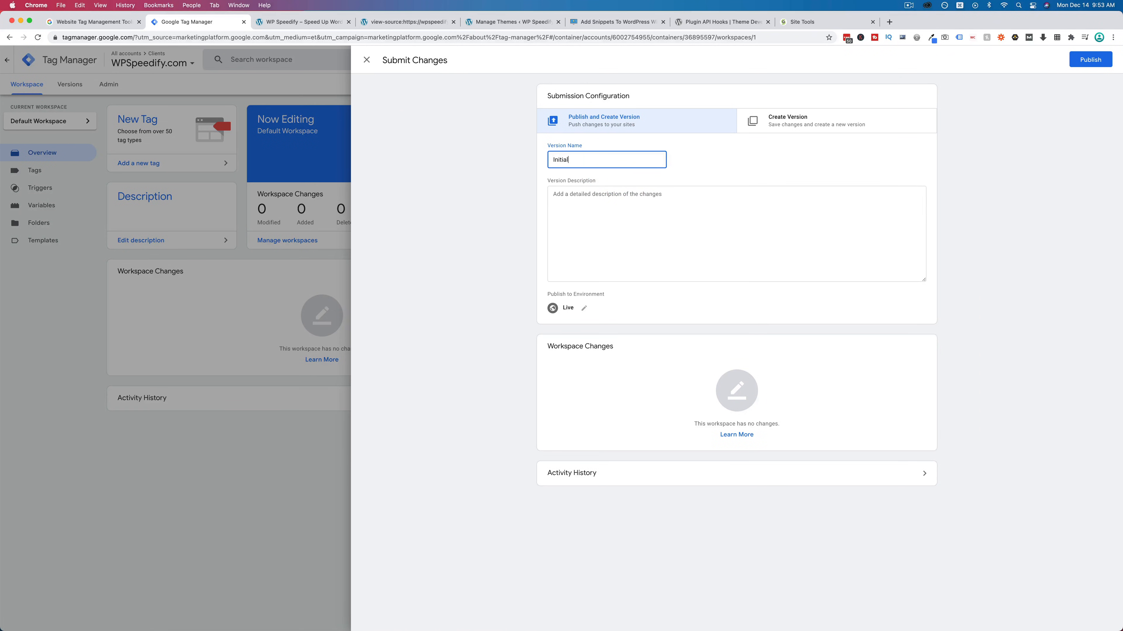
type("Initializing GTM")
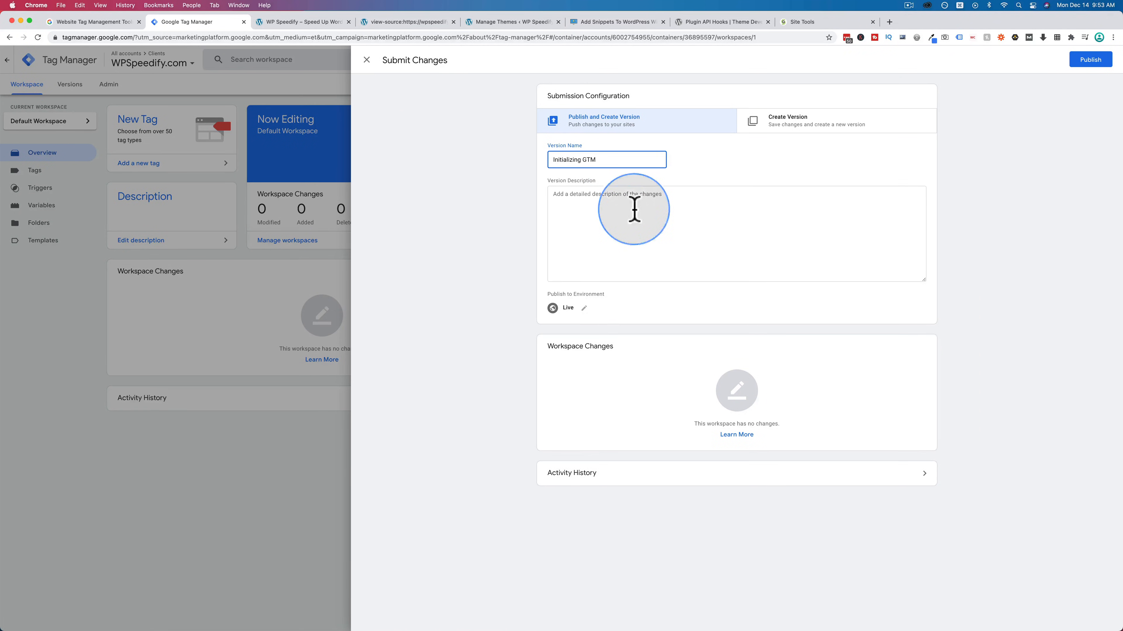
mouse_move(1091, 59)
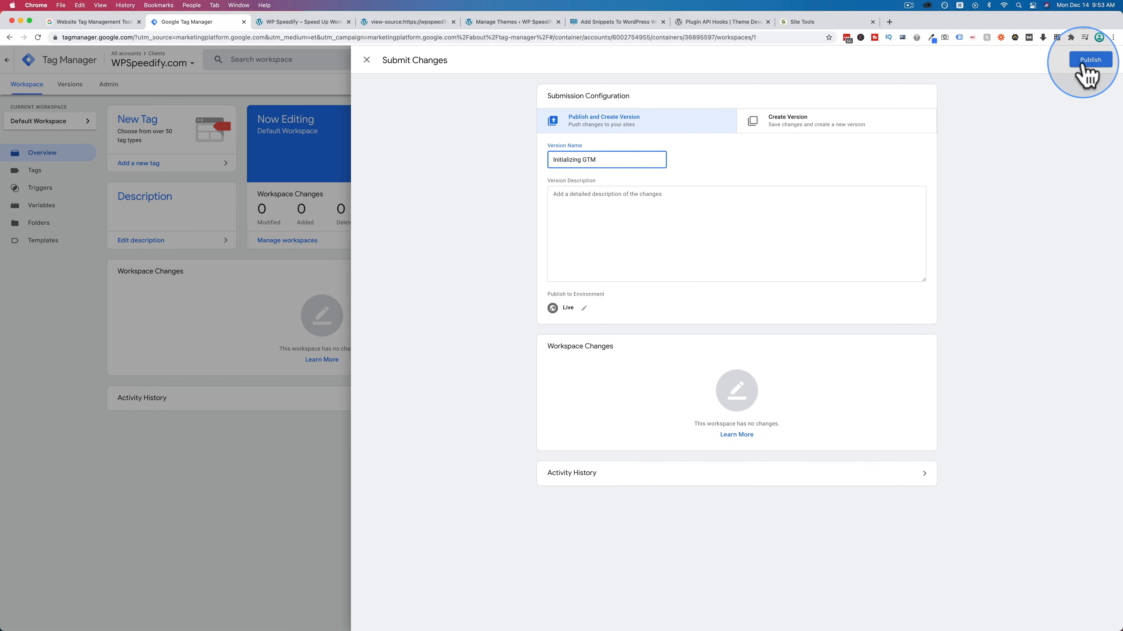
left_click(1089, 60)
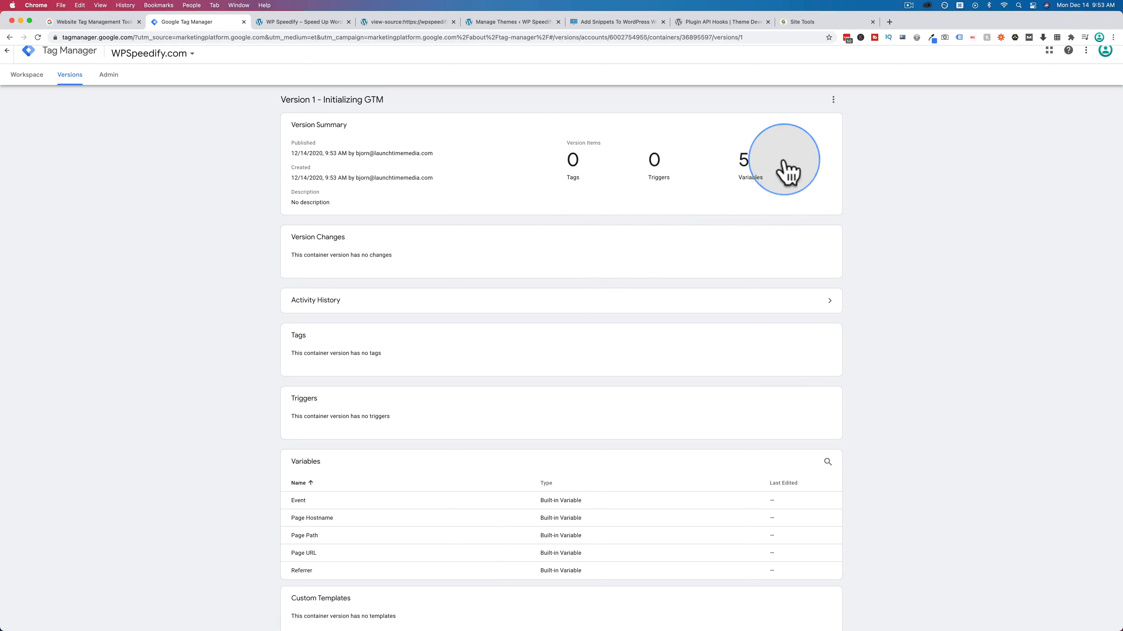
scroll("down", 3)
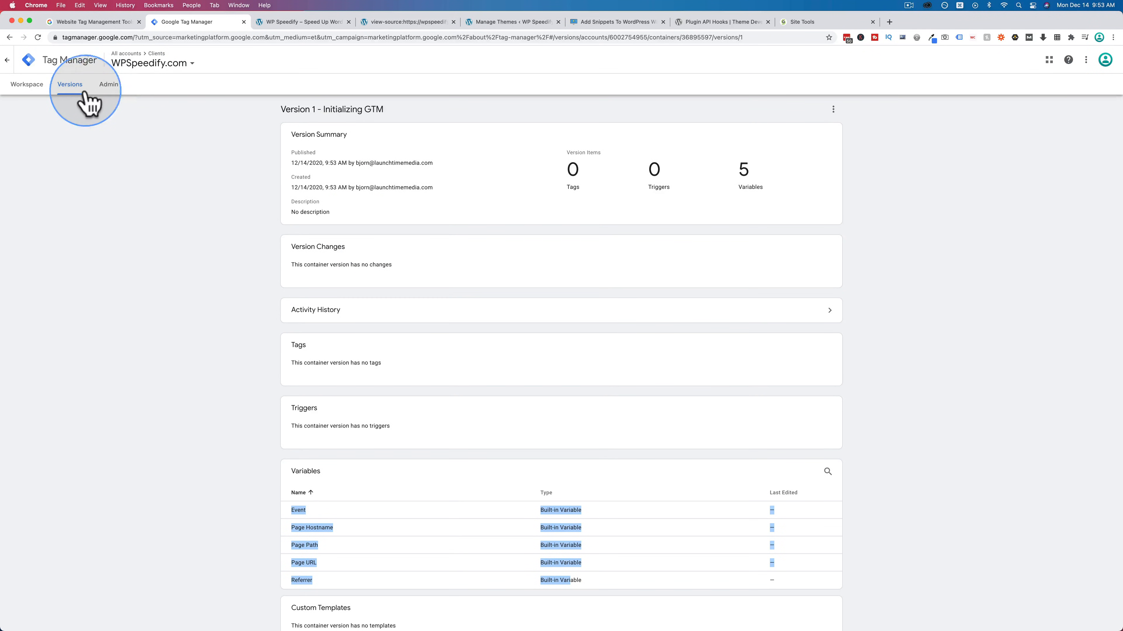
left_click(70, 84)
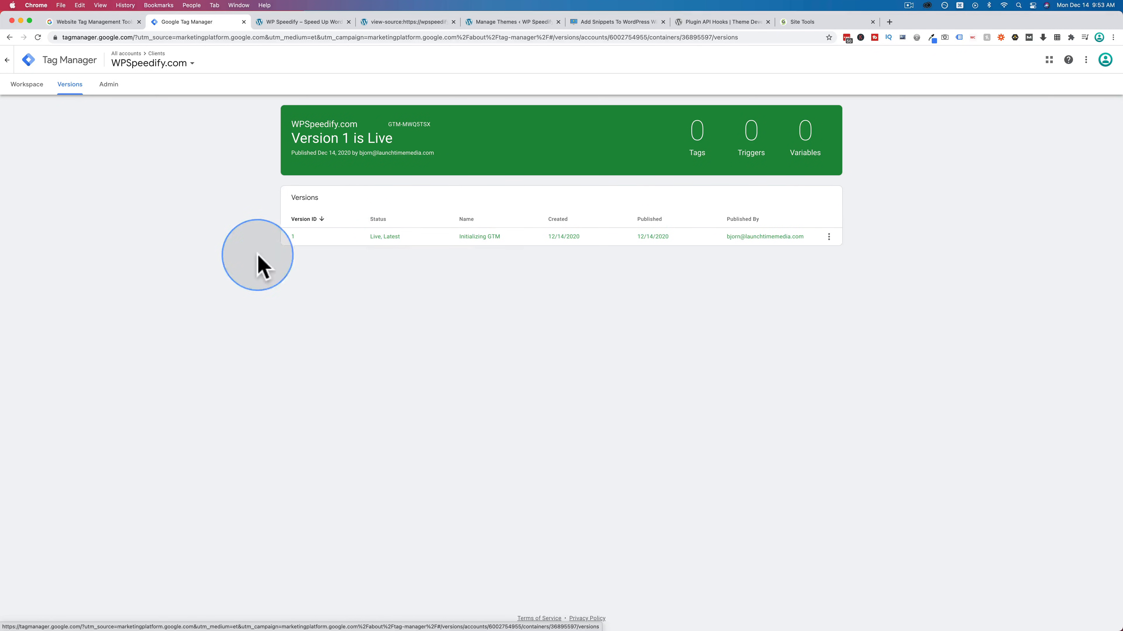
mouse_move(924, 147)
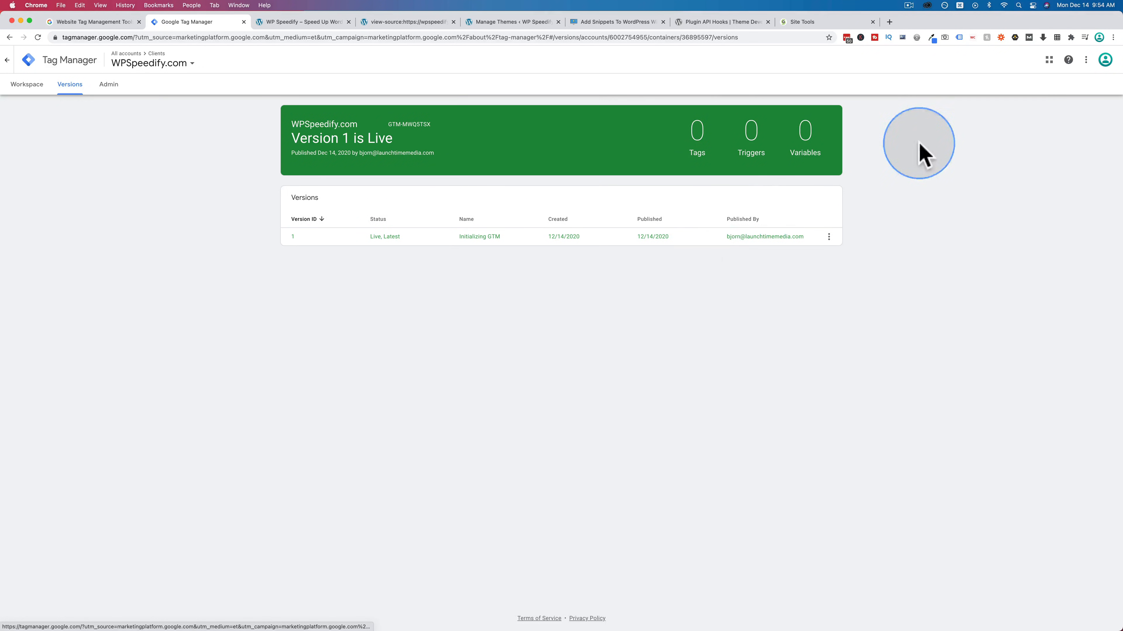
Step: Start preview mode so Tag Assistant's debugger connects to wpspeedify.com
left_click(26, 86)
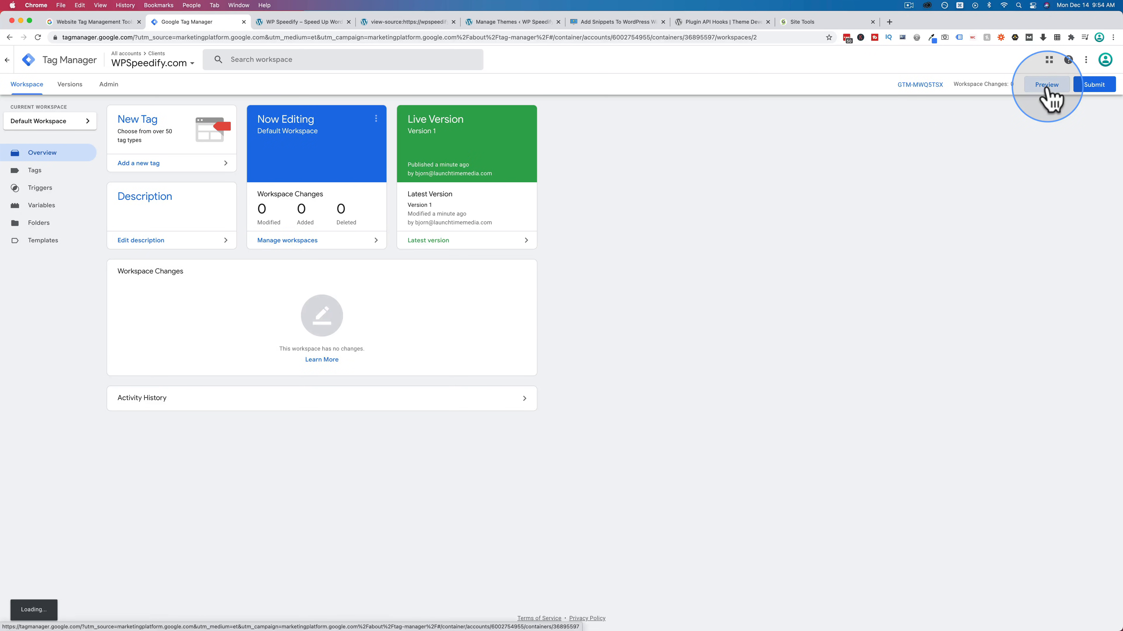
left_click(1046, 85)
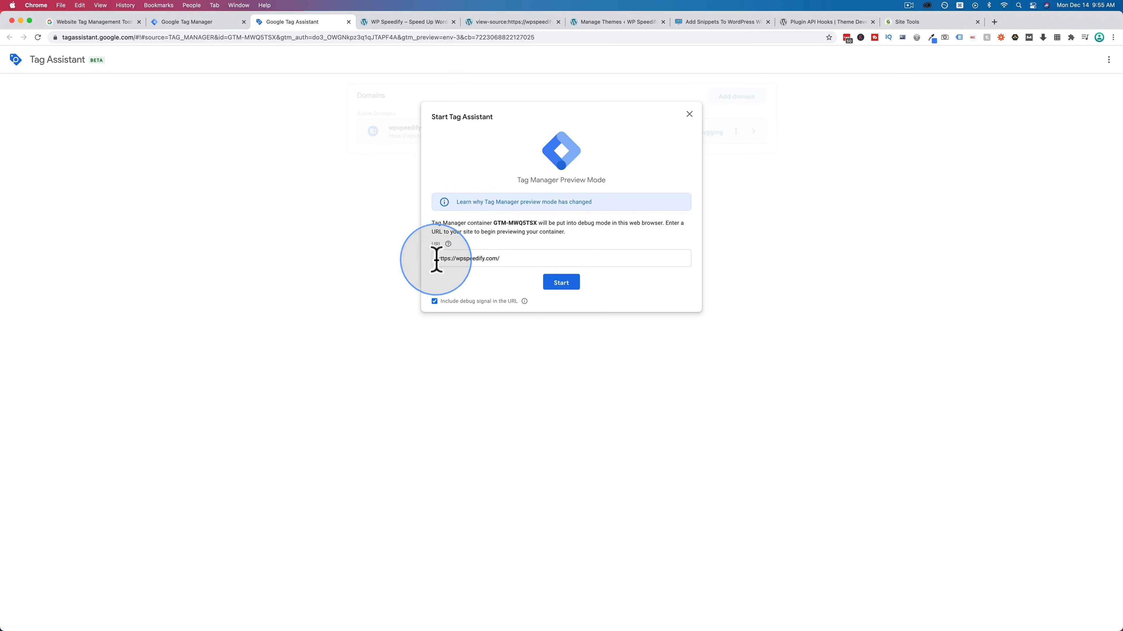
left_click(560, 281)
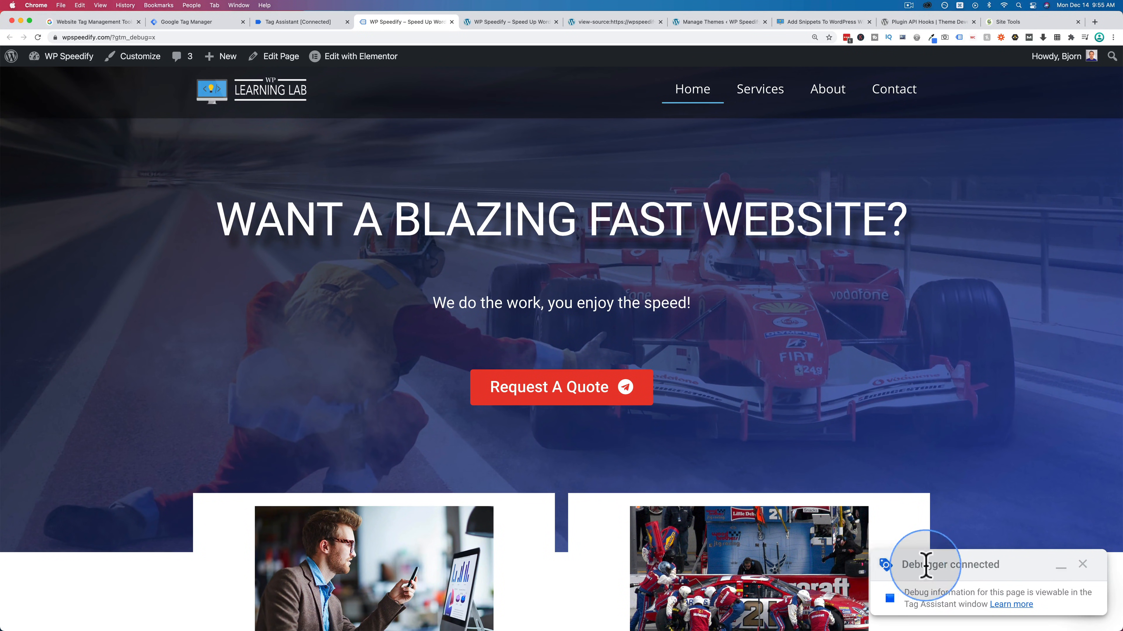
mouse_move(992, 565)
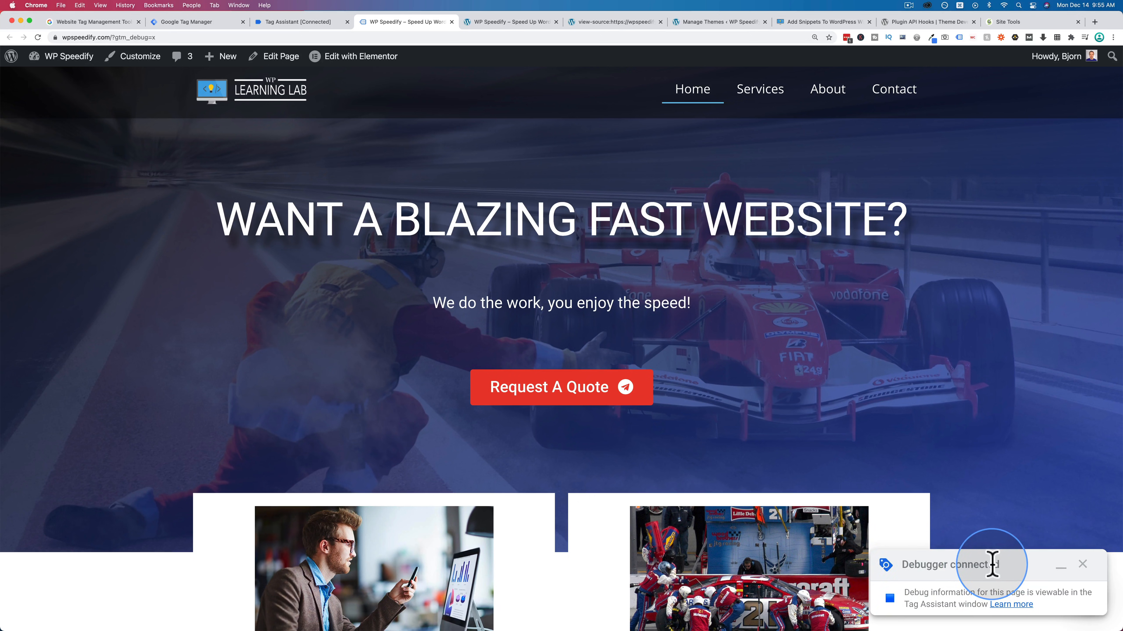
mouse_move(891, 602)
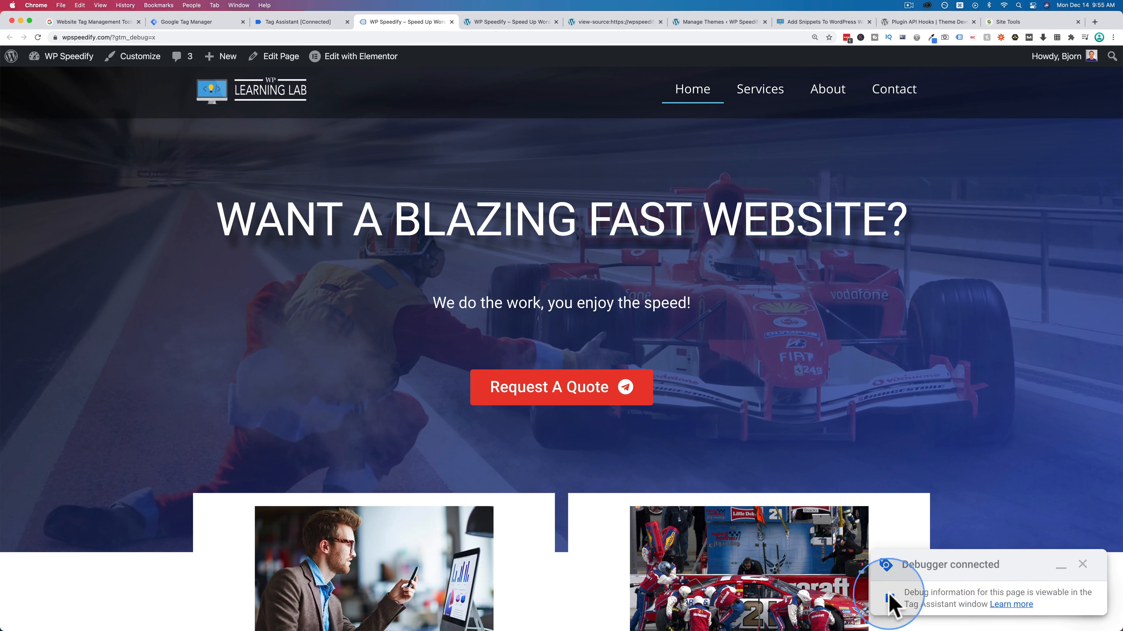
mouse_move(772, 462)
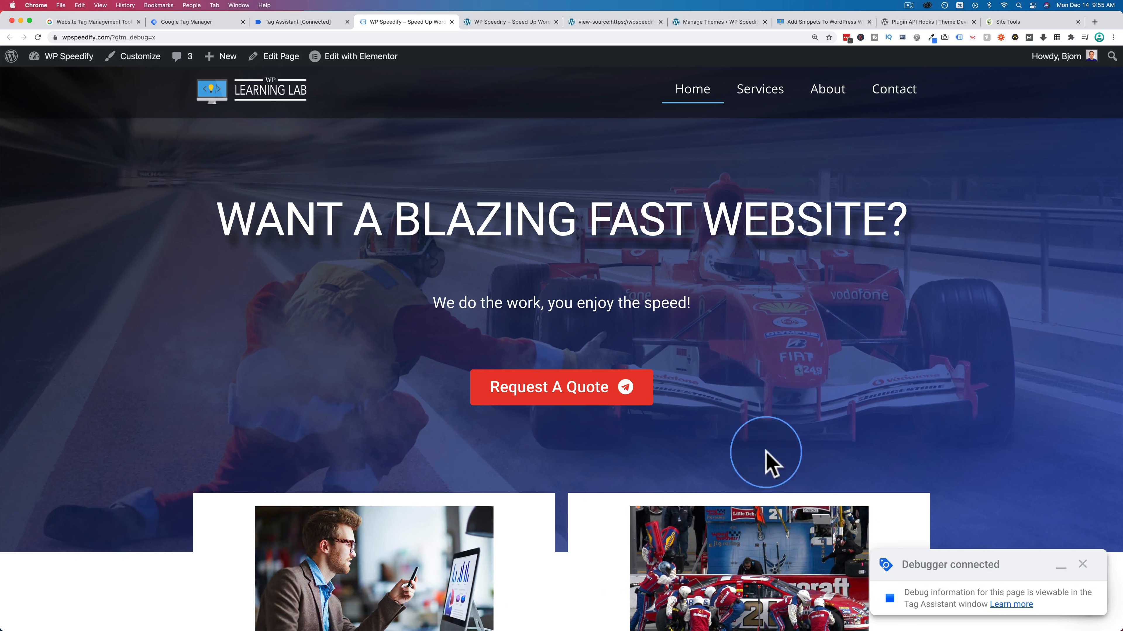
mouse_move(986, 607)
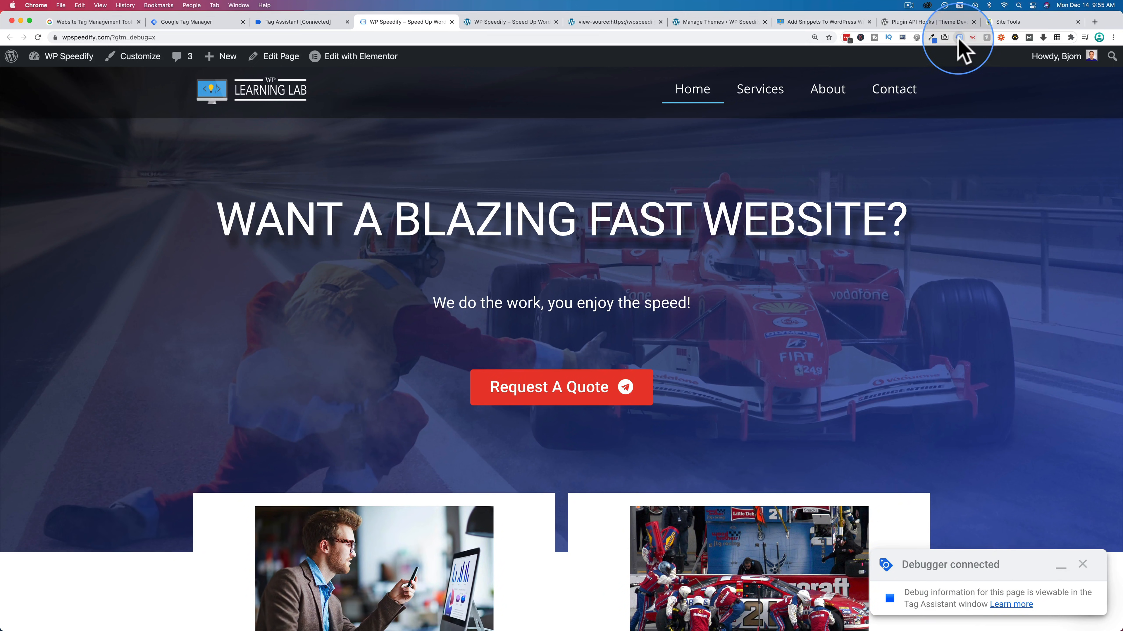
Step: Enable Tag Assistant on the page and view metadata for the detected container GTM-MWQ5TSX
left_click(959, 38)
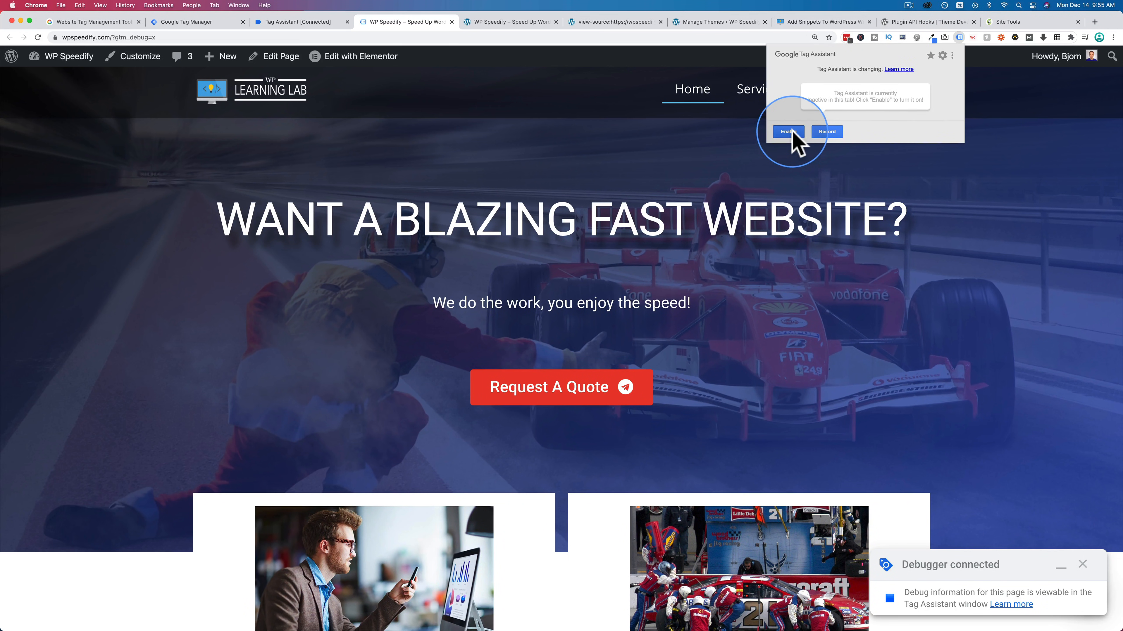
left_click(787, 132)
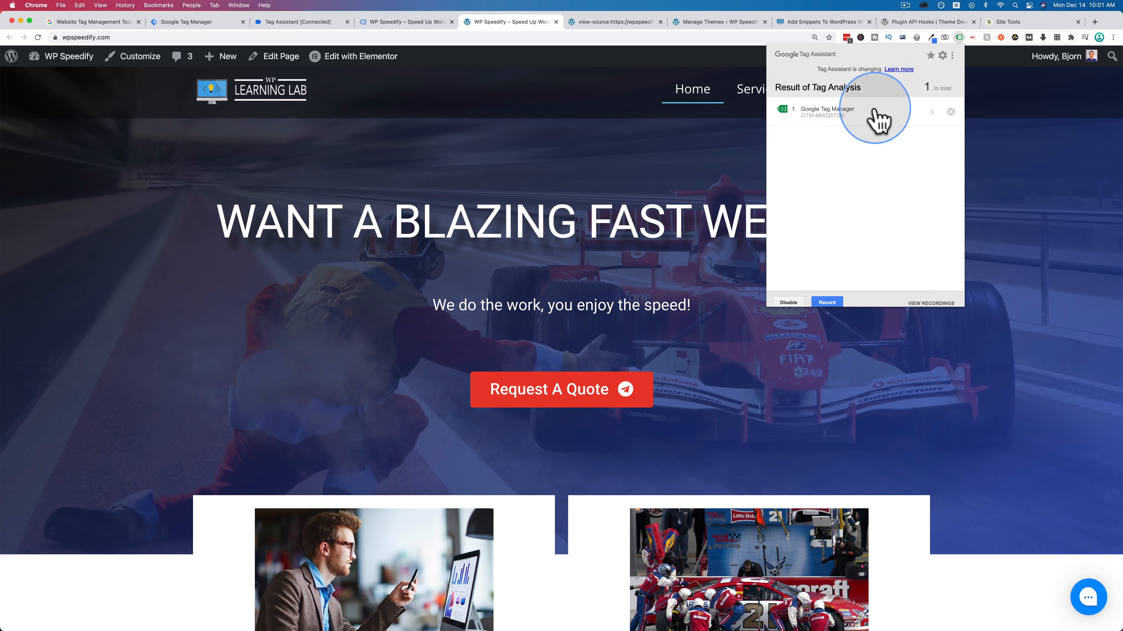
mouse_move(818, 135)
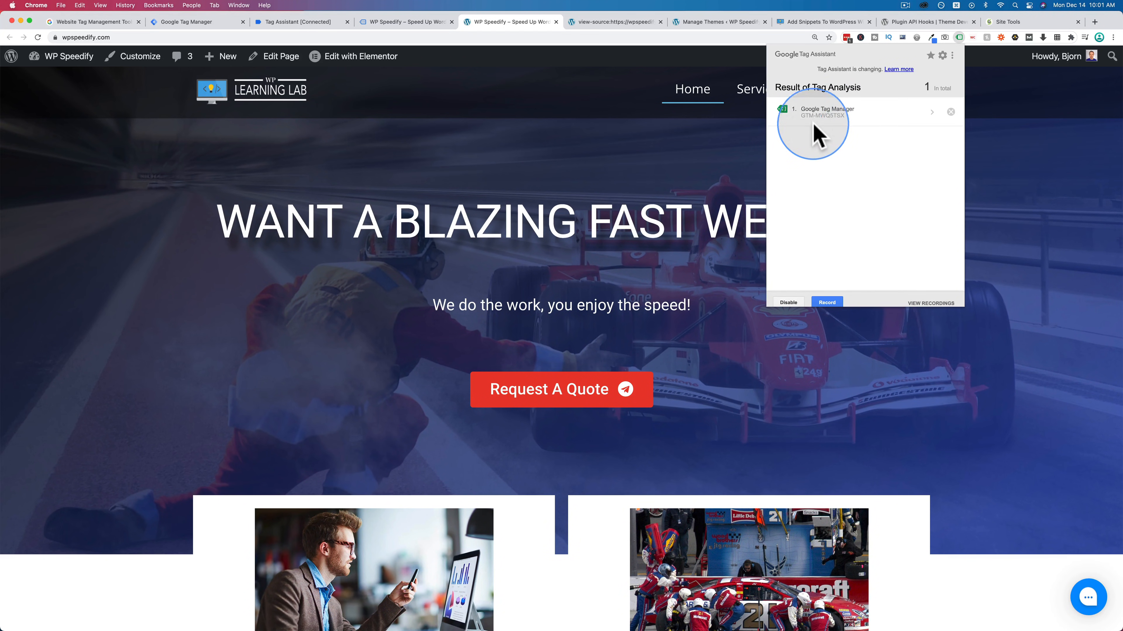
mouse_move(852, 159)
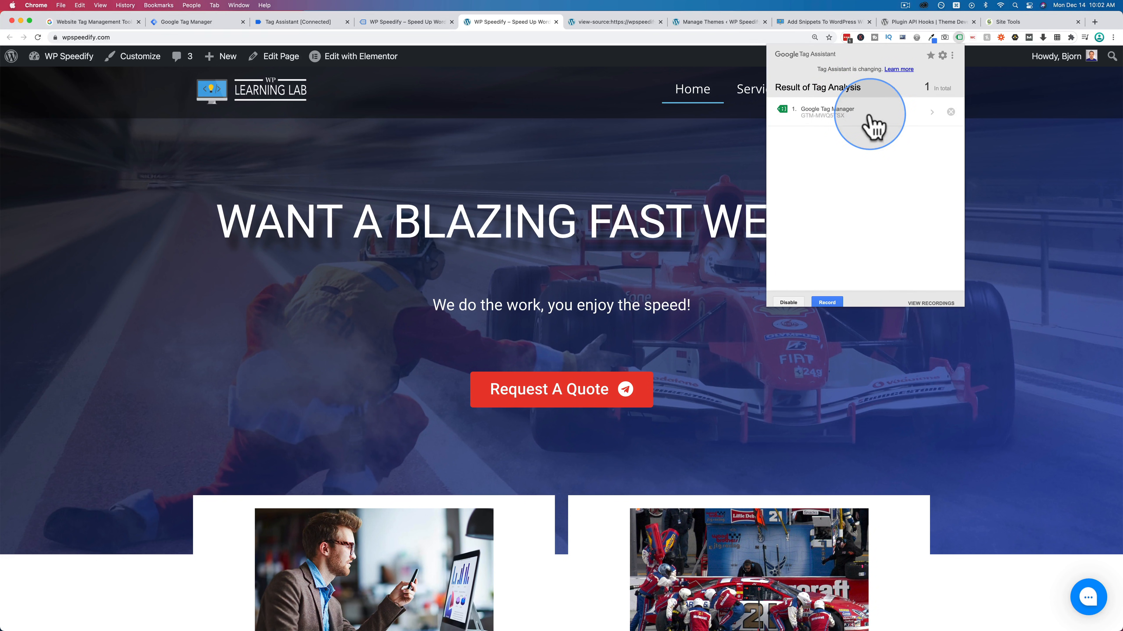
mouse_move(848, 118)
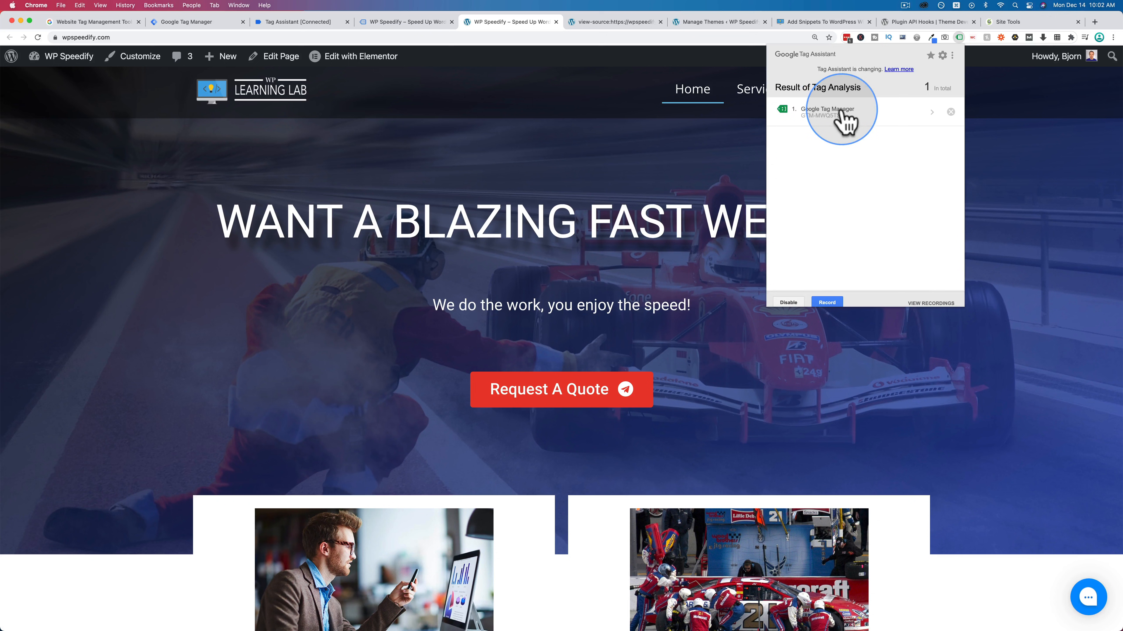
left_click(830, 111)
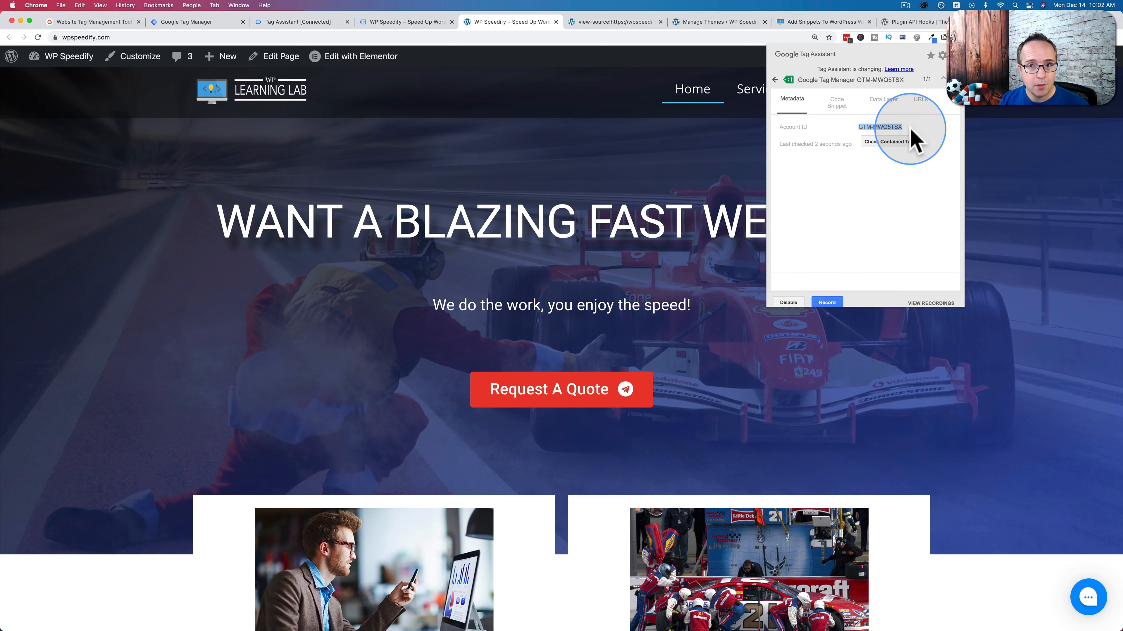
mouse_move(809, 336)
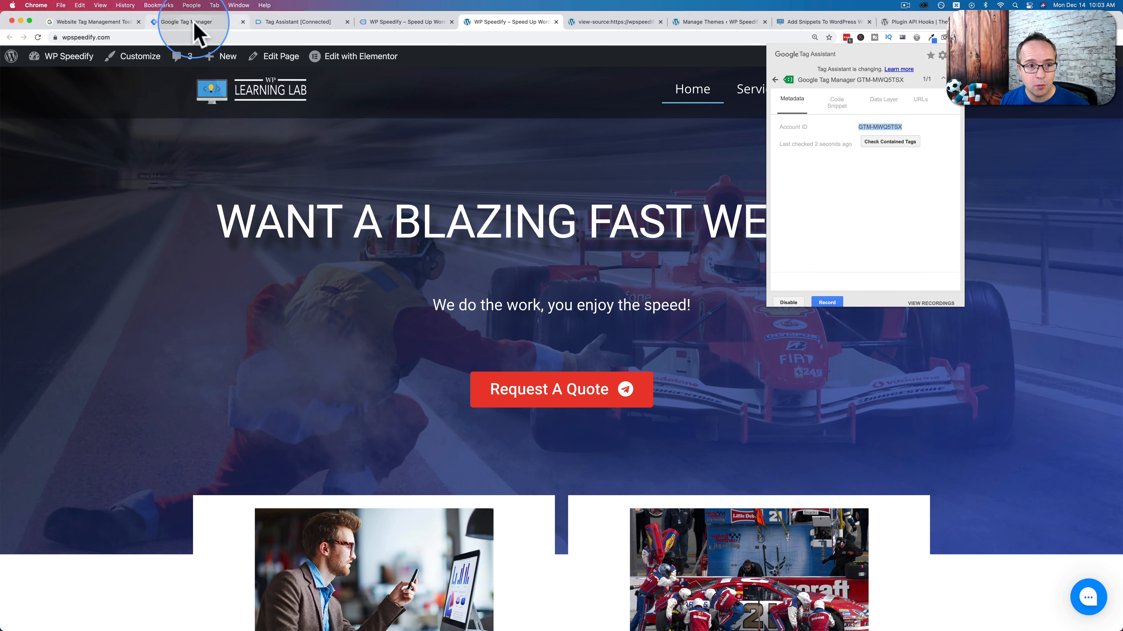
left_click(189, 21)
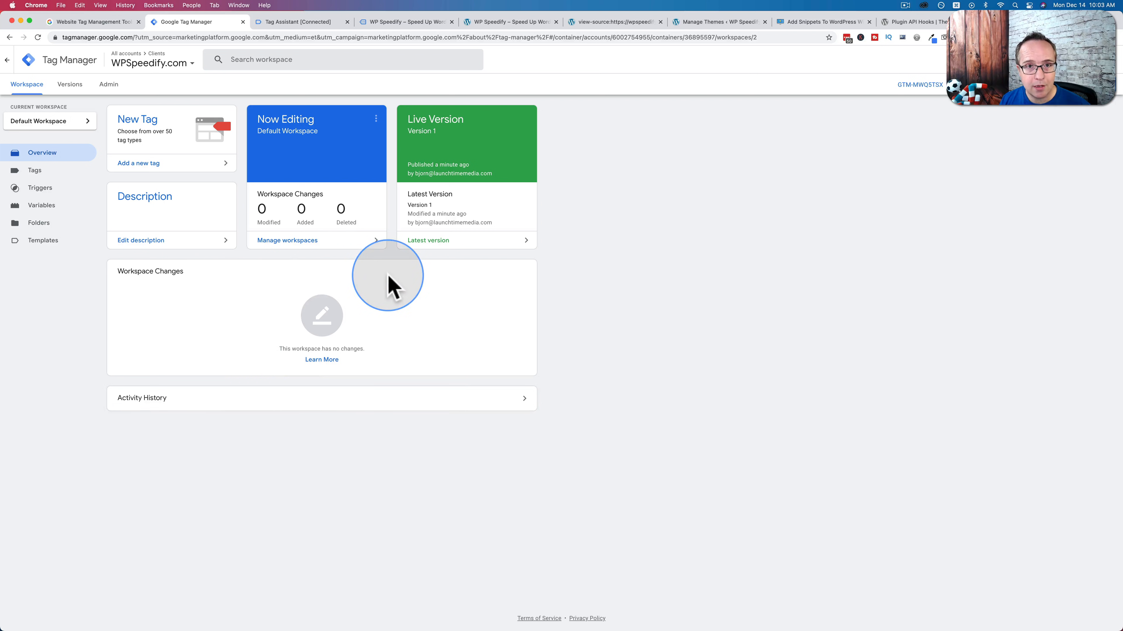
mouse_move(628, 197)
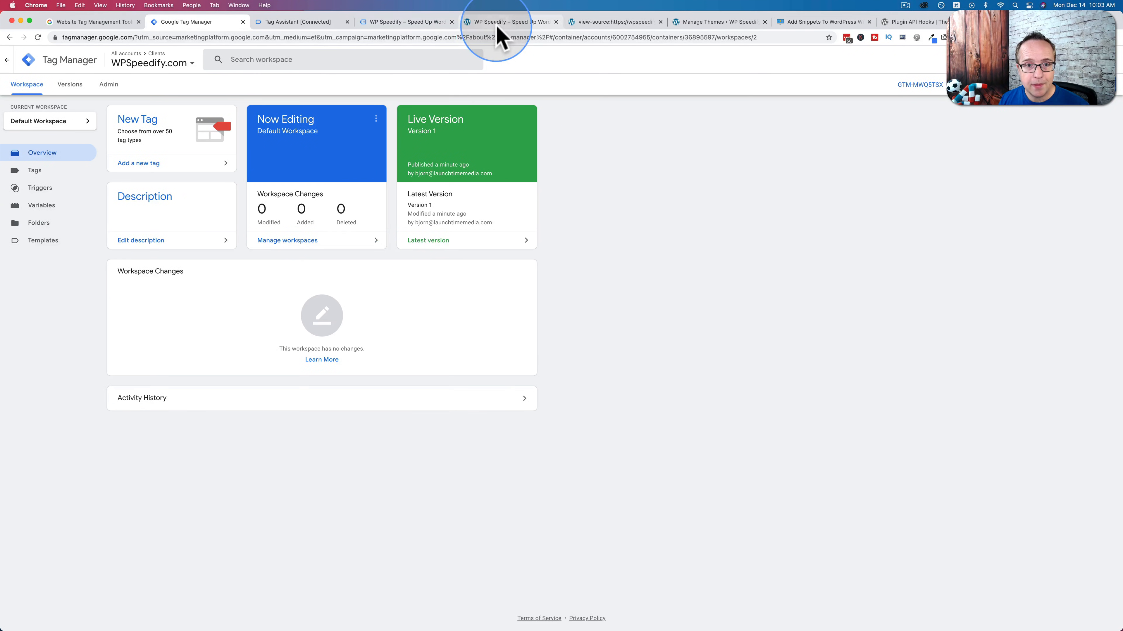
left_click(510, 22)
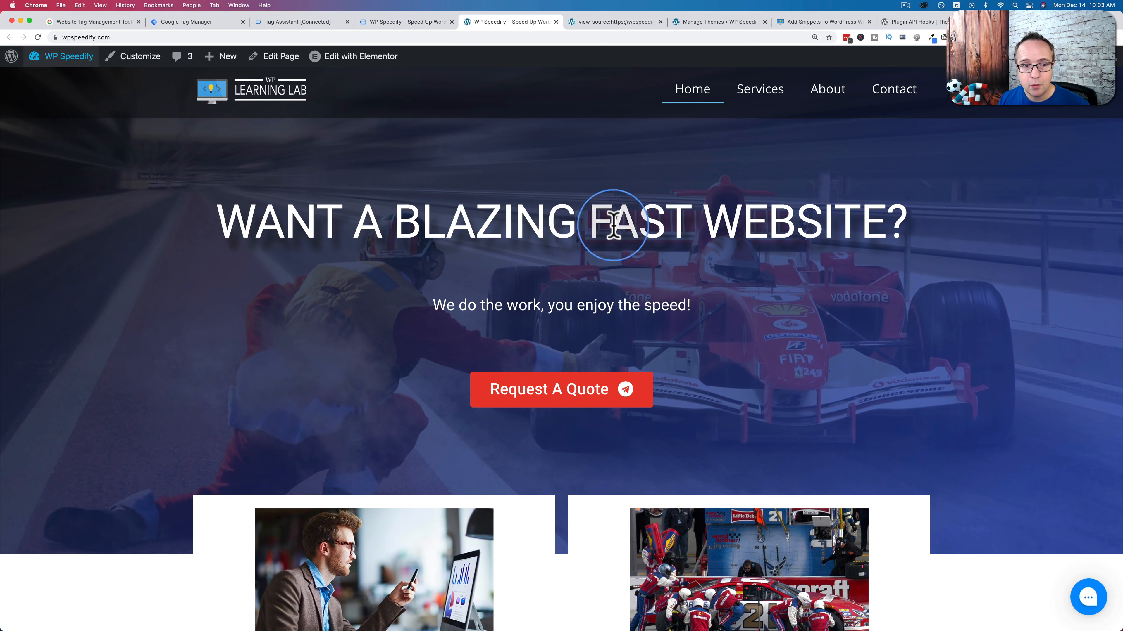
mouse_move(367, 316)
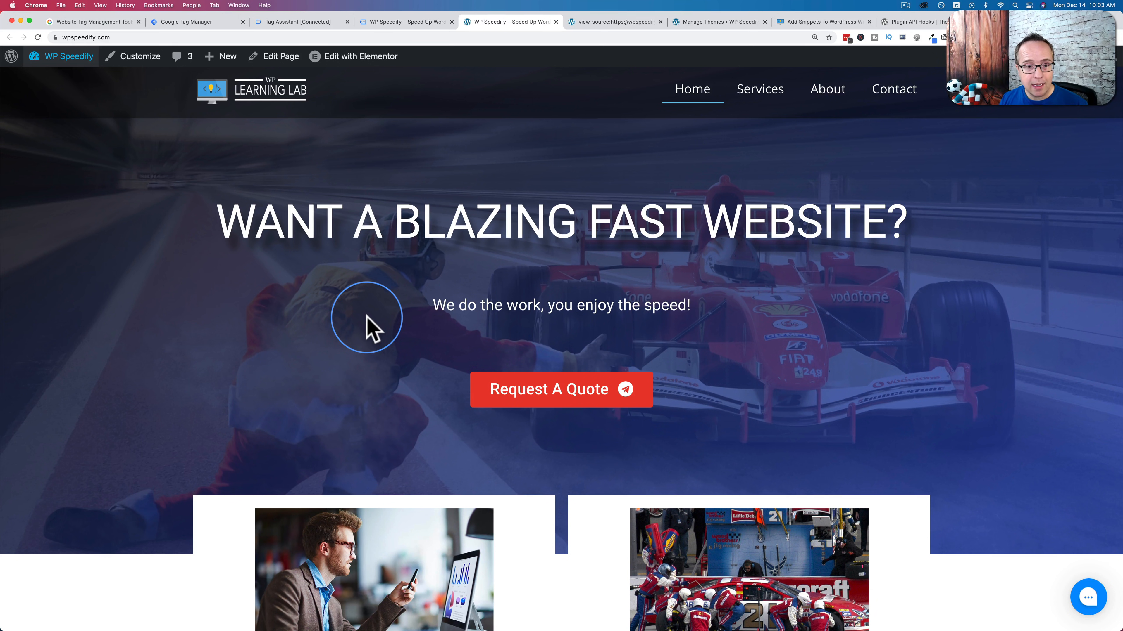
mouse_move(573, 390)
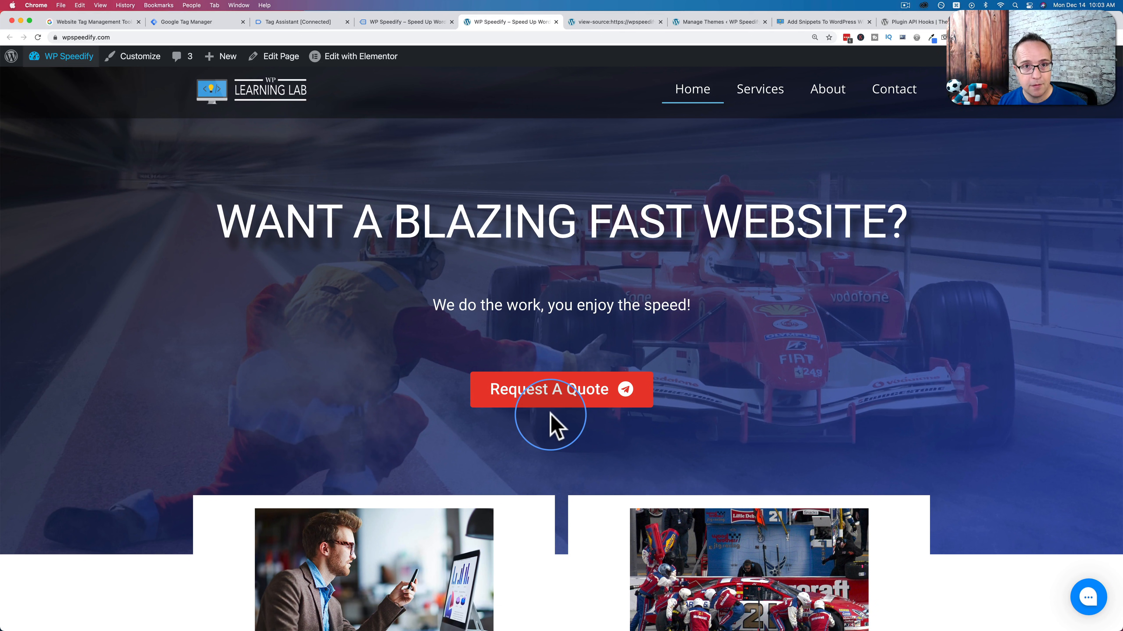
mouse_move(510, 242)
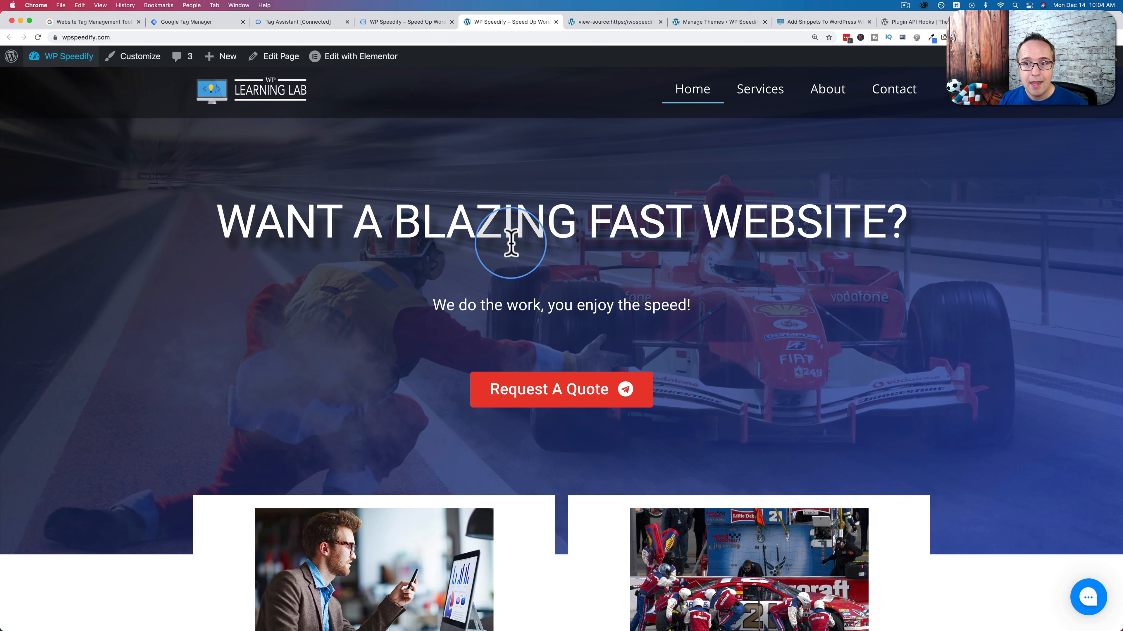
left_click(933, 37)
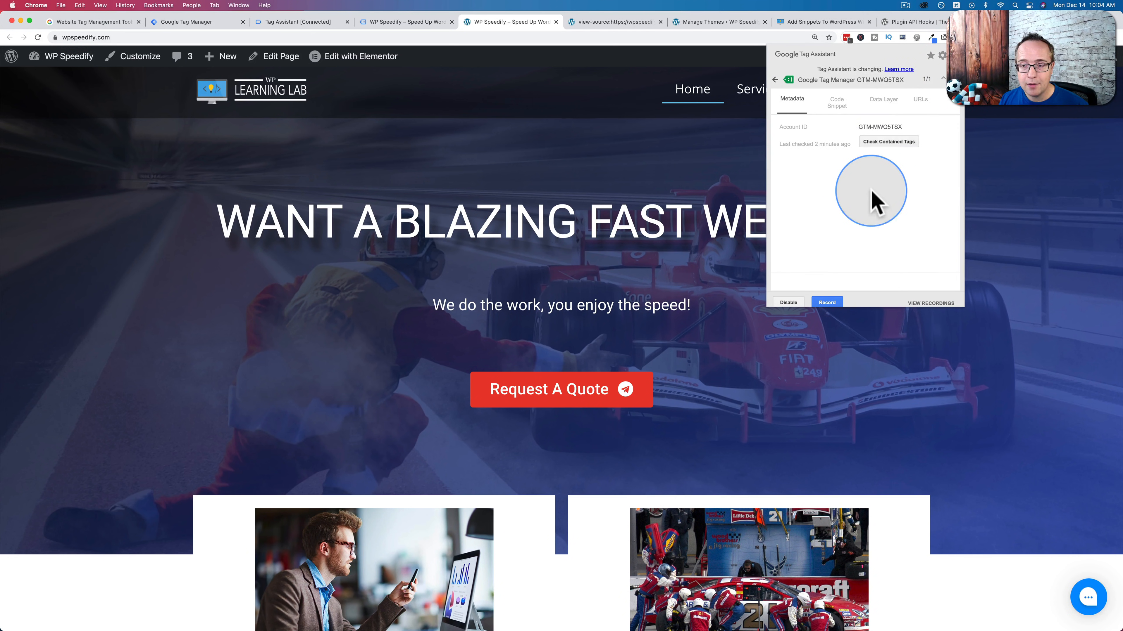
mouse_move(719, 186)
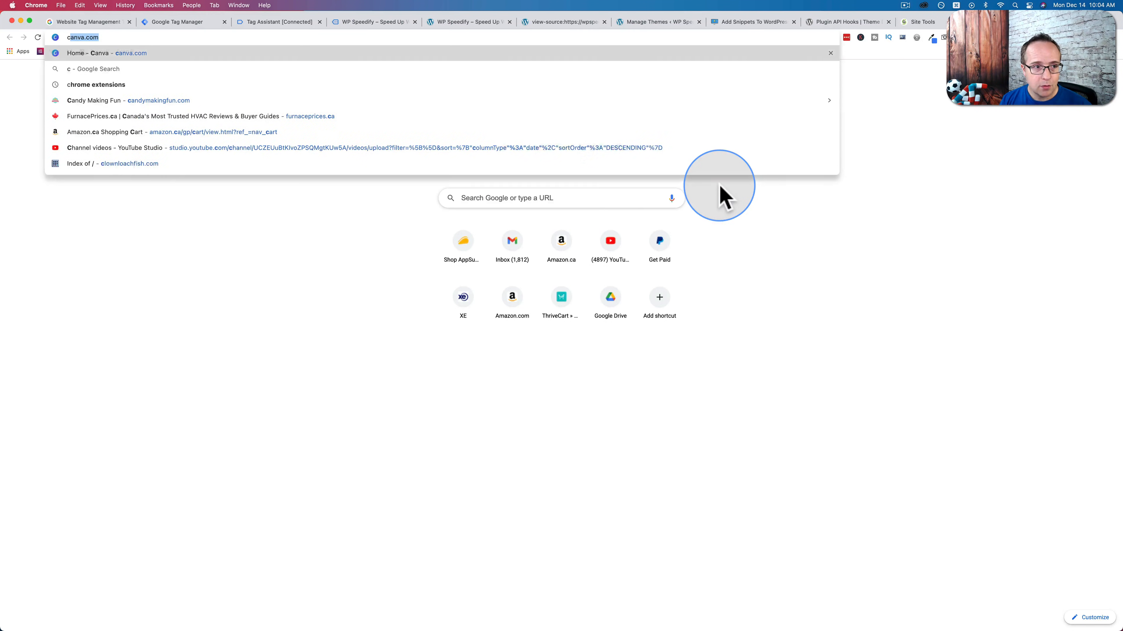
Step: Search for 'chrome extensions', open Chrome Web Store and search it for 'google tag man'
type("chrome extensions")
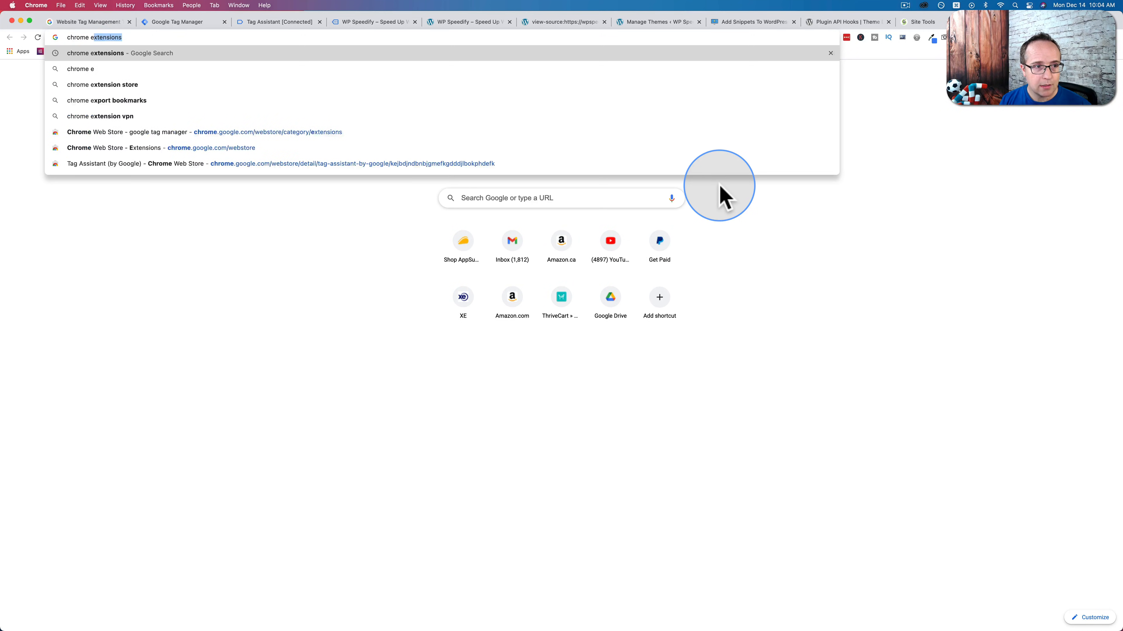
key("Return")
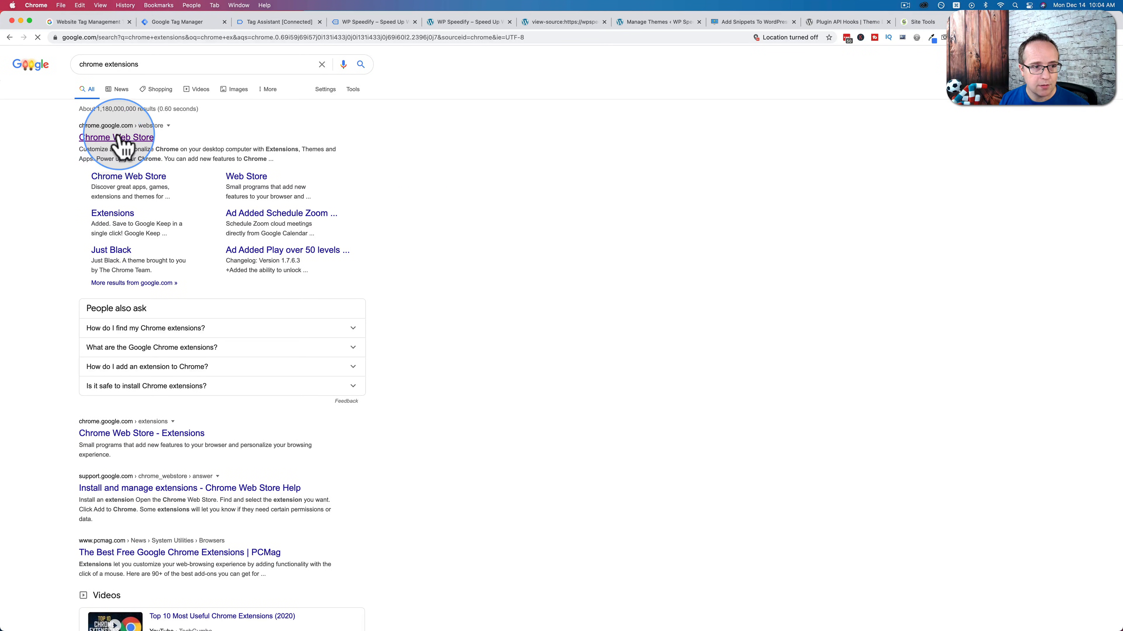
left_click(116, 137)
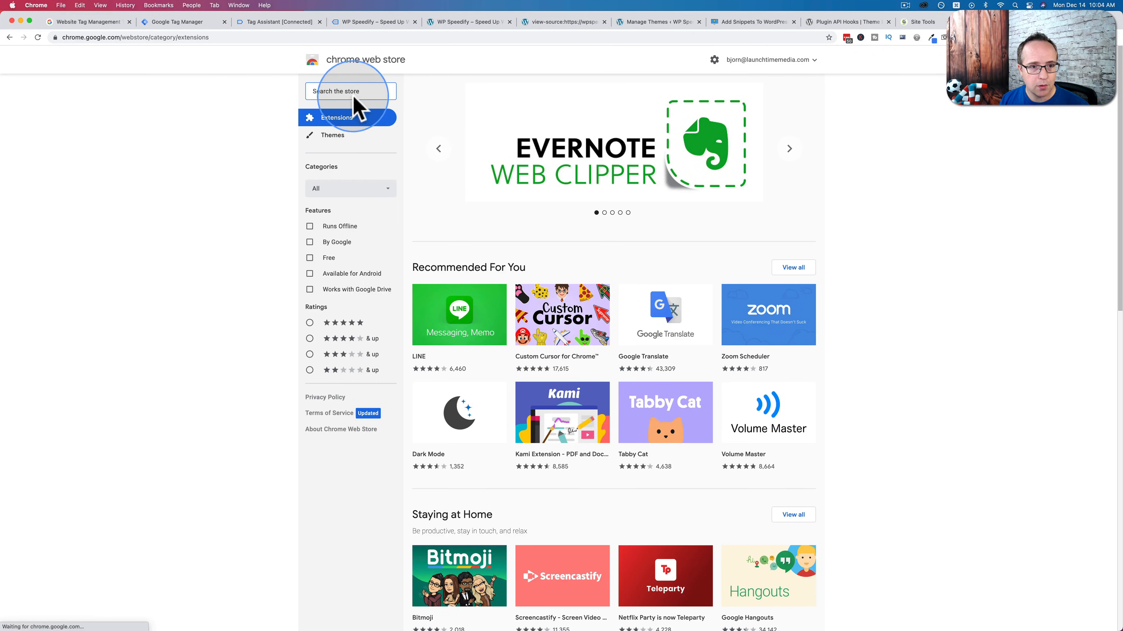
type("google tag man")
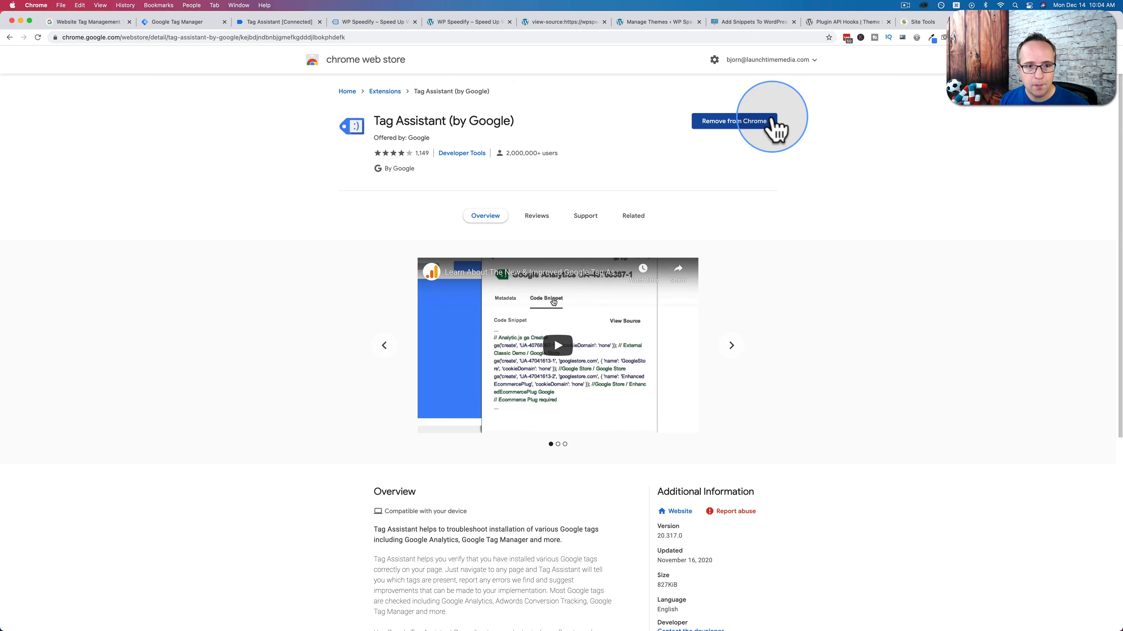
mouse_move(636, 113)
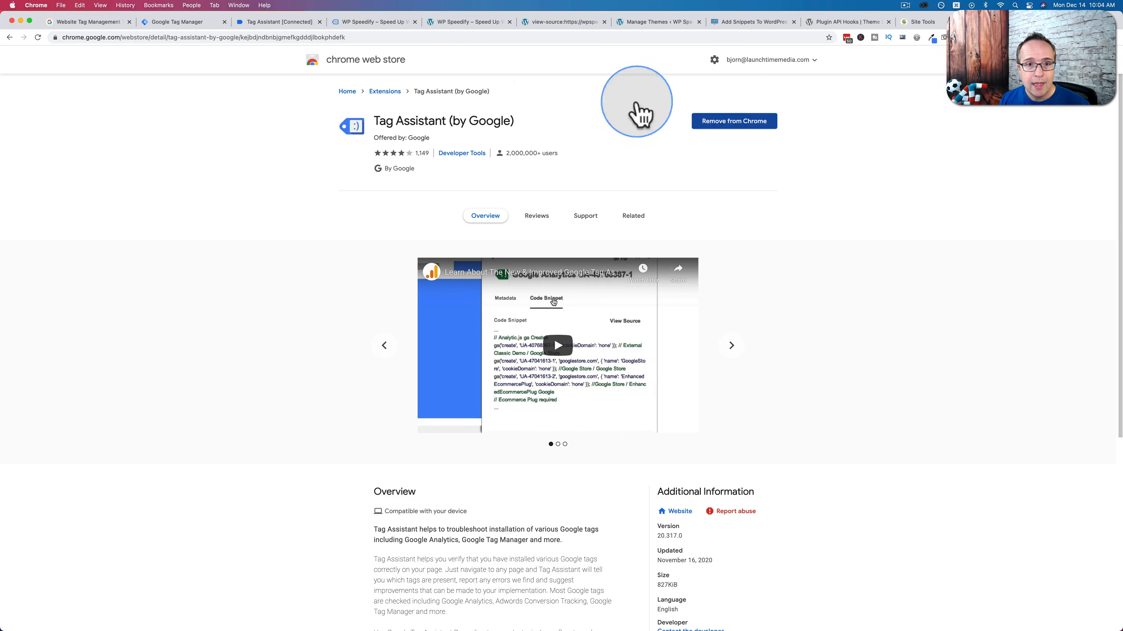
left_click(469, 22)
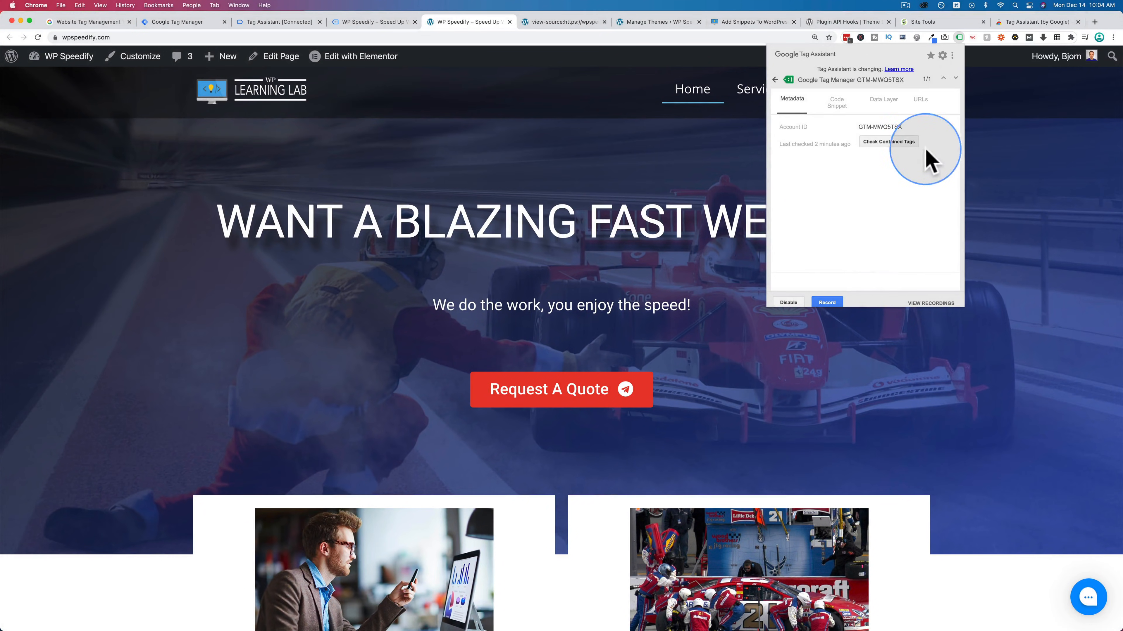
Step: Return to Tag Assistant's Result of Tag Analysis listing the one Google Tag Manager container
left_click(888, 141)
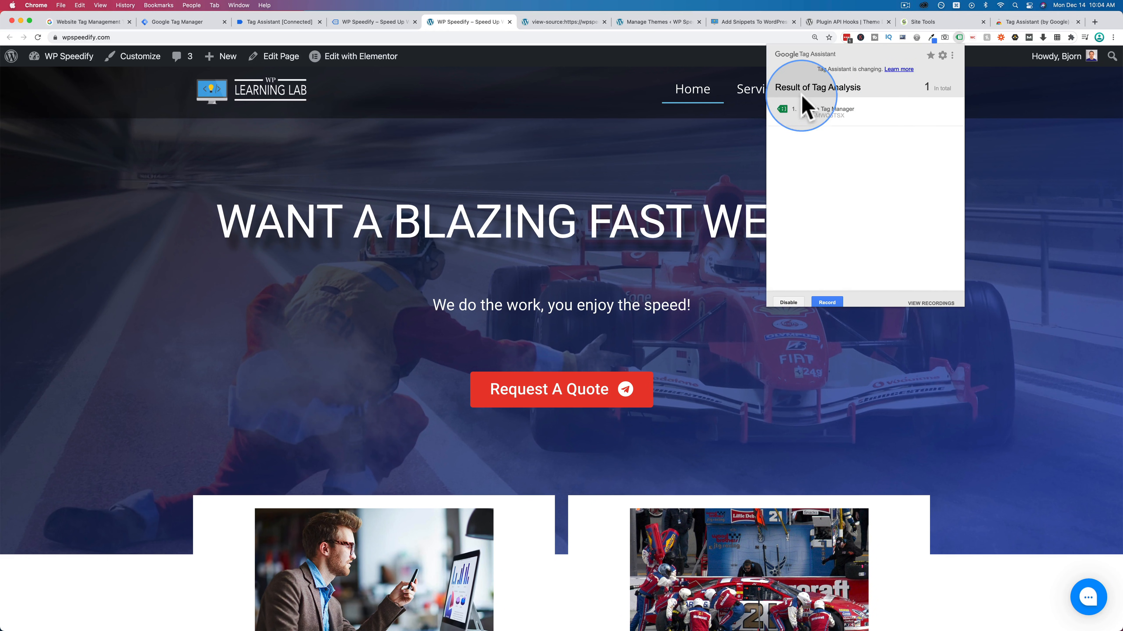
mouse_move(804, 140)
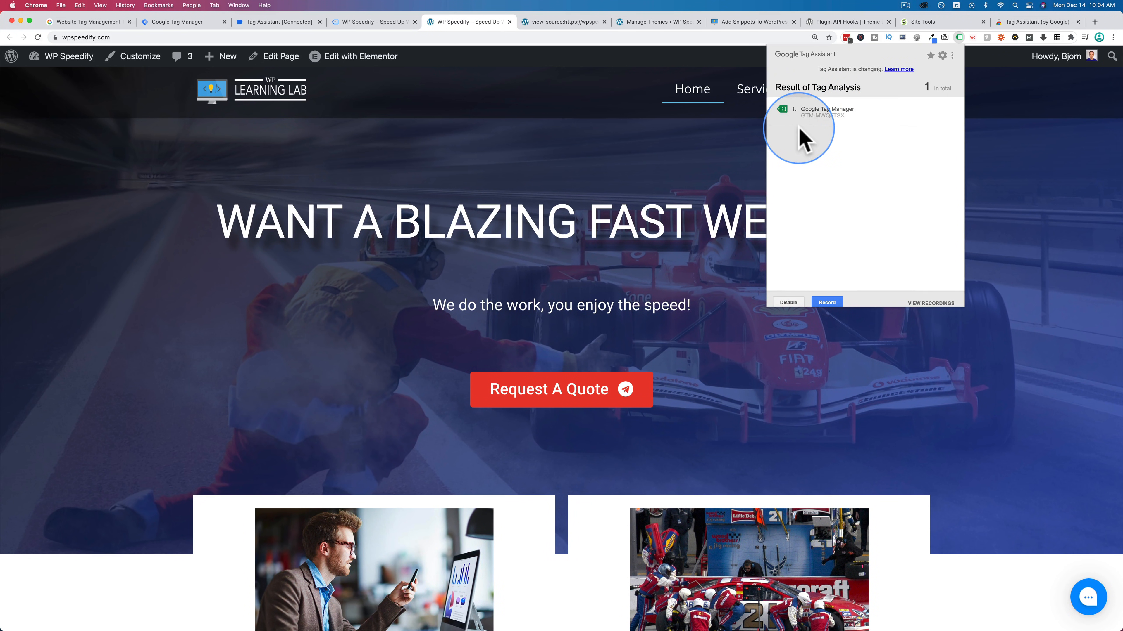